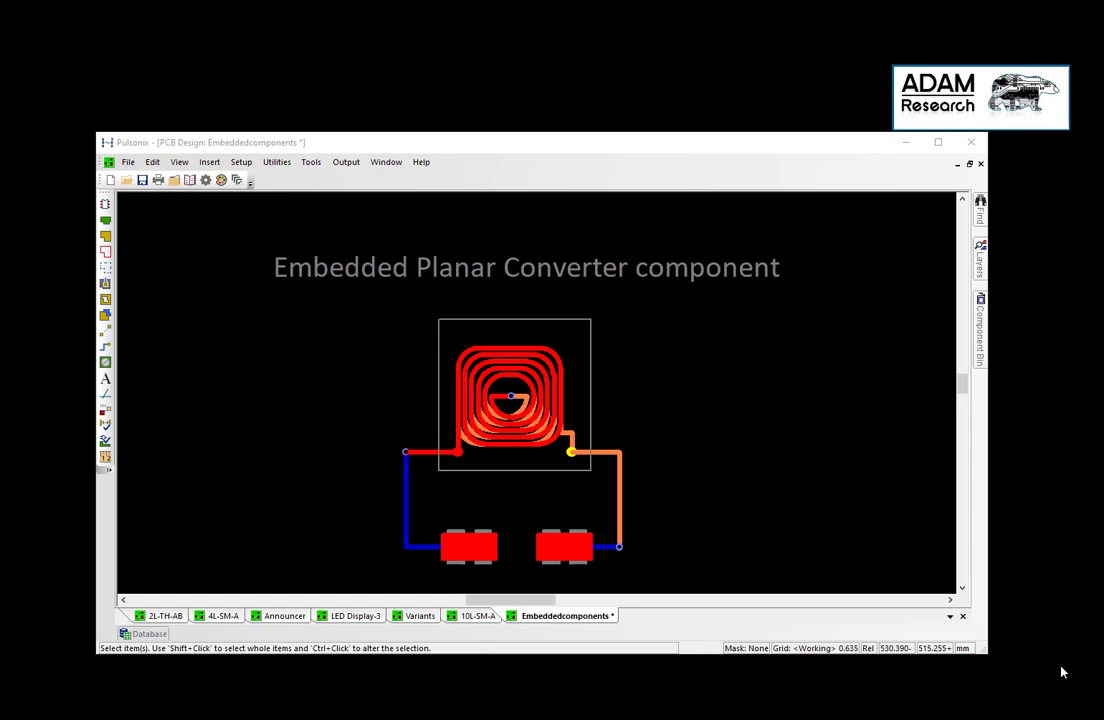
{"action": "mouse_move", "coordinate": [700, 692]}
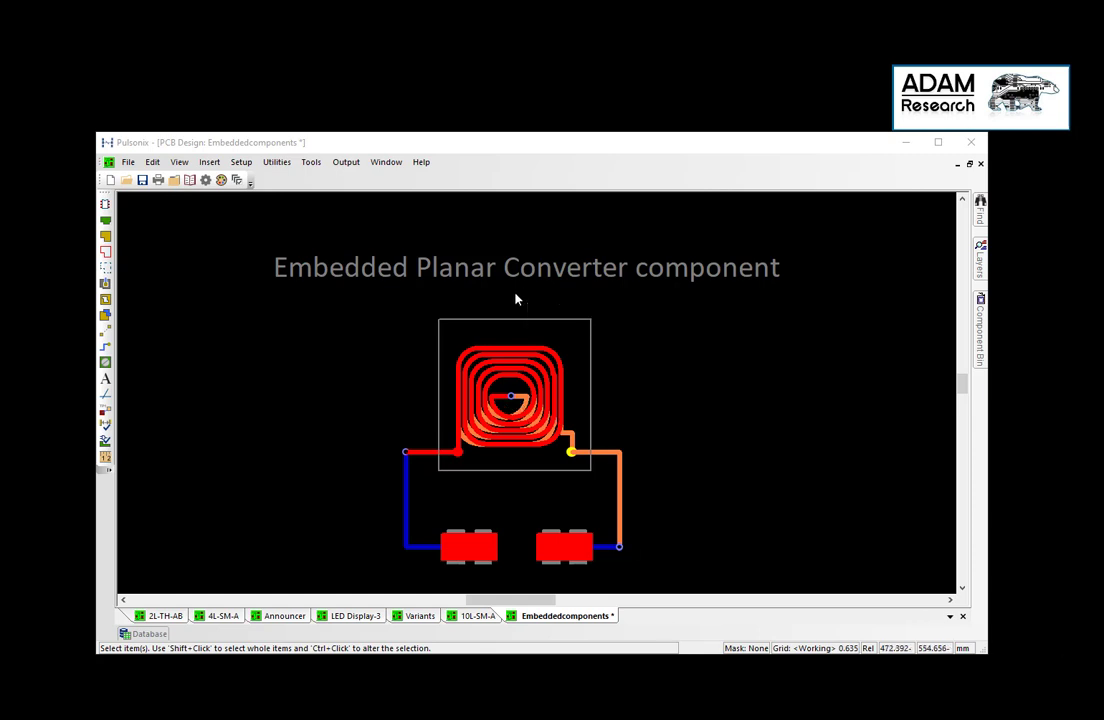
{"action": "mouse_move", "coordinate": [544, 448]}
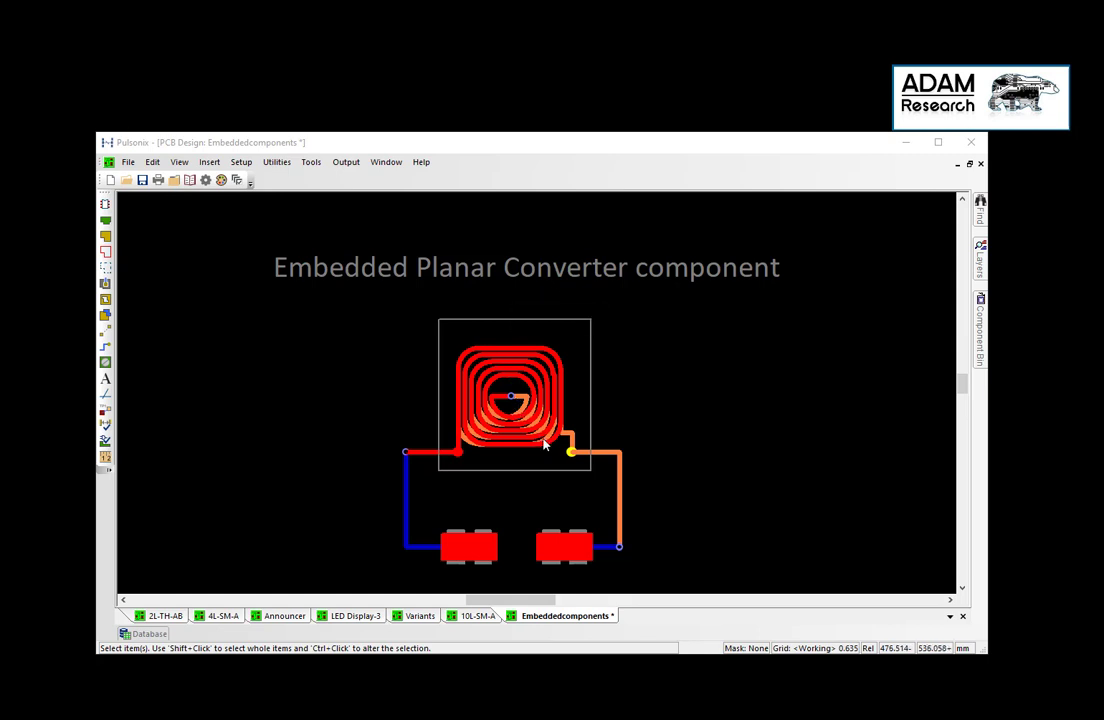
{"action": "mouse_move", "coordinate": [620, 528]}
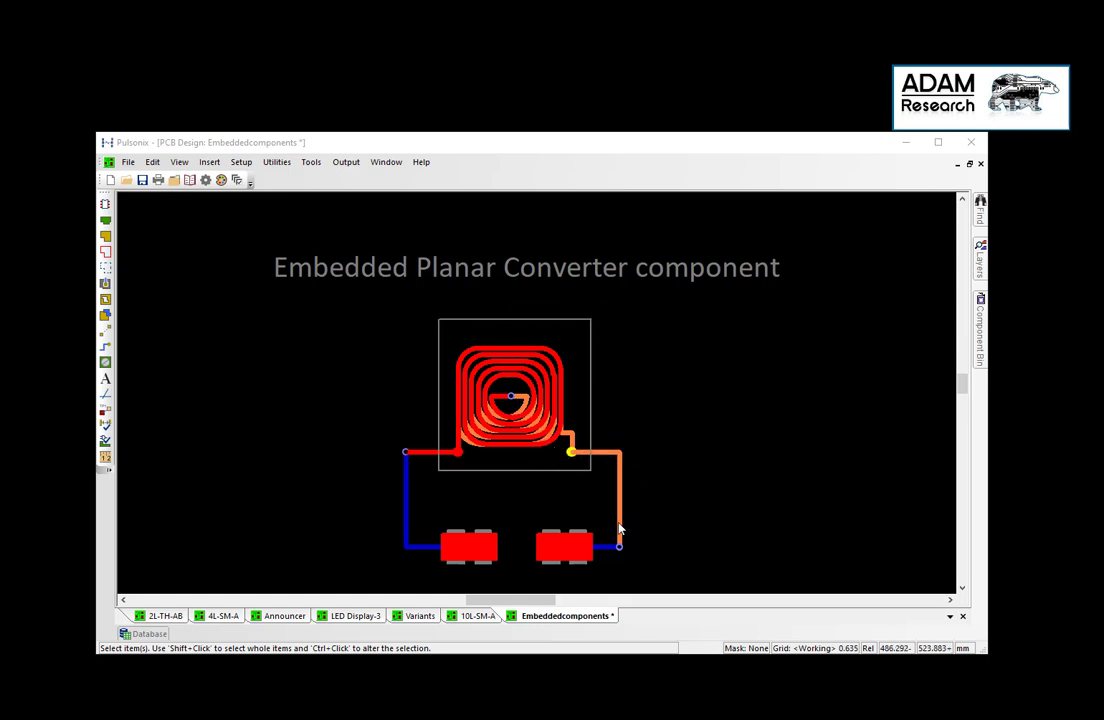
{"action": "mouse_move", "coordinate": [152, 160]}
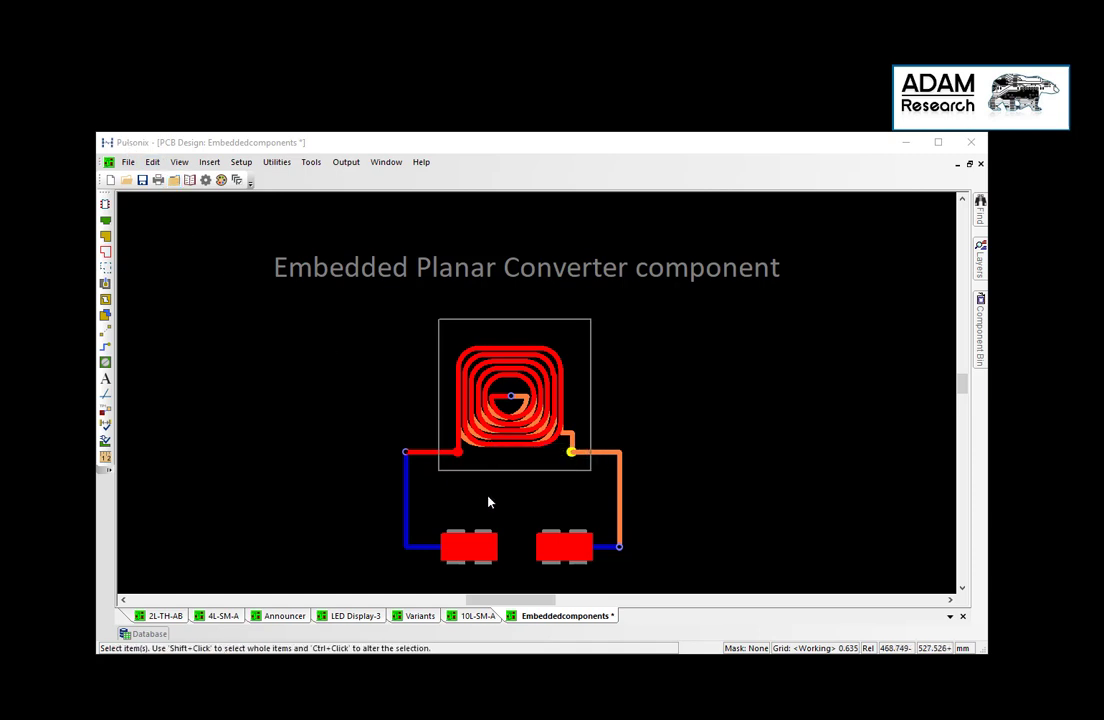
{"action": "mouse_move", "coordinate": [498, 448]}
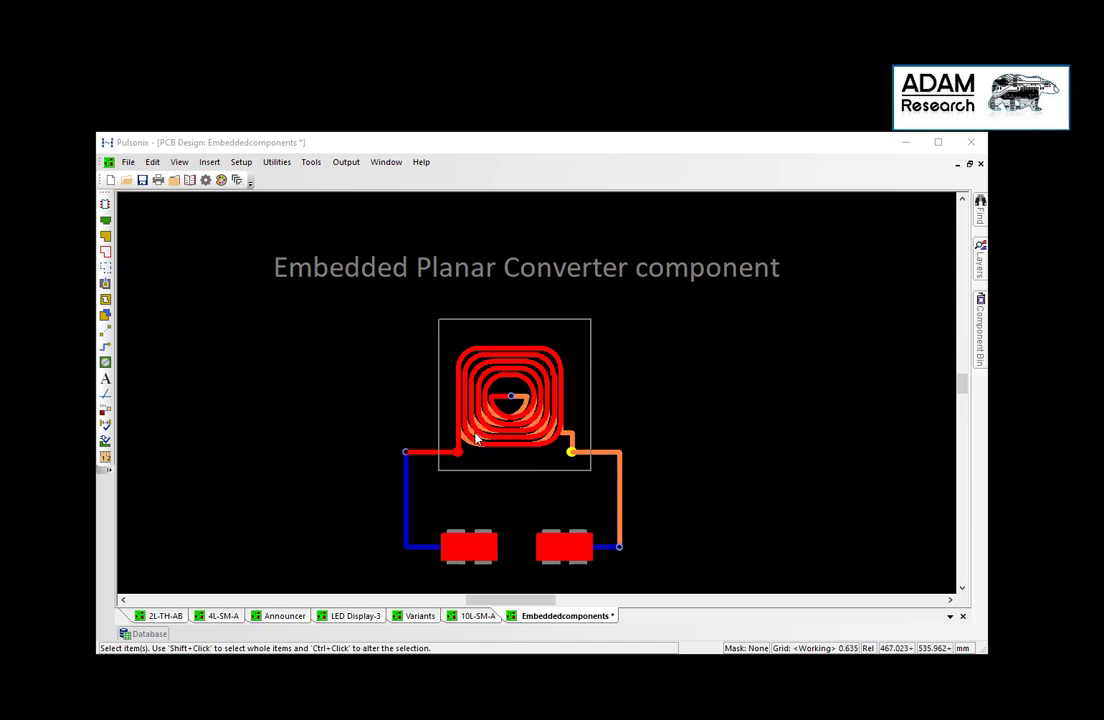
{"action": "mouse_move", "coordinate": [470, 440]}
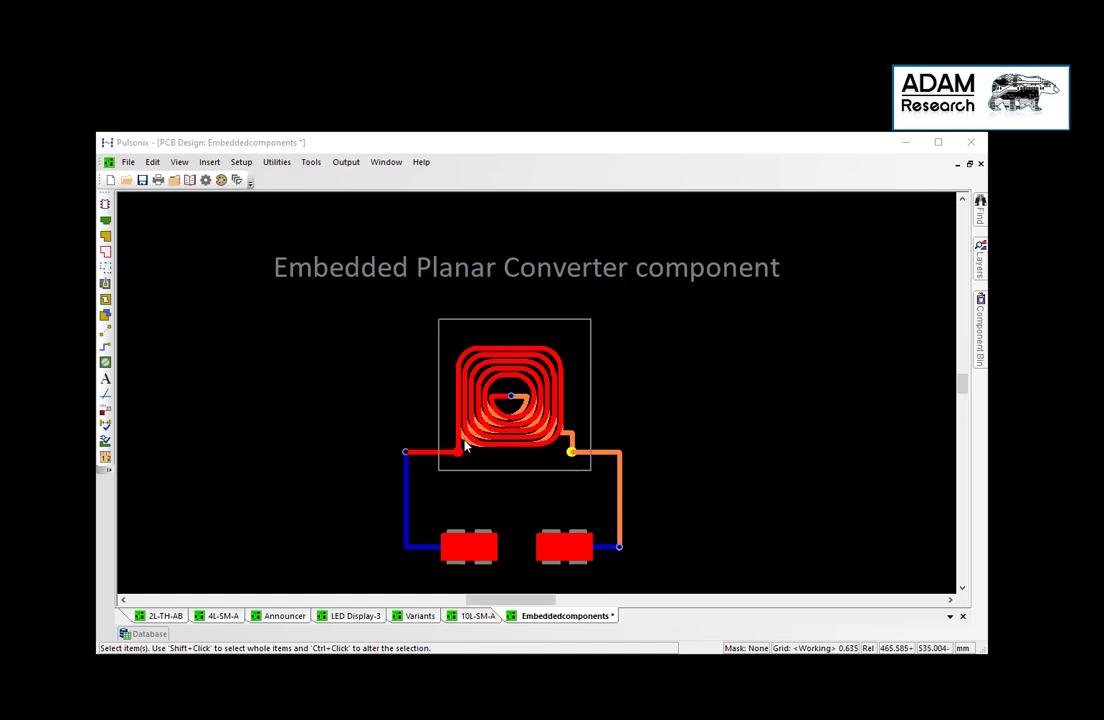
{"action": "mouse_move", "coordinate": [464, 444]}
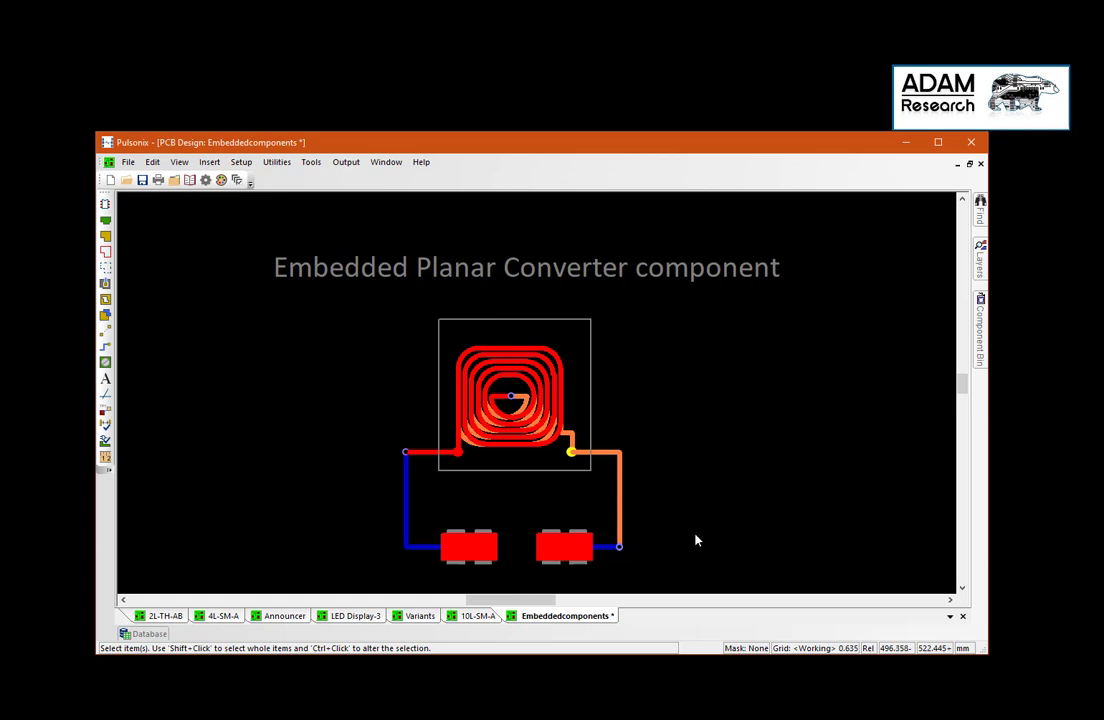
{"action": "mouse_move", "coordinate": [340, 186]}
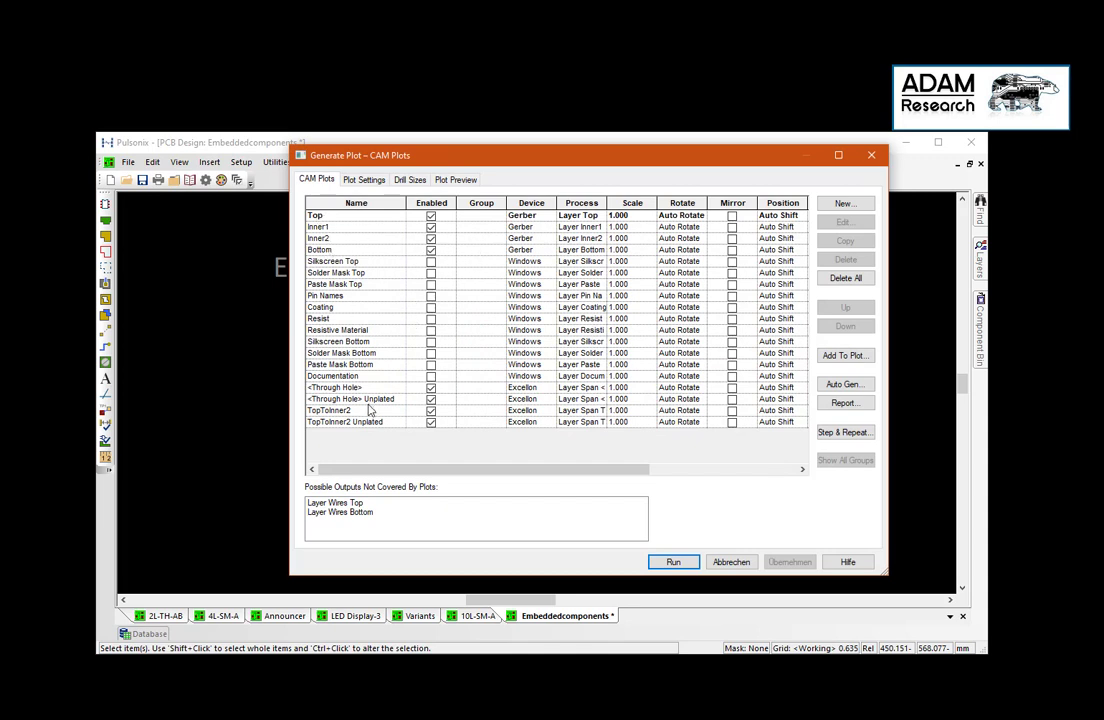
{"action": "mouse_move", "coordinate": [376, 422]}
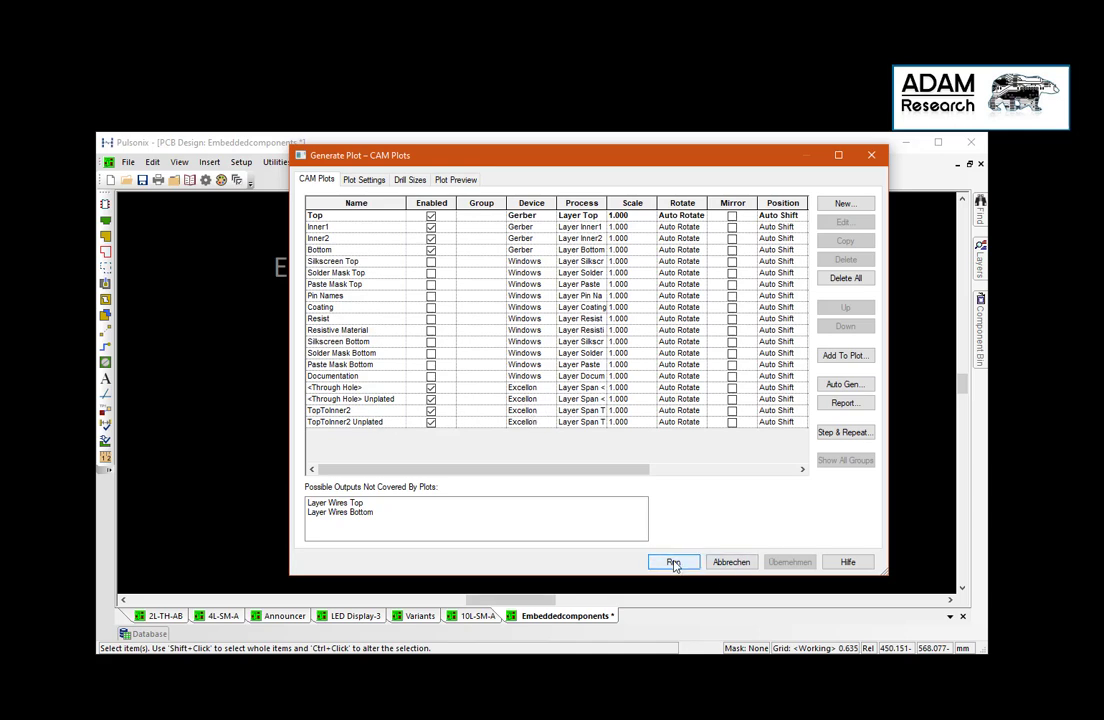
Step: Run CAM plot generation, review the Gerber/Excellon report, and close back to the layout
{"action": "left_click", "coordinate": [672, 560]}
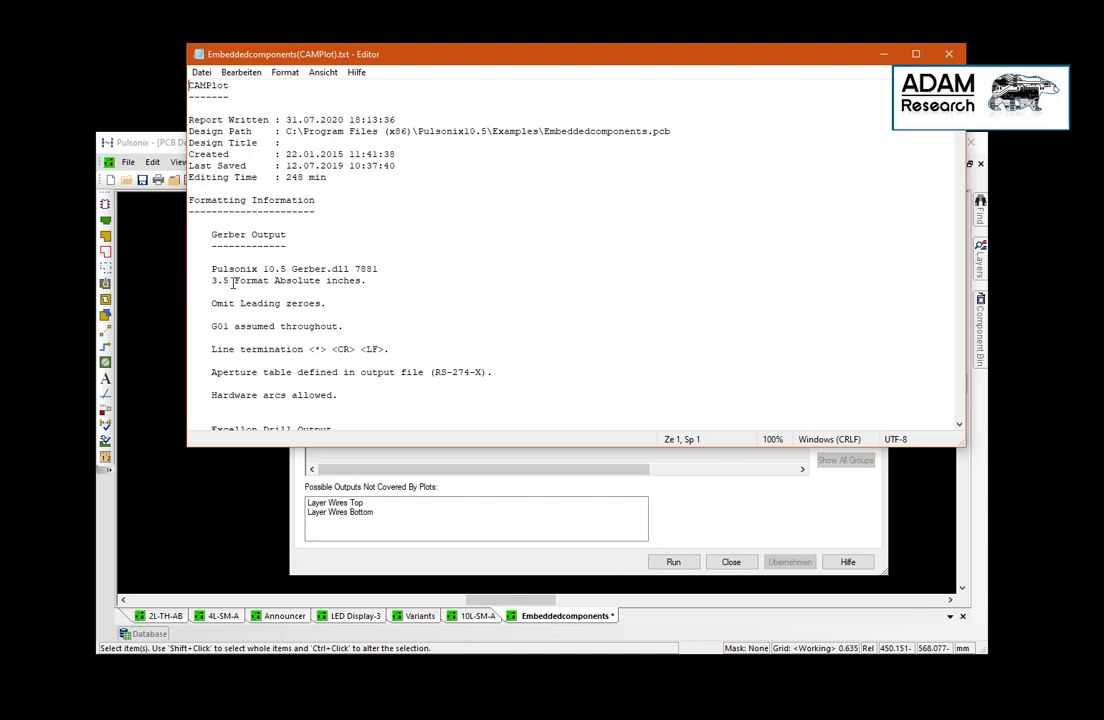
{"action": "mouse_move", "coordinate": [868, 40]}
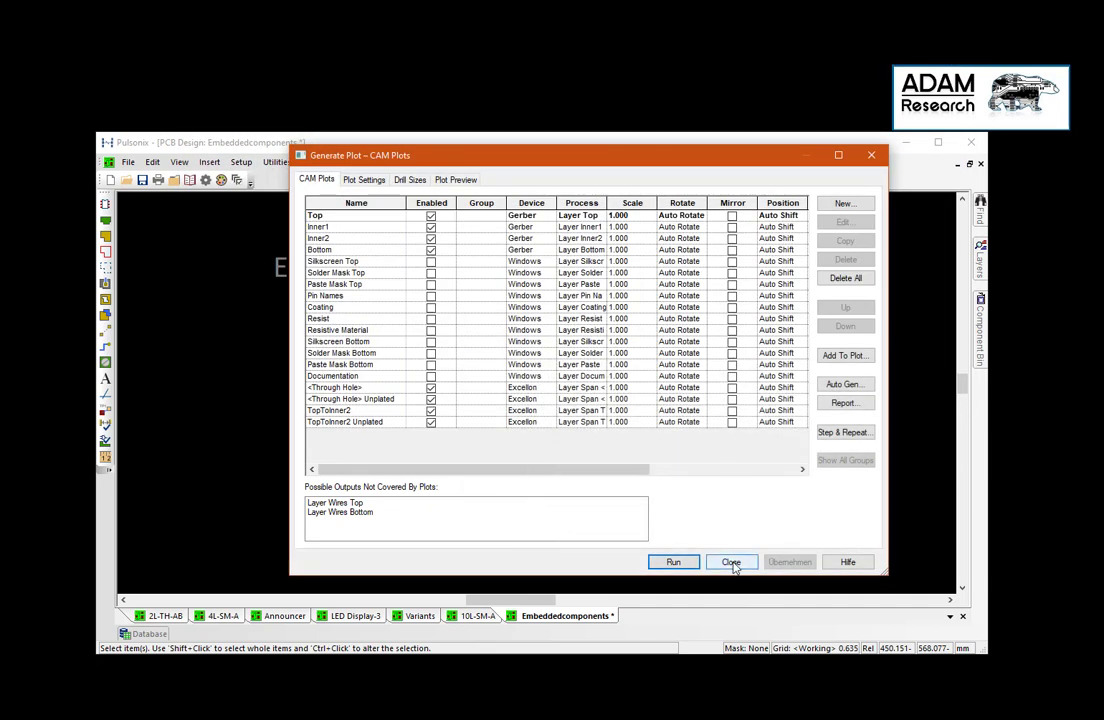
{"action": "left_click", "coordinate": [732, 560]}
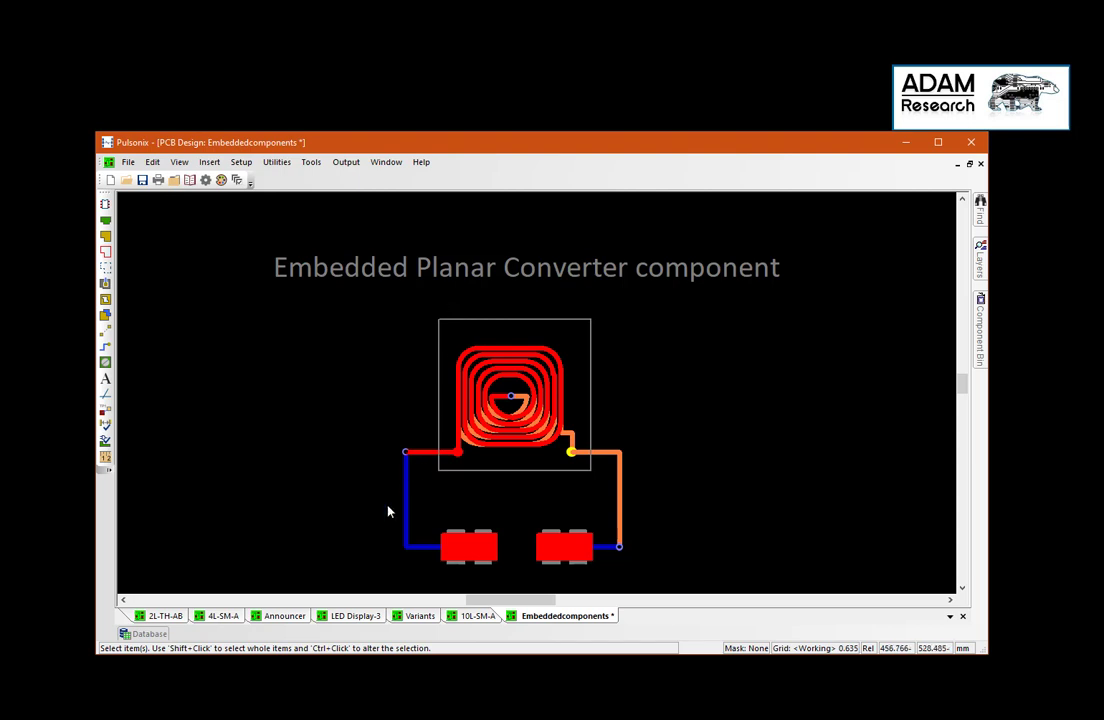
{"action": "mouse_move", "coordinate": [360, 572]}
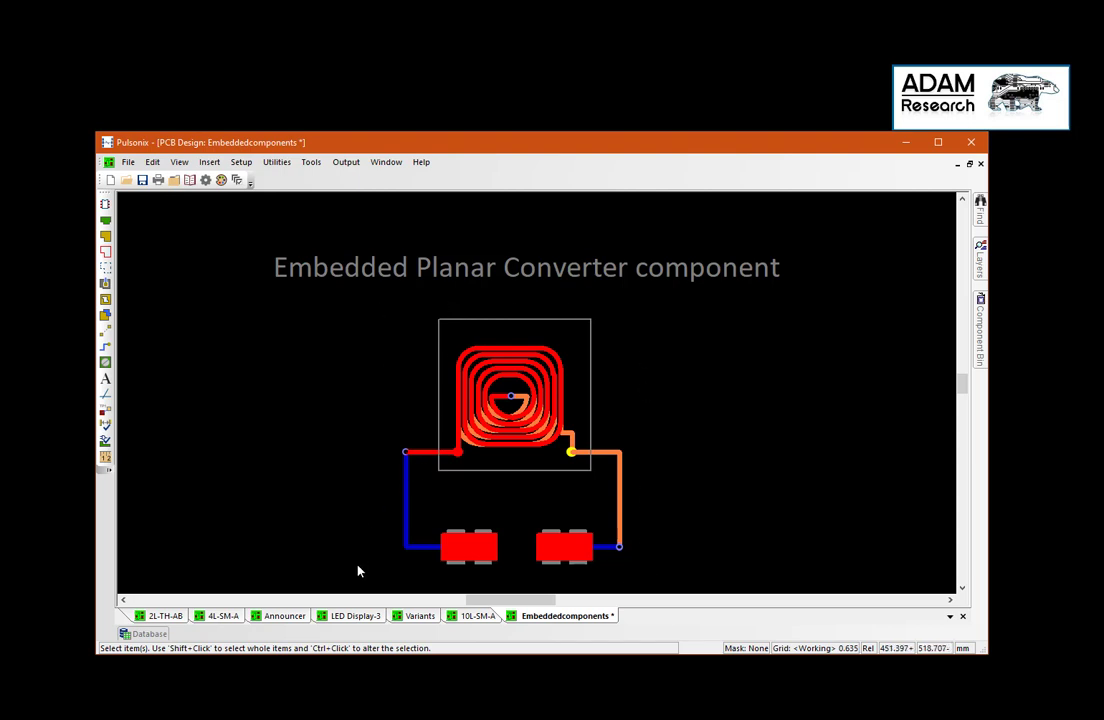
{"action": "mouse_move", "coordinate": [324, 470]}
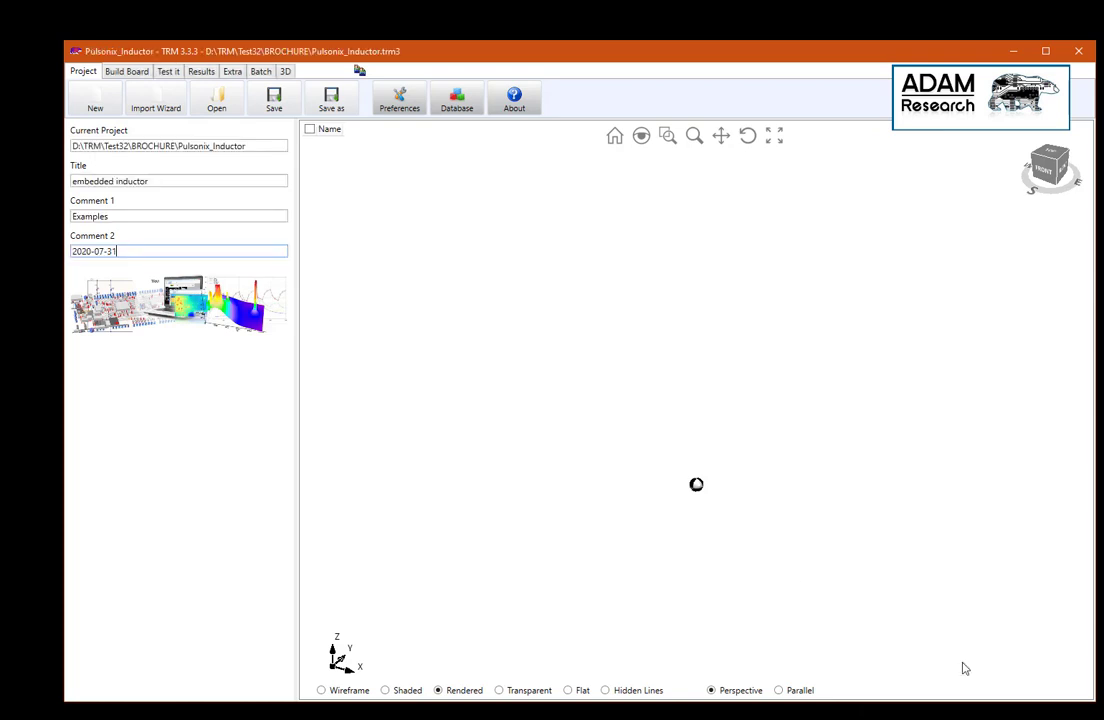
{"action": "mouse_move", "coordinate": [164, 134]}
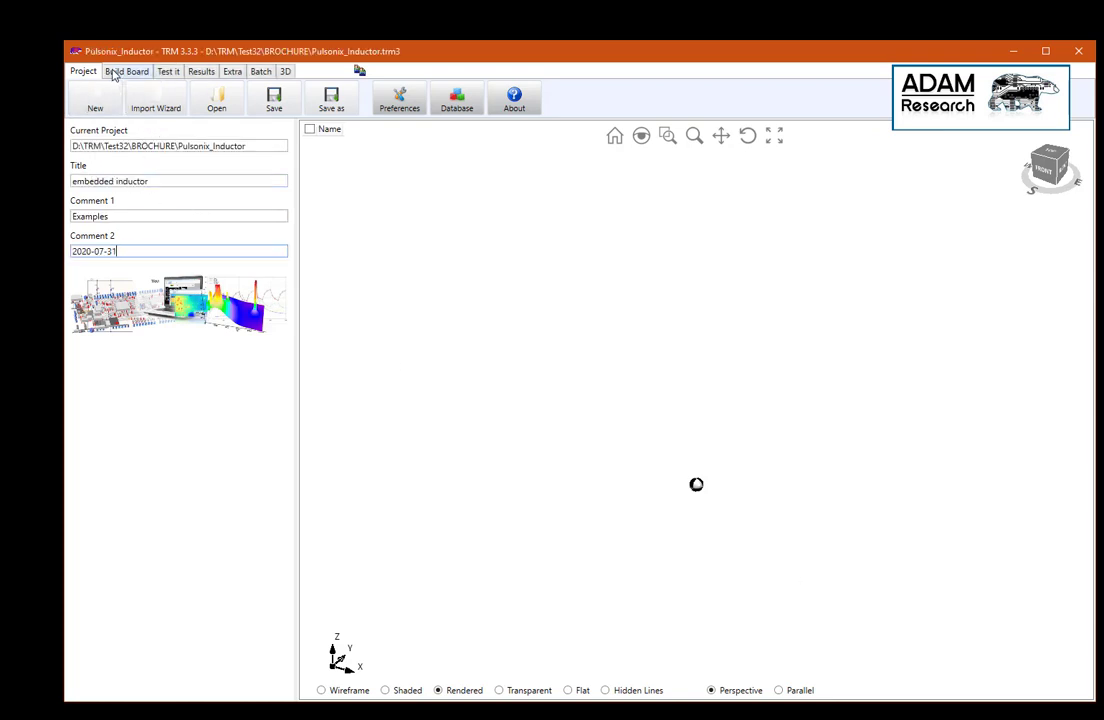
Step: Enter the board frame xmin 15, ymin 30, xmax 50, ymax 65 with 0.05 mm resolution
{"action": "left_click", "coordinate": [128, 72]}
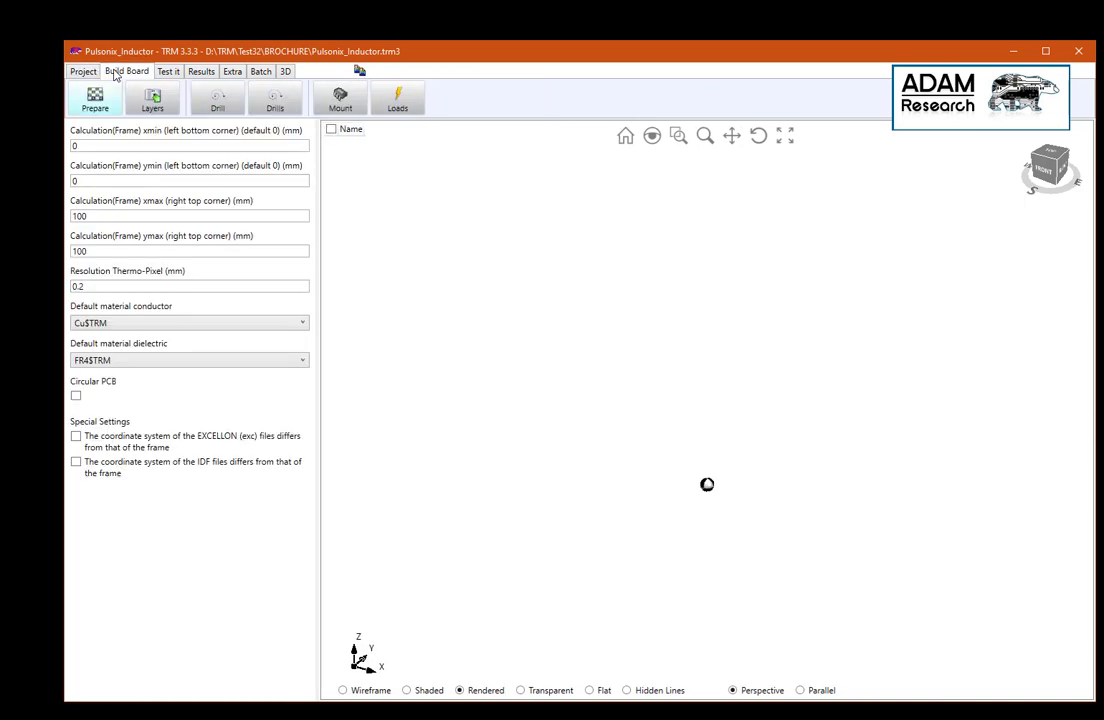
{"action": "mouse_move", "coordinate": [96, 216]}
{"action": "type", "text": "1"}
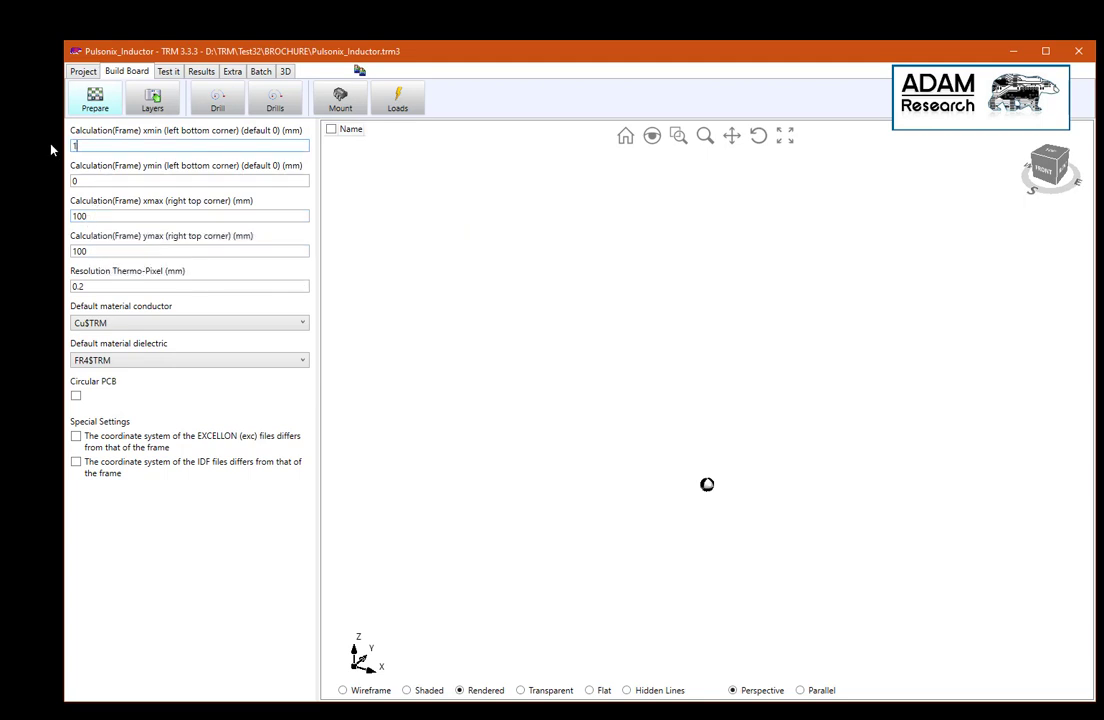
{"action": "type", "text": "5"}
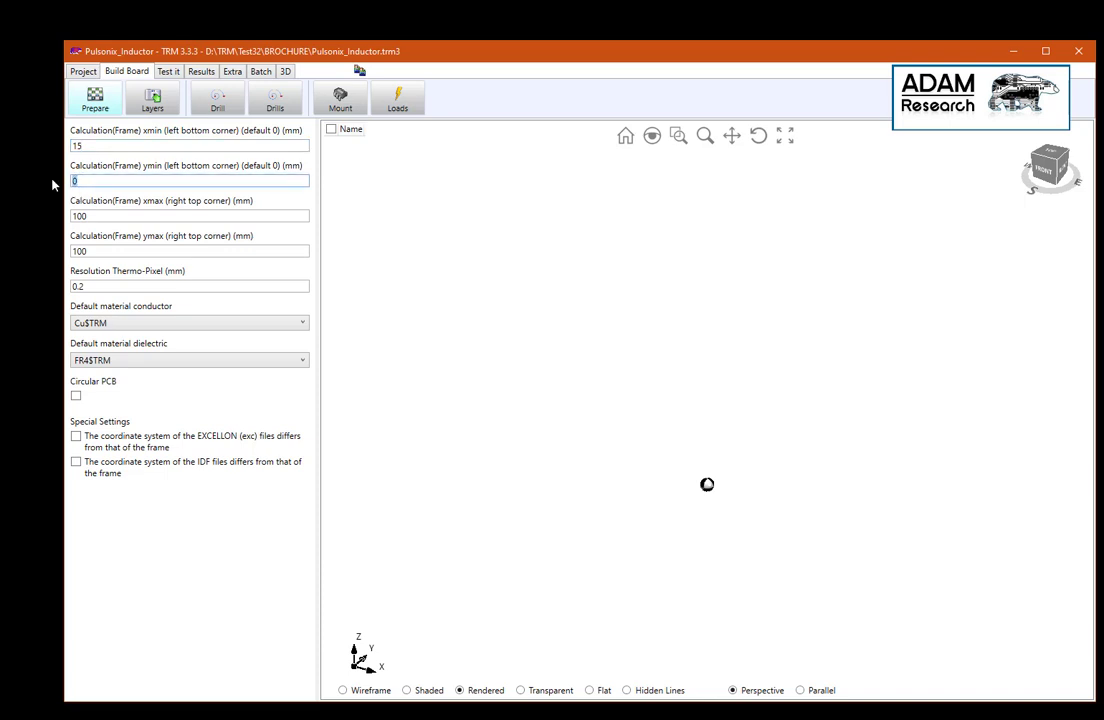
{"action": "type", "text": "30"}
{"action": "left_click", "coordinate": [190, 214]}
{"action": "type", "text": "50"}
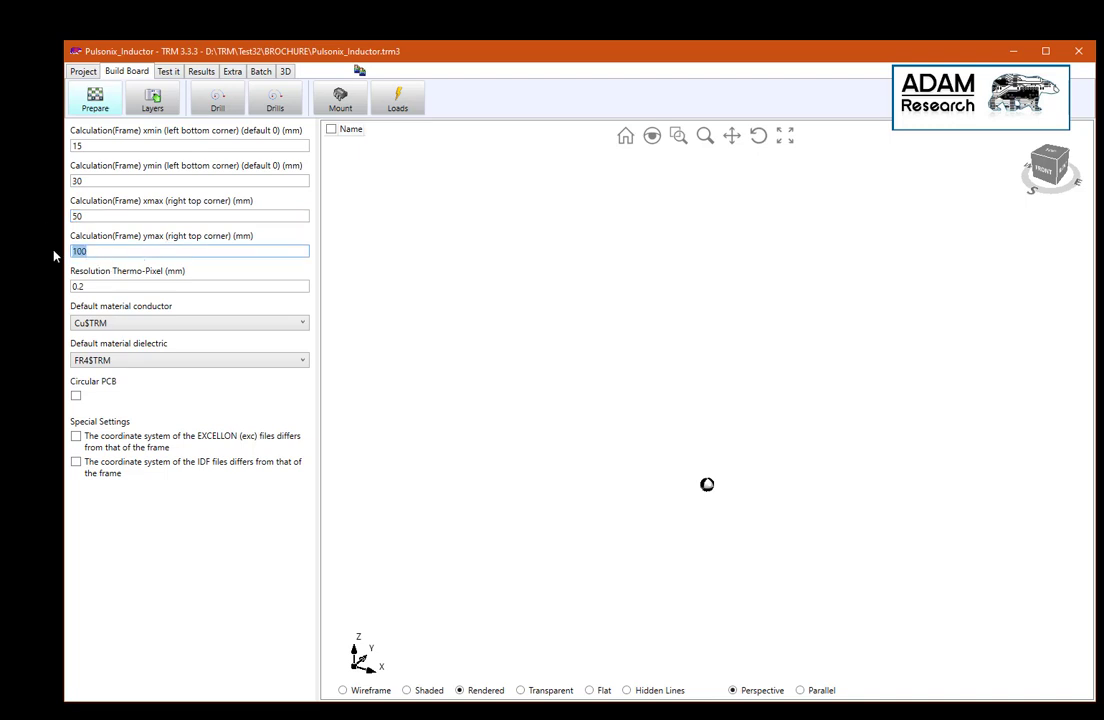
{"action": "type", "text": "65"}
{"action": "left_click", "coordinate": [190, 286]}
{"action": "type", "text": "0.05"}
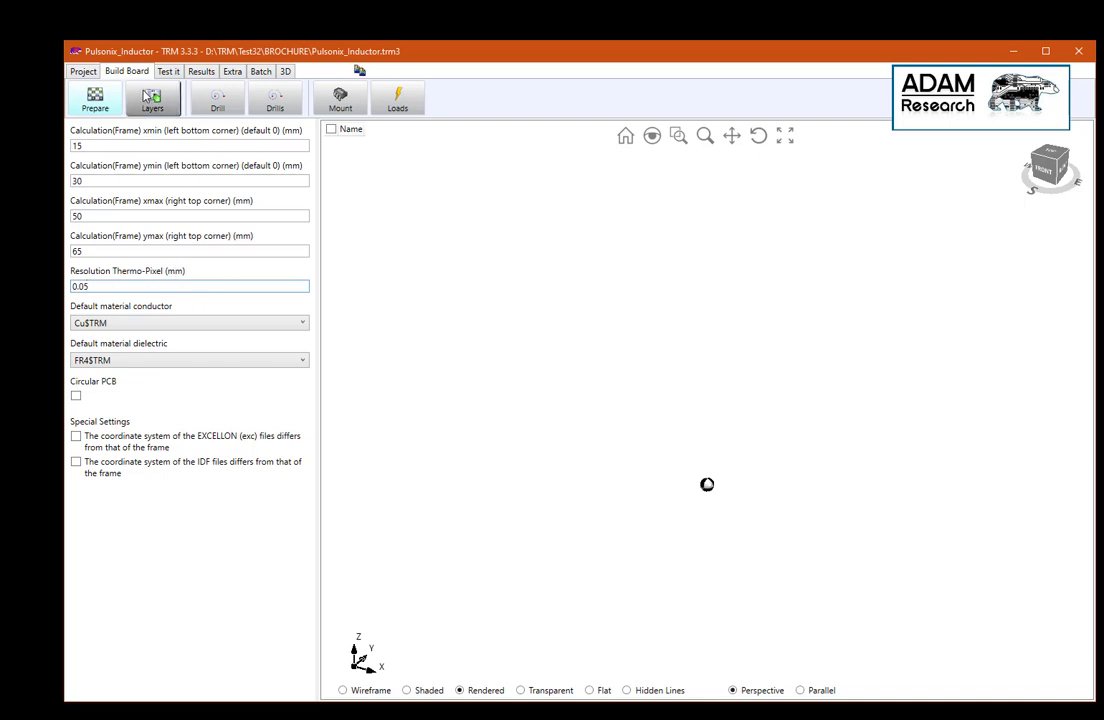
Step: Create an empty seven-layer template in the board layer stack
{"action": "left_click", "coordinate": [152, 96]}
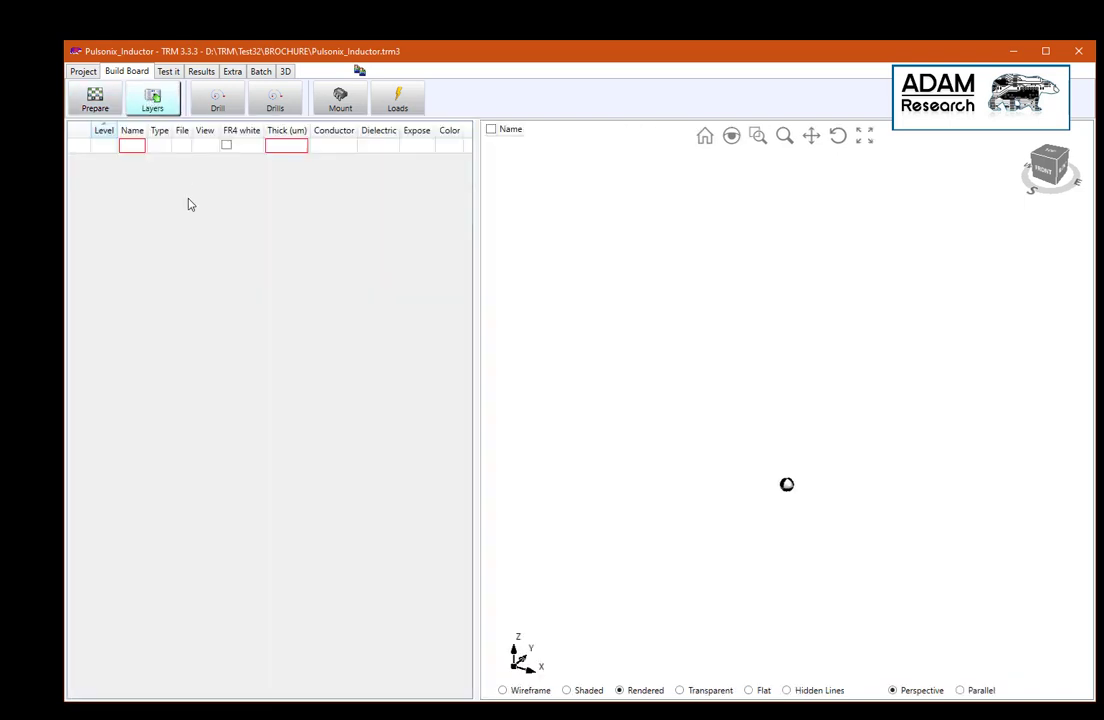
{"action": "right_click", "coordinate": [132, 144]}
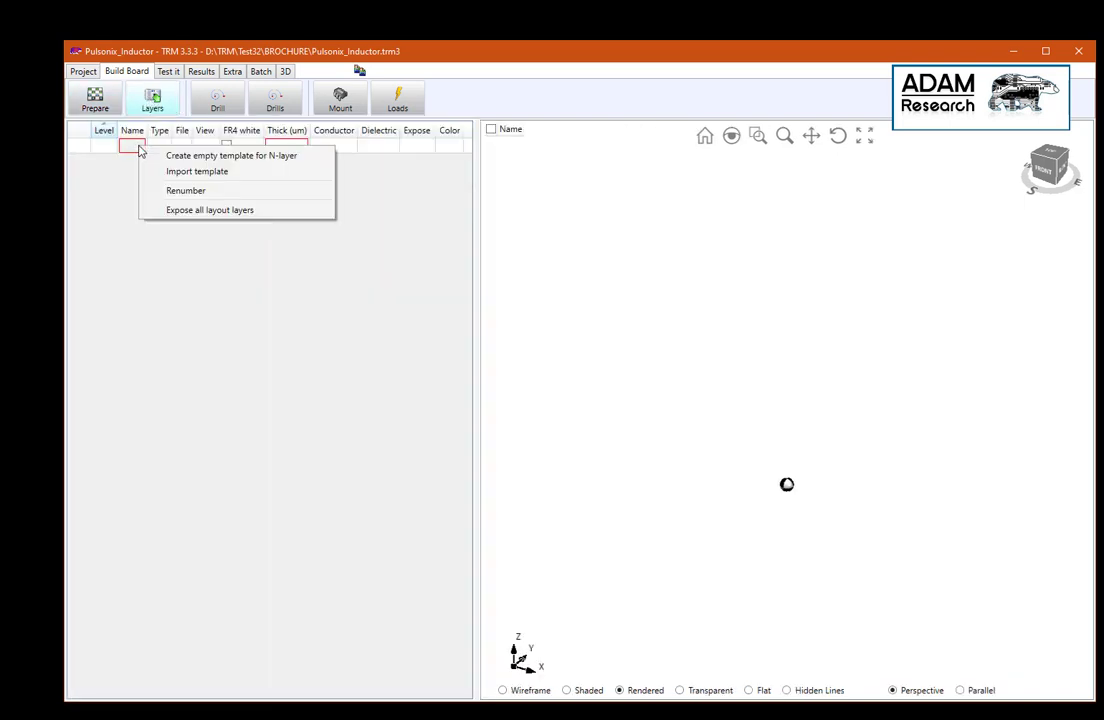
{"action": "left_click", "coordinate": [232, 156]}
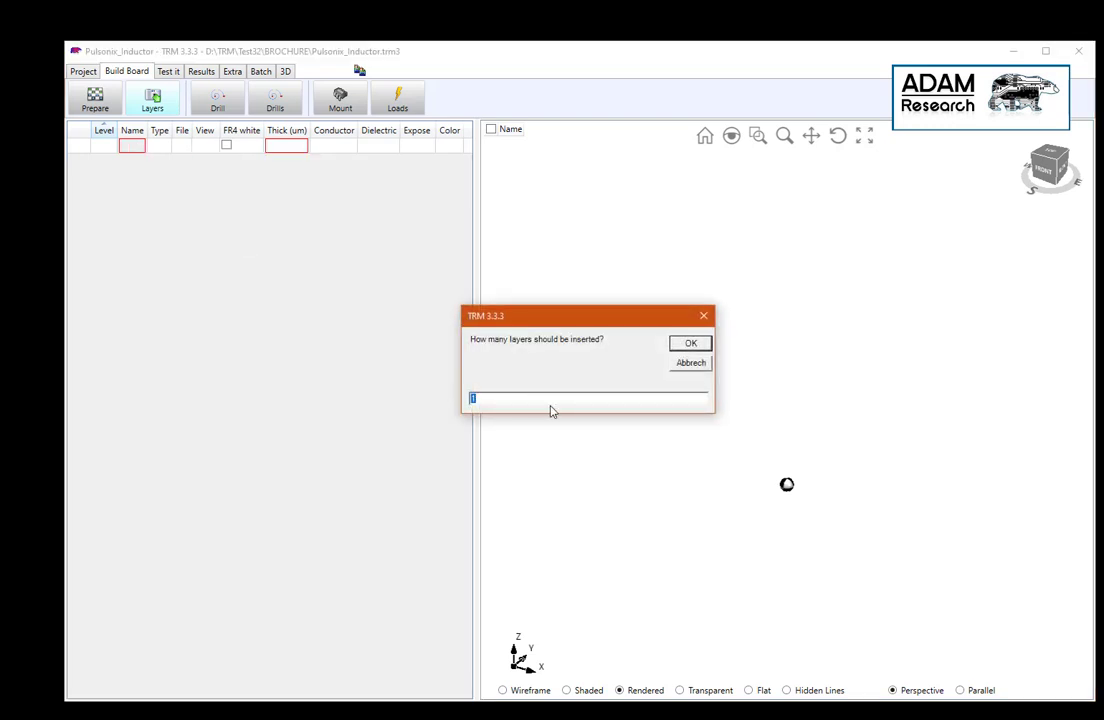
{"action": "left_click", "coordinate": [690, 344]}
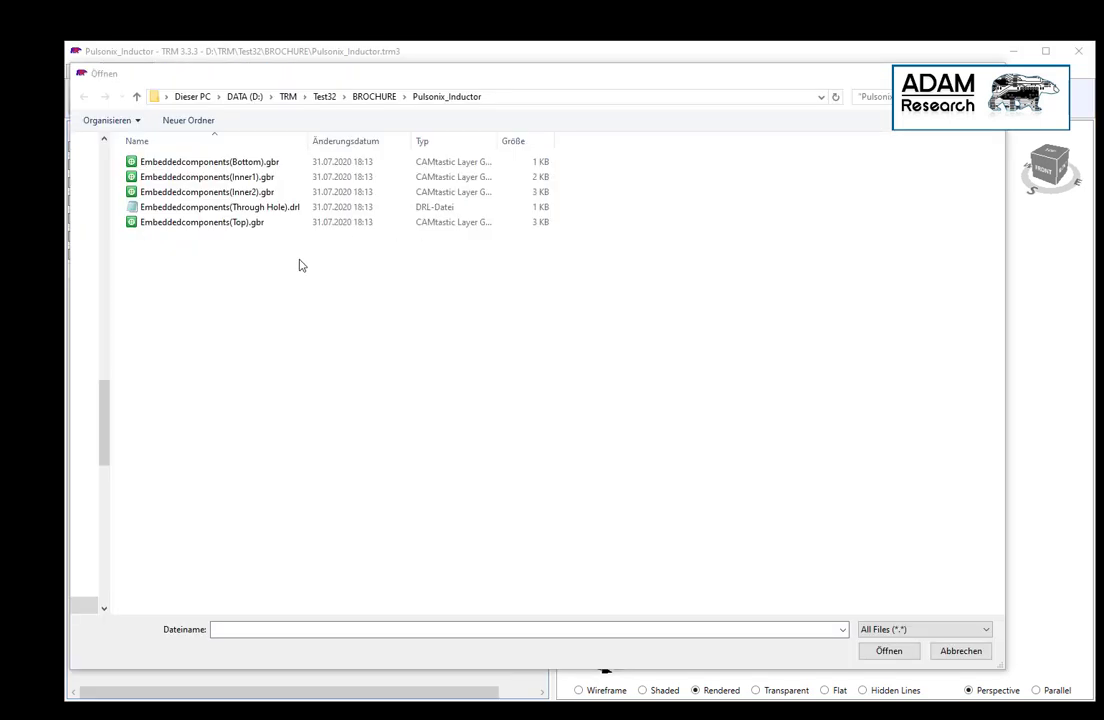
Step: Assign the Top, Inner1, Inner2 and Bottom Embeddedcomponents .gbr files to layers L1–L4
{"action": "left_click", "coordinate": [202, 220]}
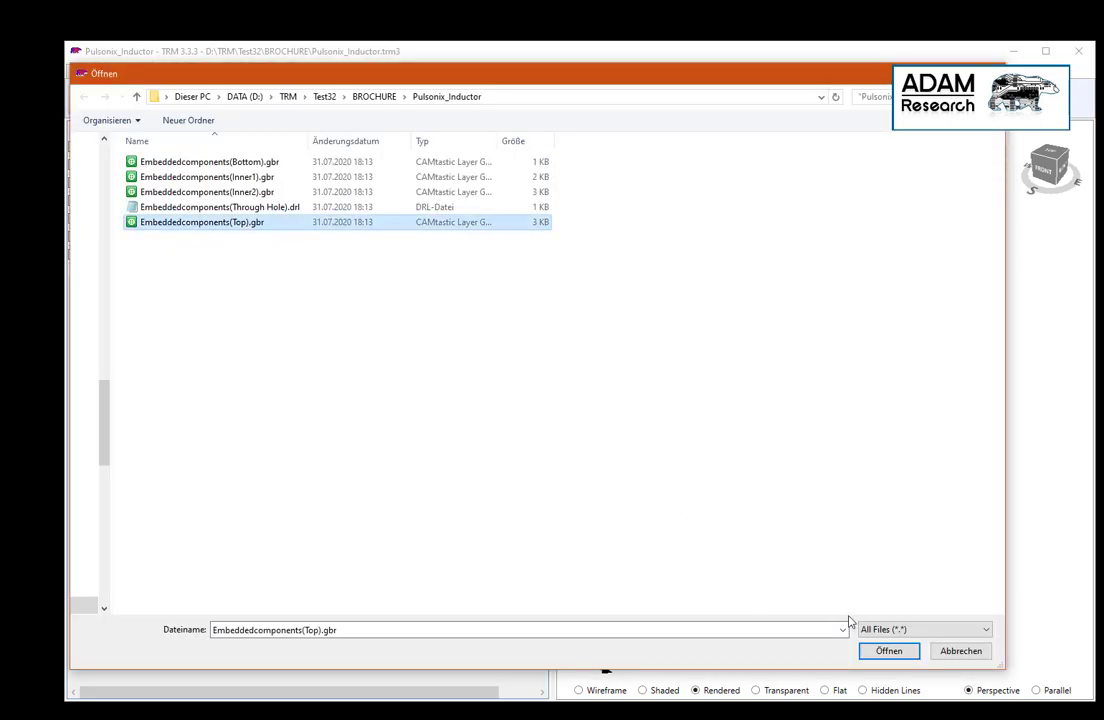
{"action": "left_click", "coordinate": [888, 652]}
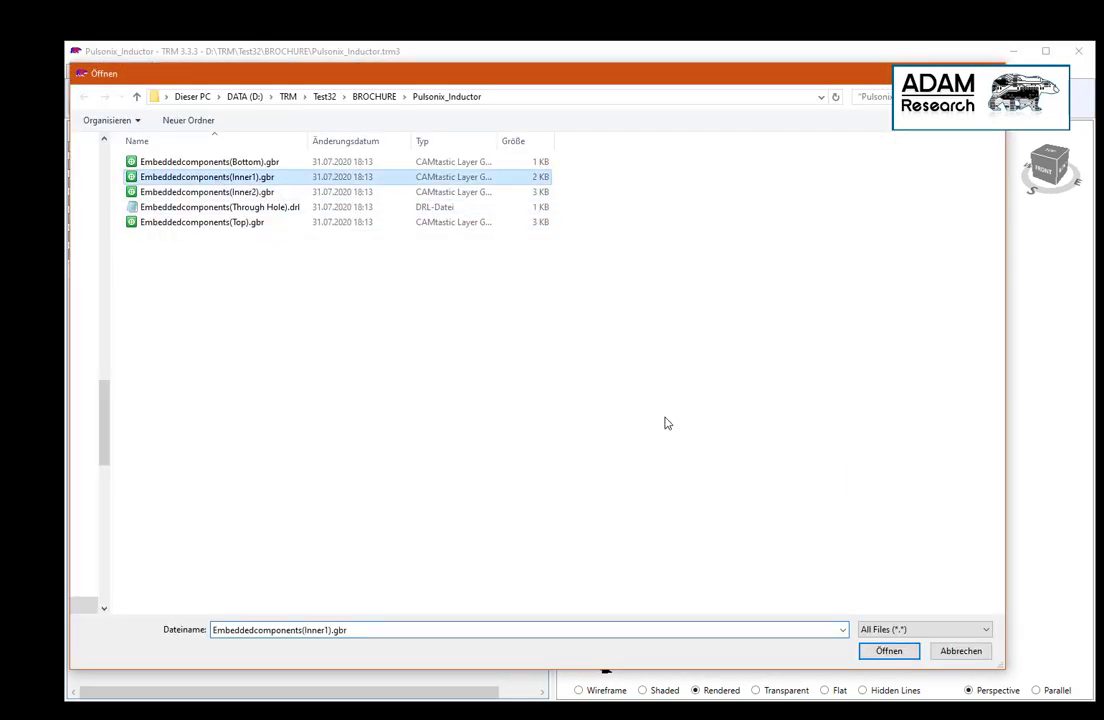
{"action": "left_click", "coordinate": [888, 652]}
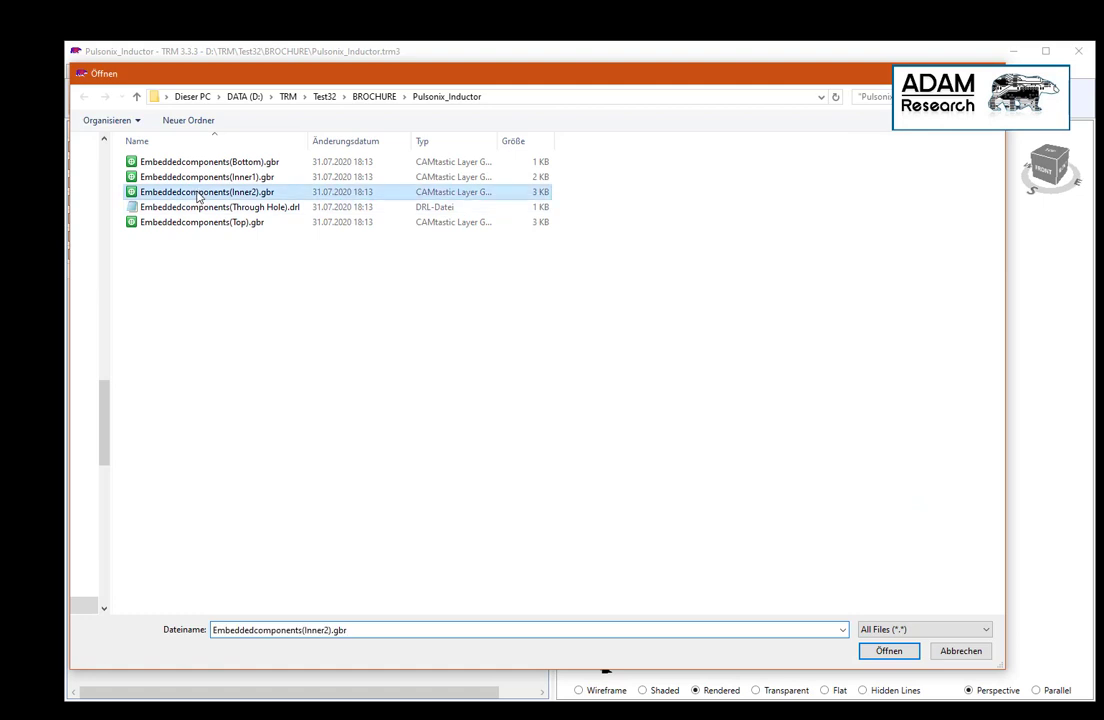
{"action": "left_click", "coordinate": [888, 652]}
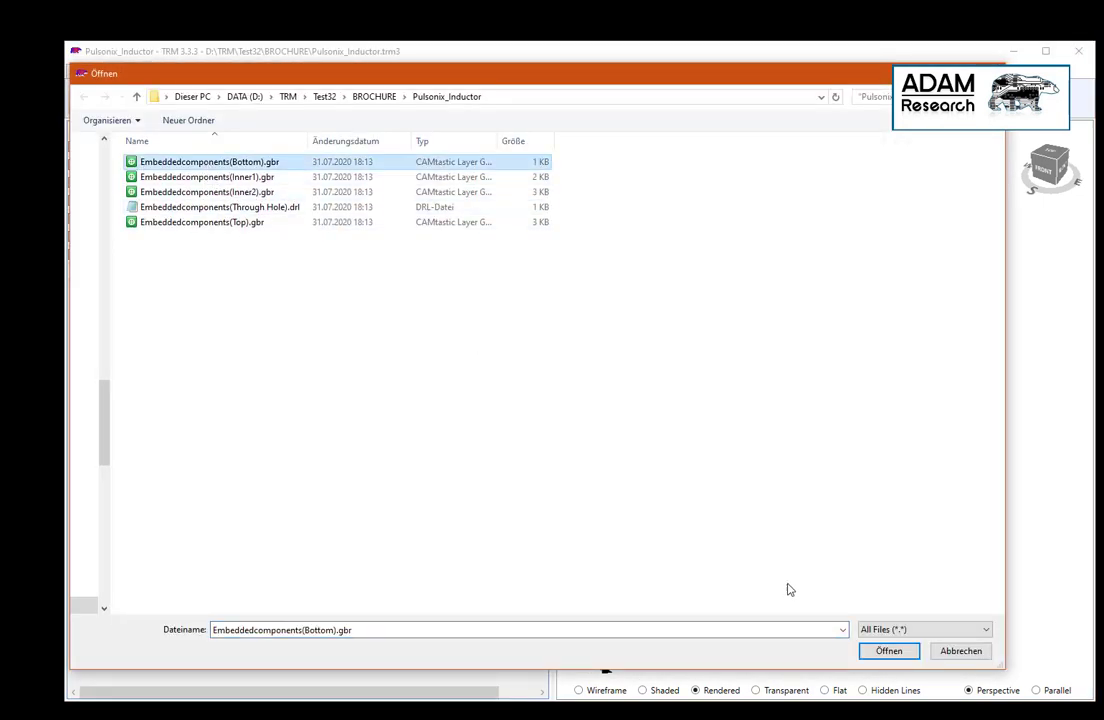
{"action": "left_click", "coordinate": [888, 652]}
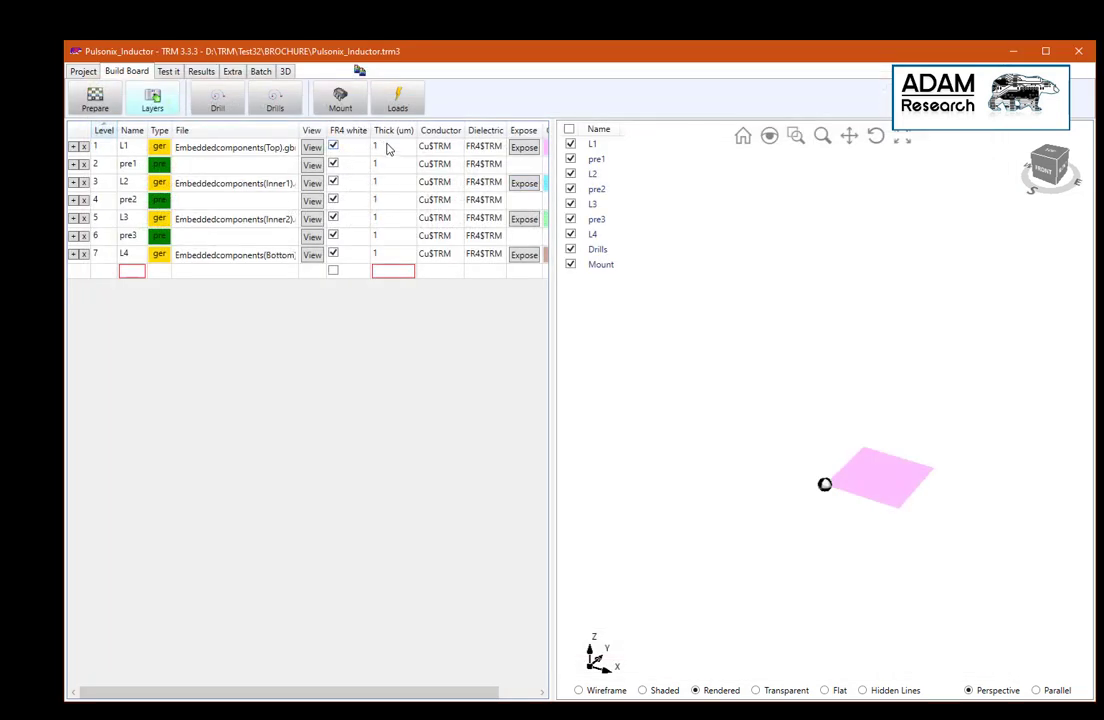
Step: Set copper layers L1–L4 to 35 µm and prepreg layers pre1–pre3 to 250 µm thickness
{"action": "type", "text": "35"}
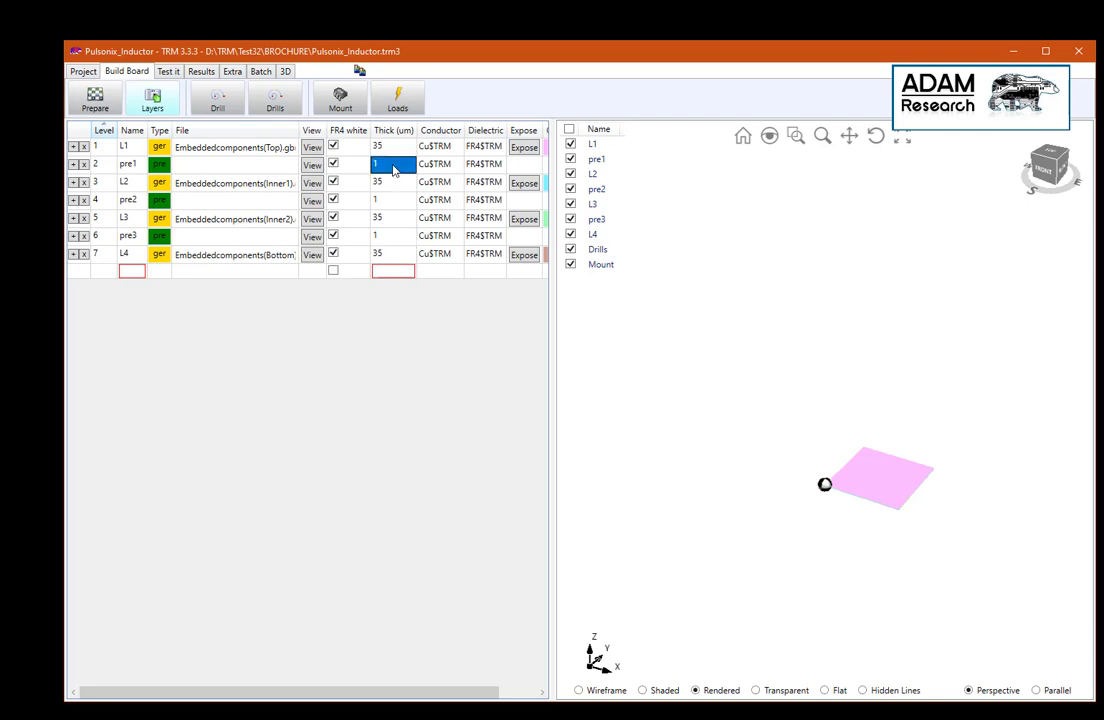
{"action": "type", "text": "250"}
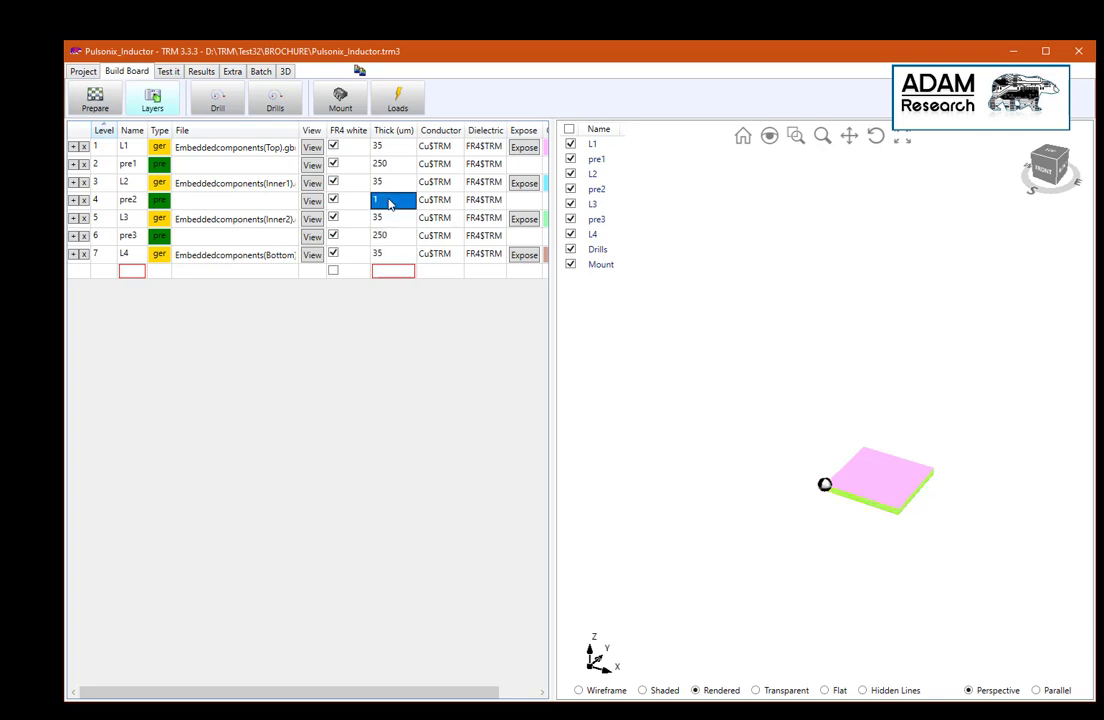
{"action": "left_click", "coordinate": [394, 216]}
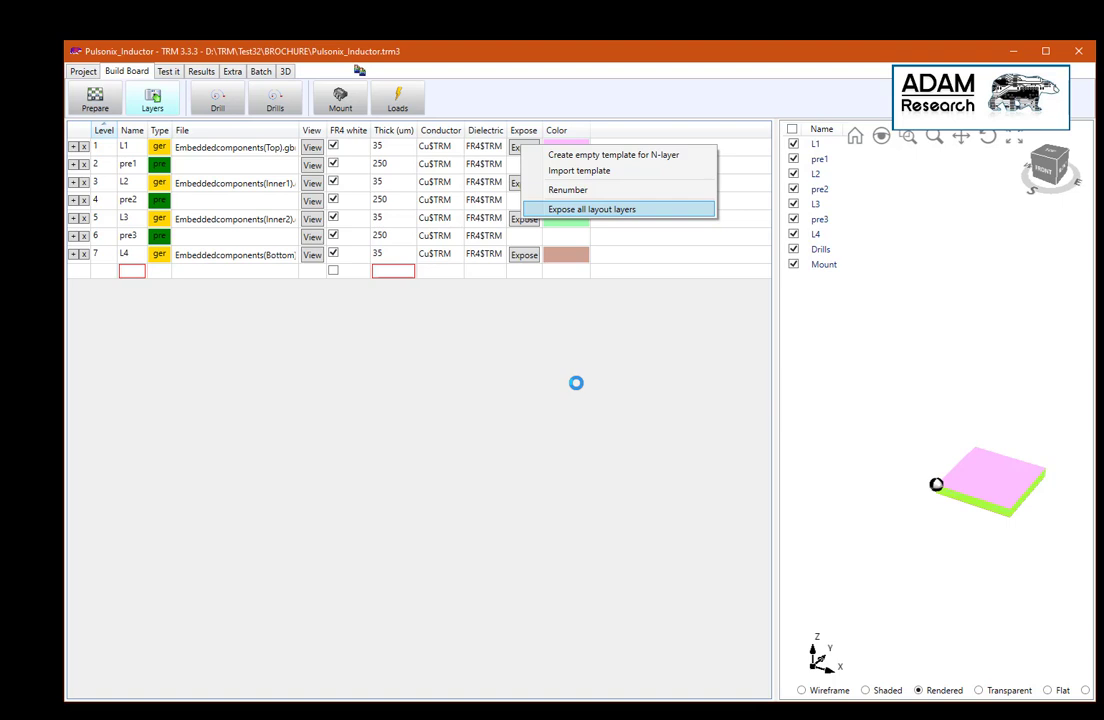
Step: Expose all layout layers so the spiral copper traces appear in the 3D model
{"action": "left_click", "coordinate": [592, 210]}
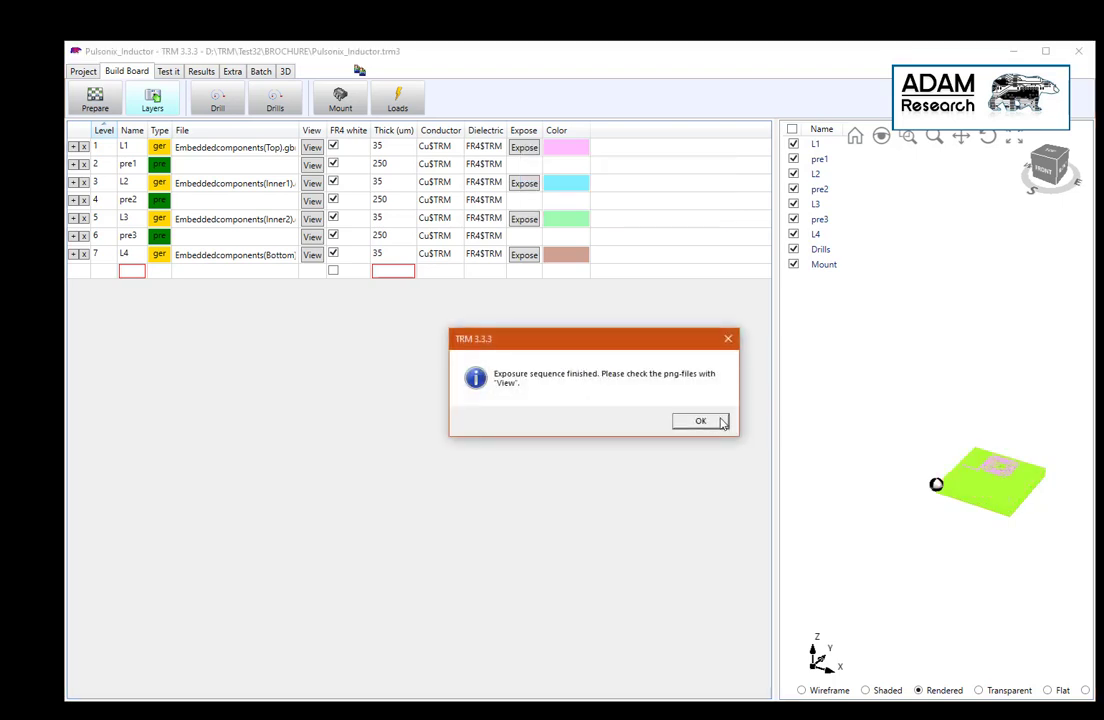
{"action": "left_click", "coordinate": [700, 420]}
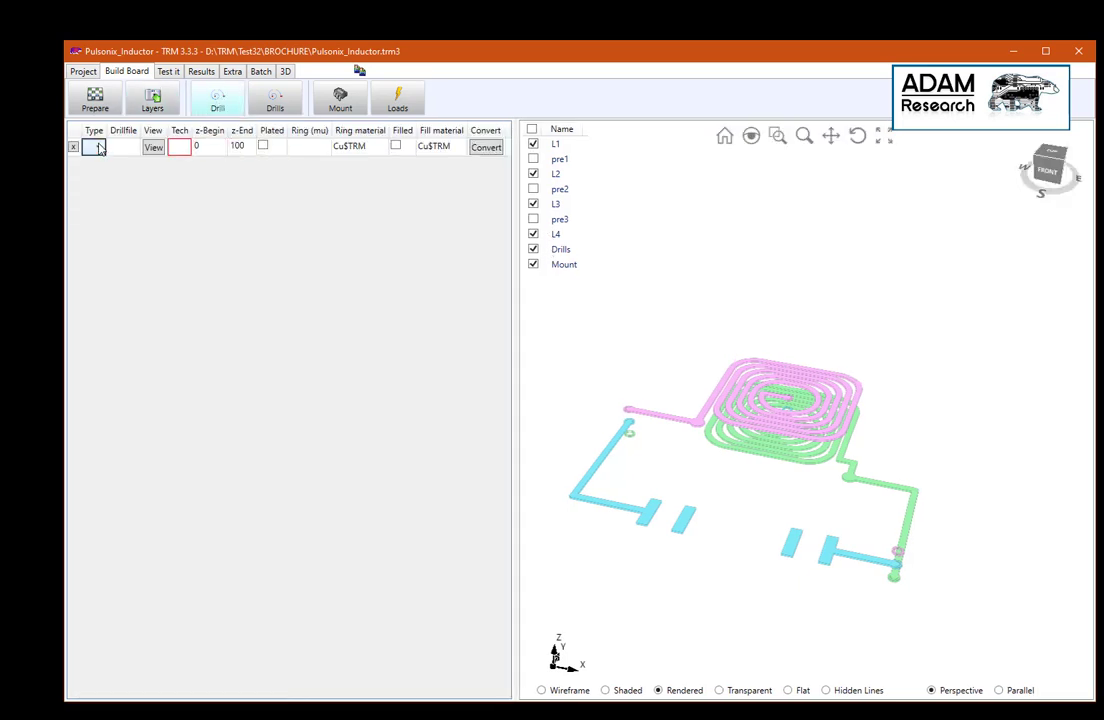
Step: Add a drill entry and load the EmbeddedcomponentsTopToInner2.drl file
{"action": "left_click", "coordinate": [92, 144]}
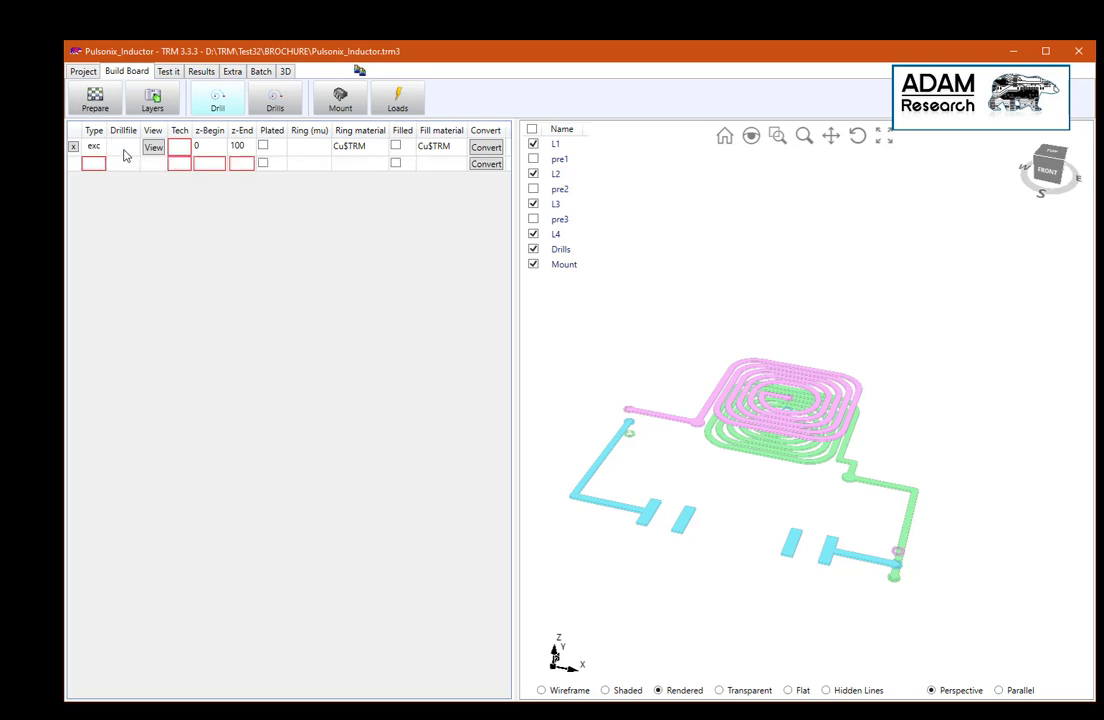
{"action": "mouse_move", "coordinate": [128, 152]}
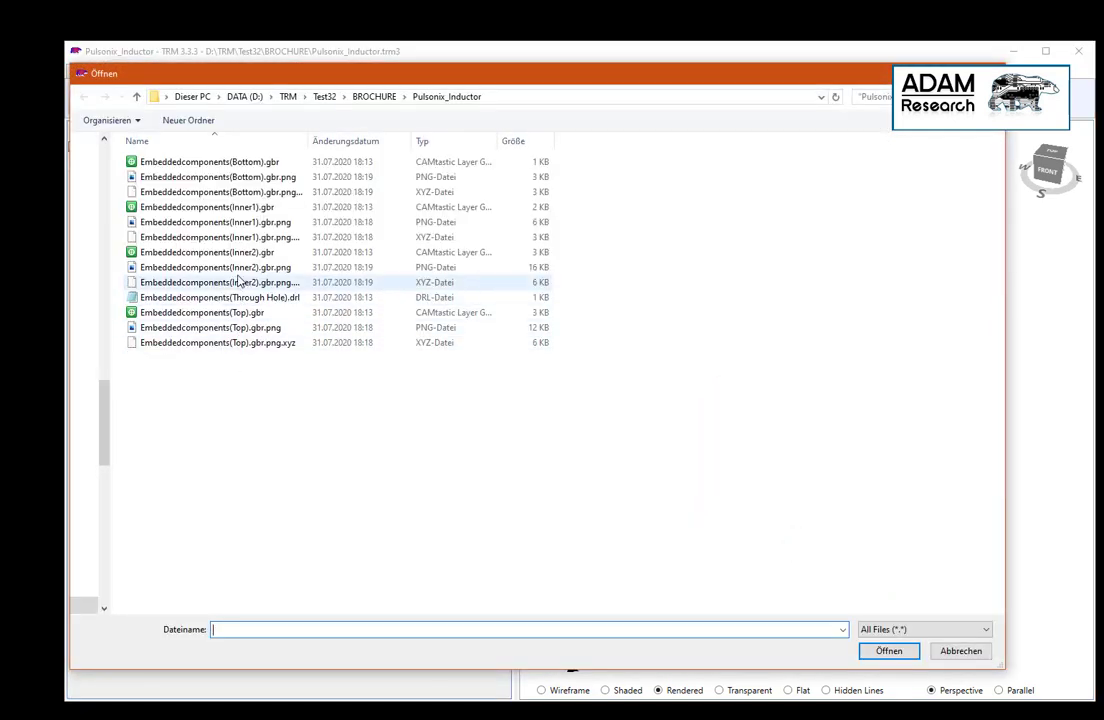
{"action": "left_click", "coordinate": [204, 312]}
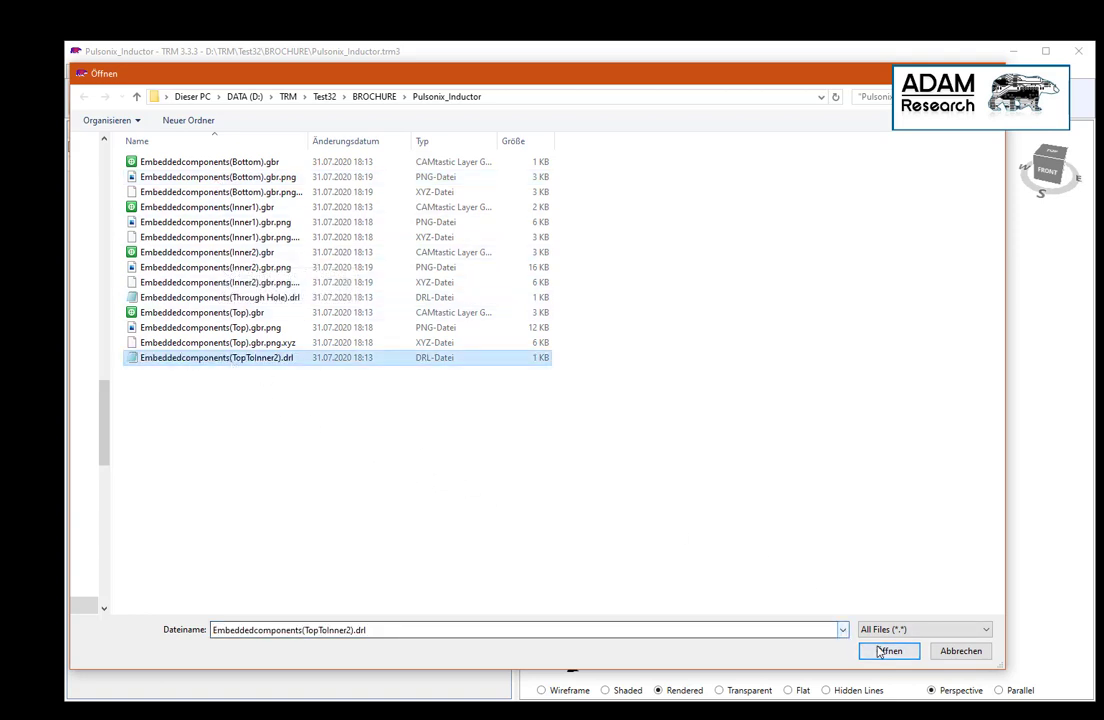
{"action": "left_click", "coordinate": [888, 652]}
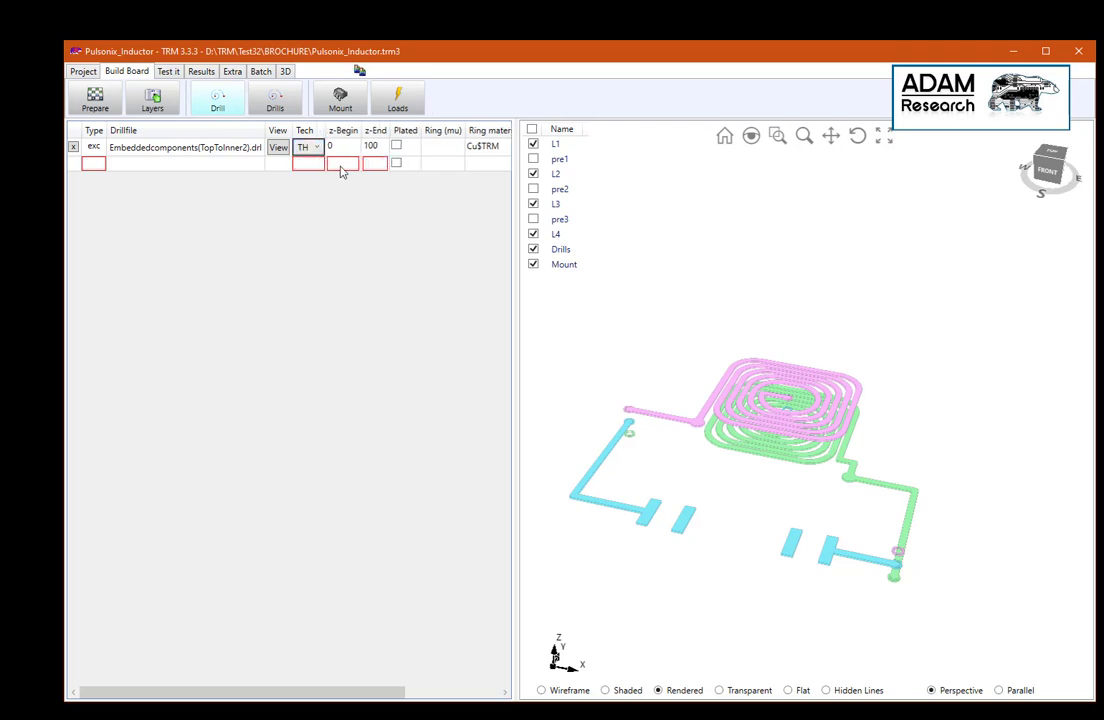
Step: Set the drill ring to 25 µm, convert with 5 fractional digits, and inspect the three vias in 3D
{"action": "left_click", "coordinate": [396, 144]}
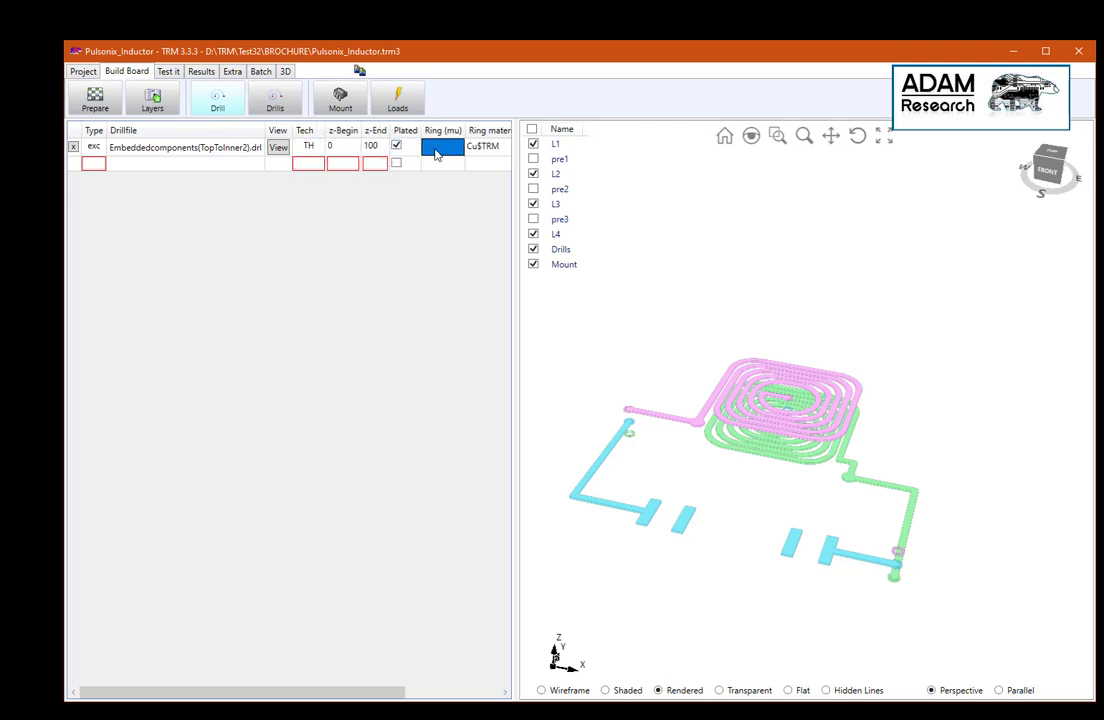
{"action": "type", "text": "25"}
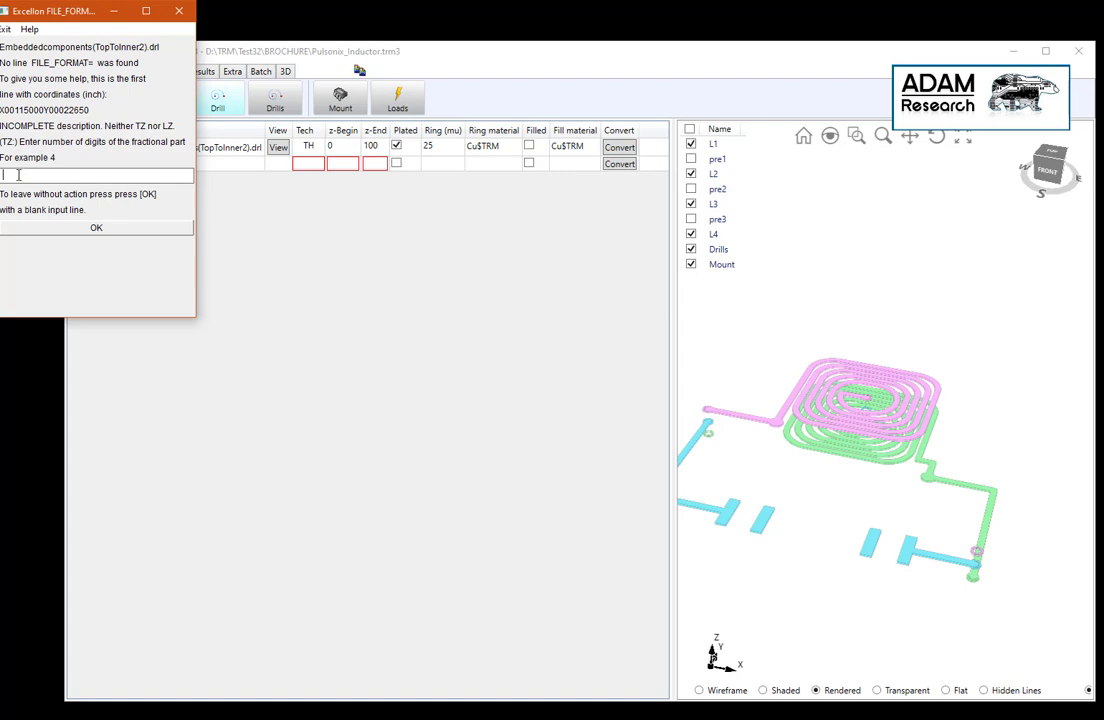
{"action": "type", "text": "5"}
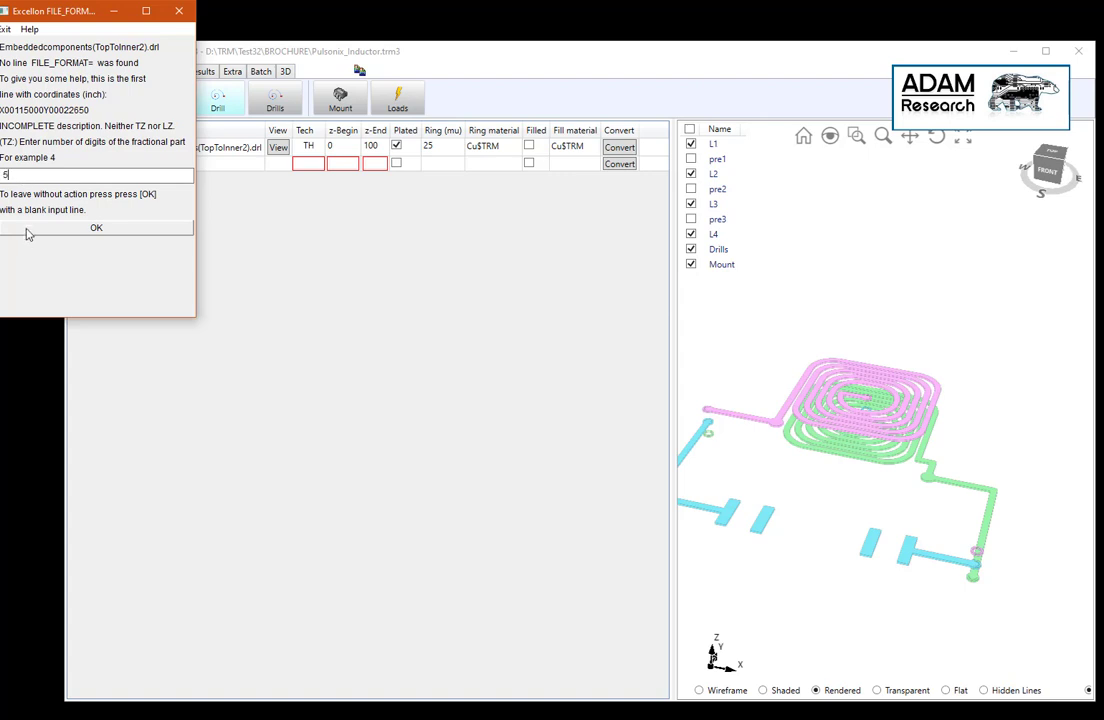
{"action": "left_click", "coordinate": [96, 228]}
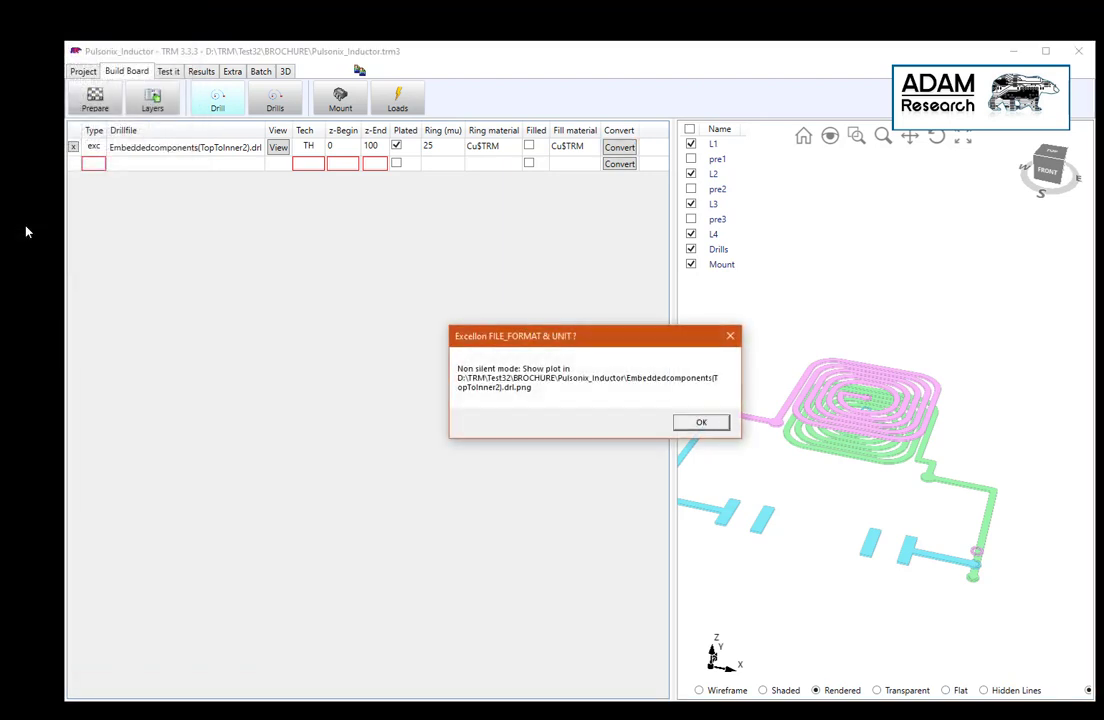
{"action": "left_click", "coordinate": [700, 420]}
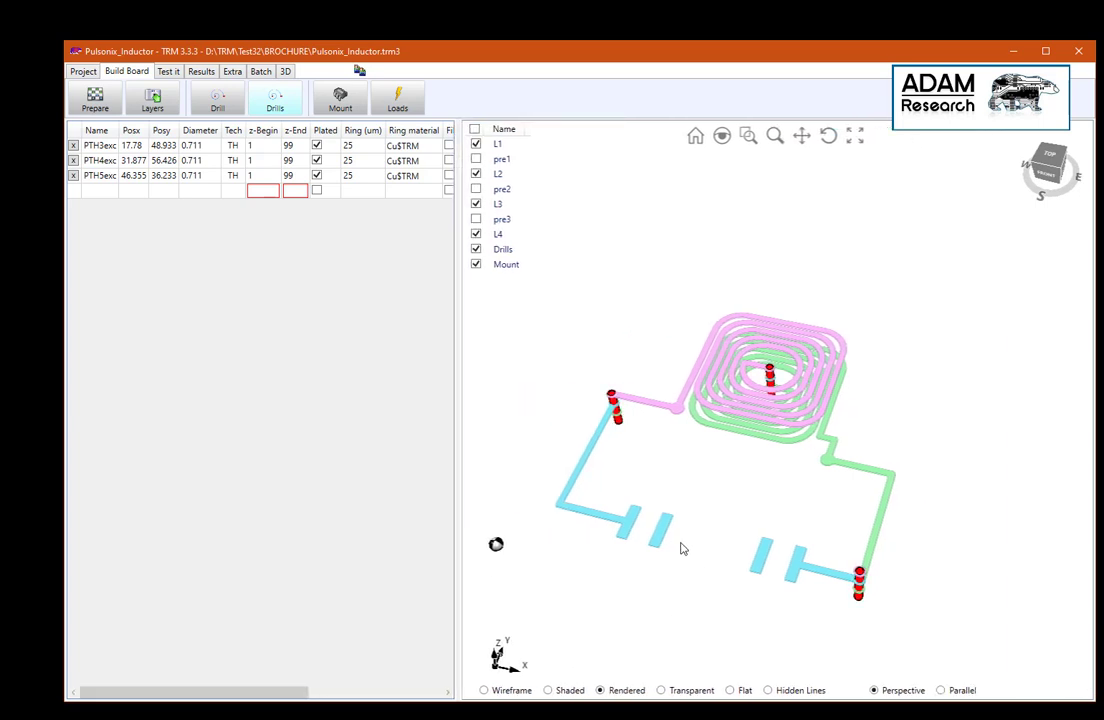
{"action": "mouse_move", "coordinate": [754, 596]}
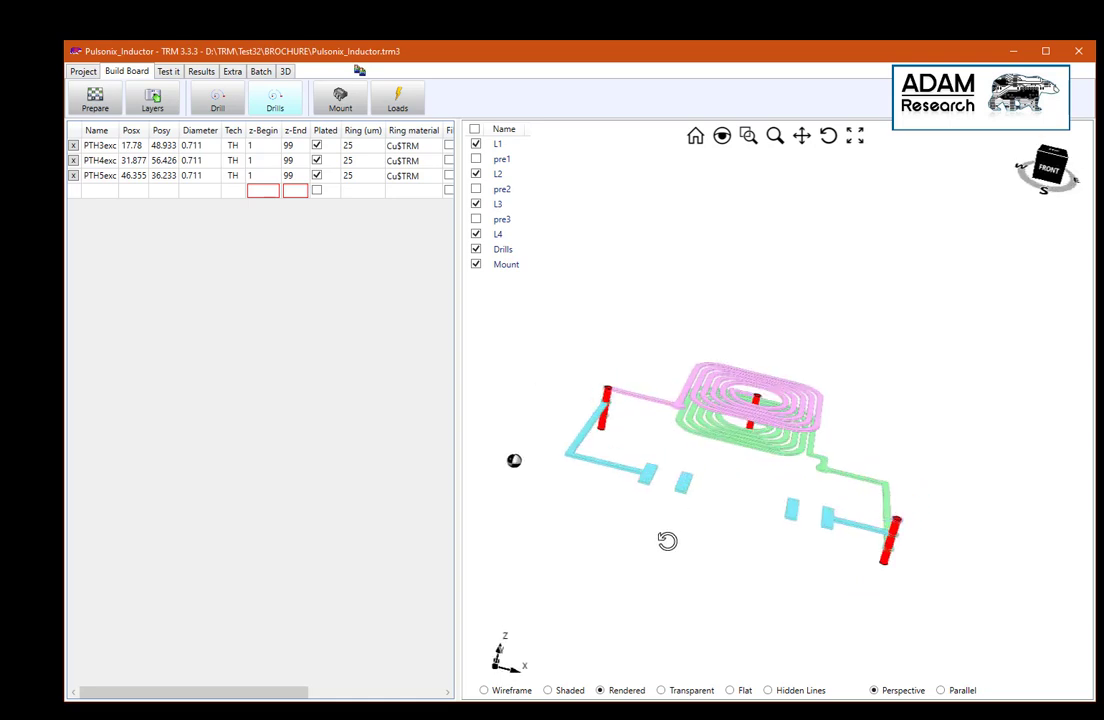
{"action": "left_click_drag", "start_coordinate": [668, 540], "coordinate": [634, 512]}
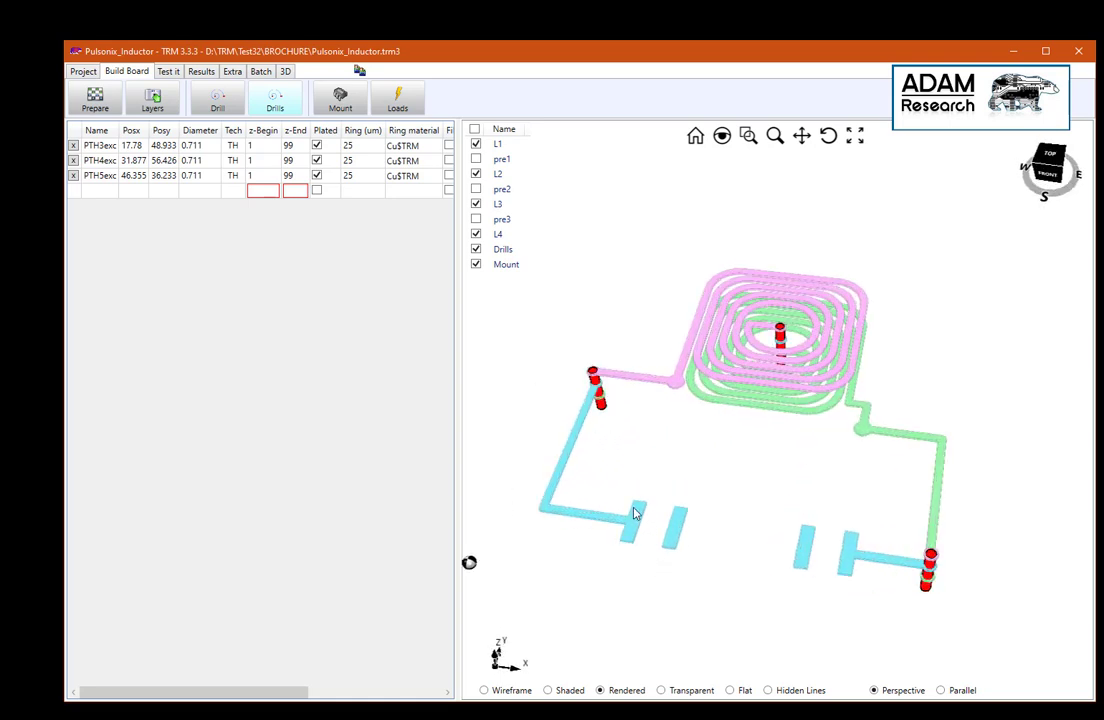
{"action": "mouse_move", "coordinate": [422, 166]}
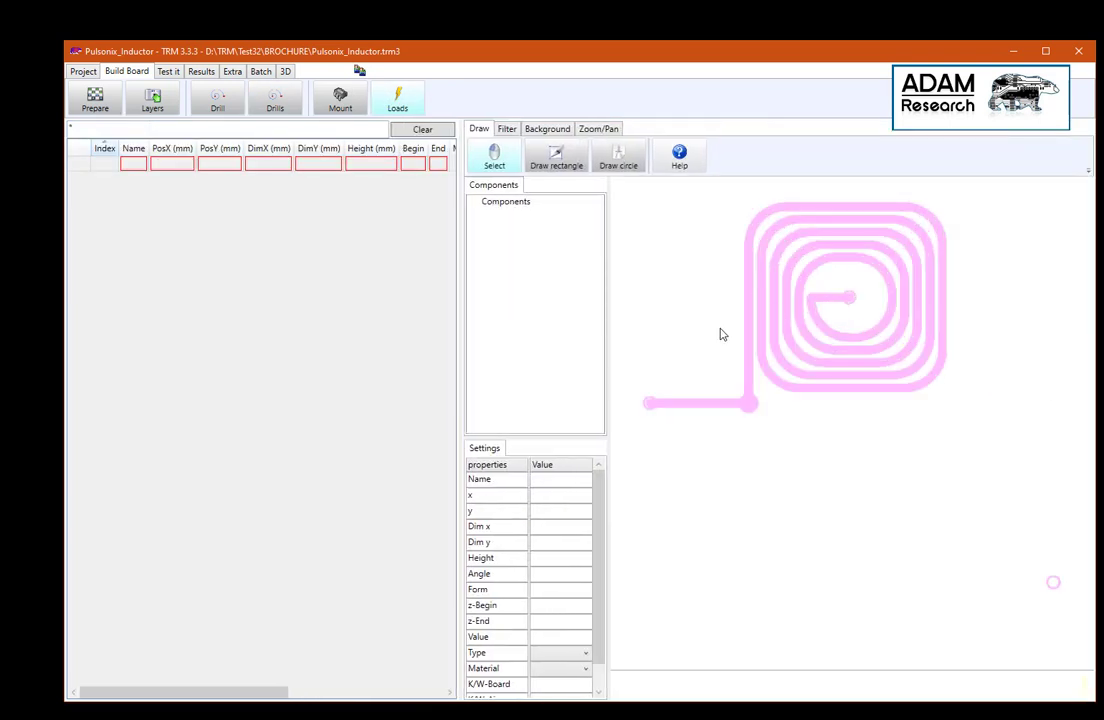
Step: Show the Inner2 layer image as the drawing background for placing loads
{"action": "left_click", "coordinate": [618, 156]}
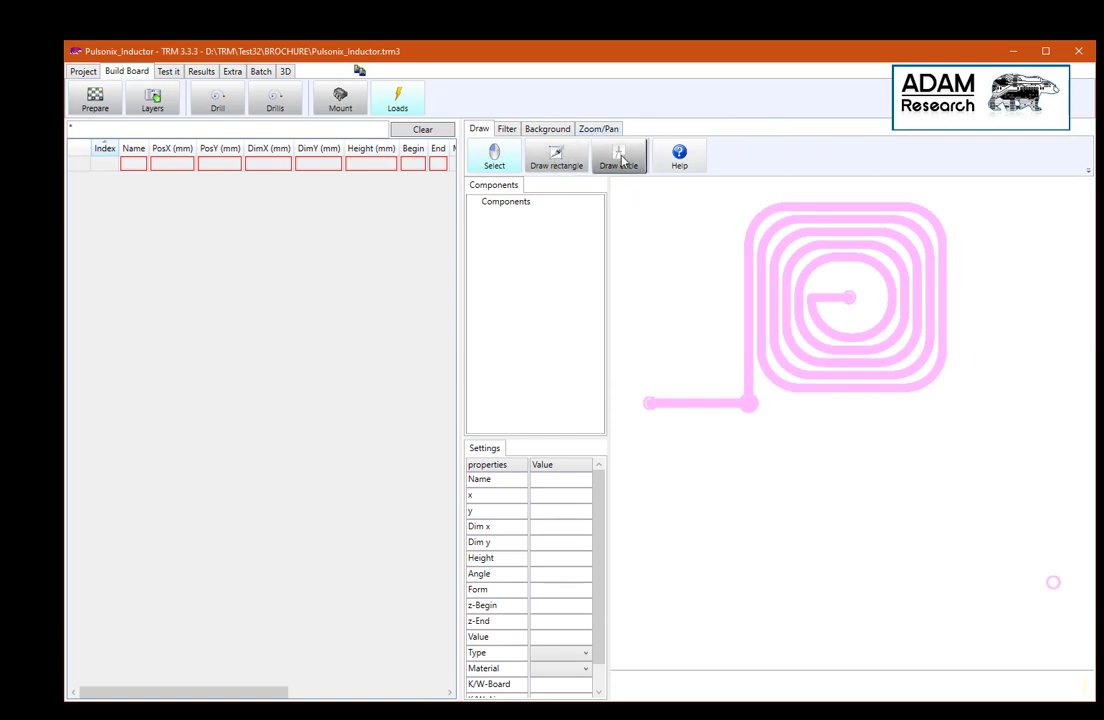
{"action": "left_click", "coordinate": [604, 164]}
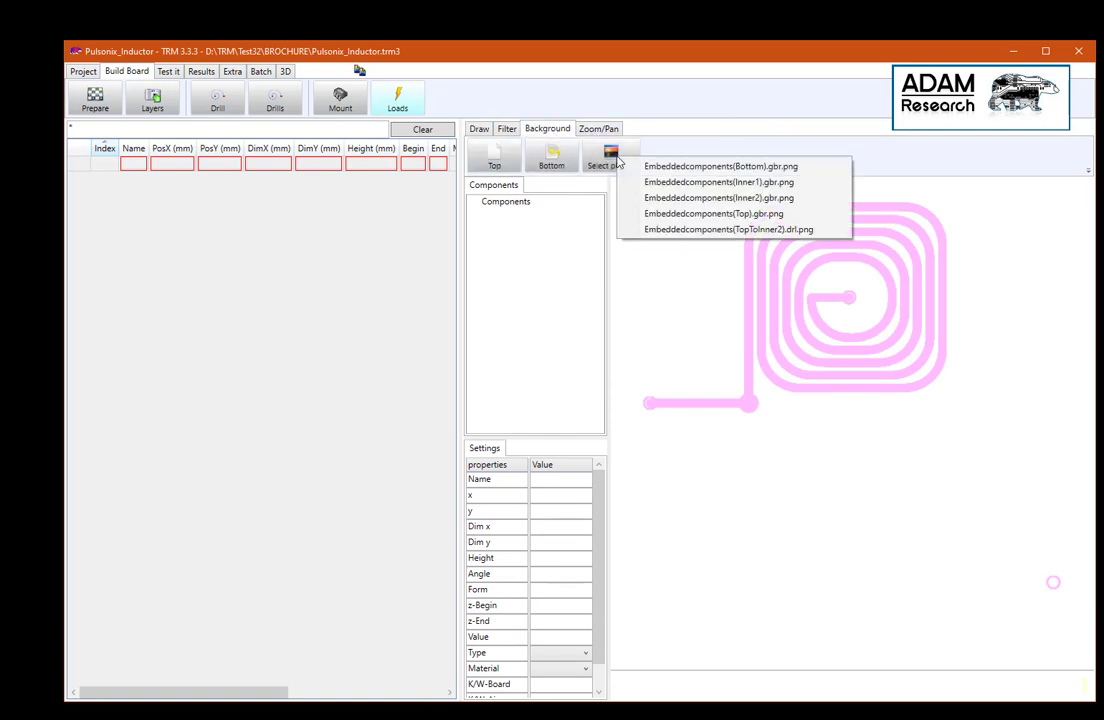
{"action": "mouse_move", "coordinate": [690, 198]}
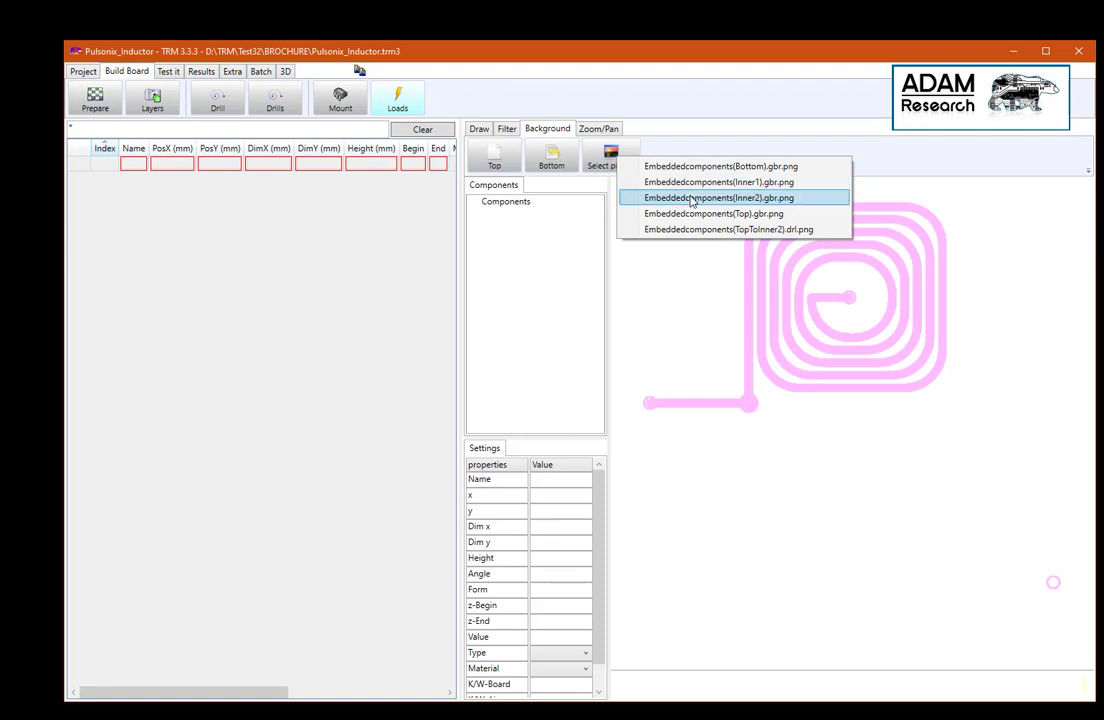
{"action": "left_click", "coordinate": [720, 198]}
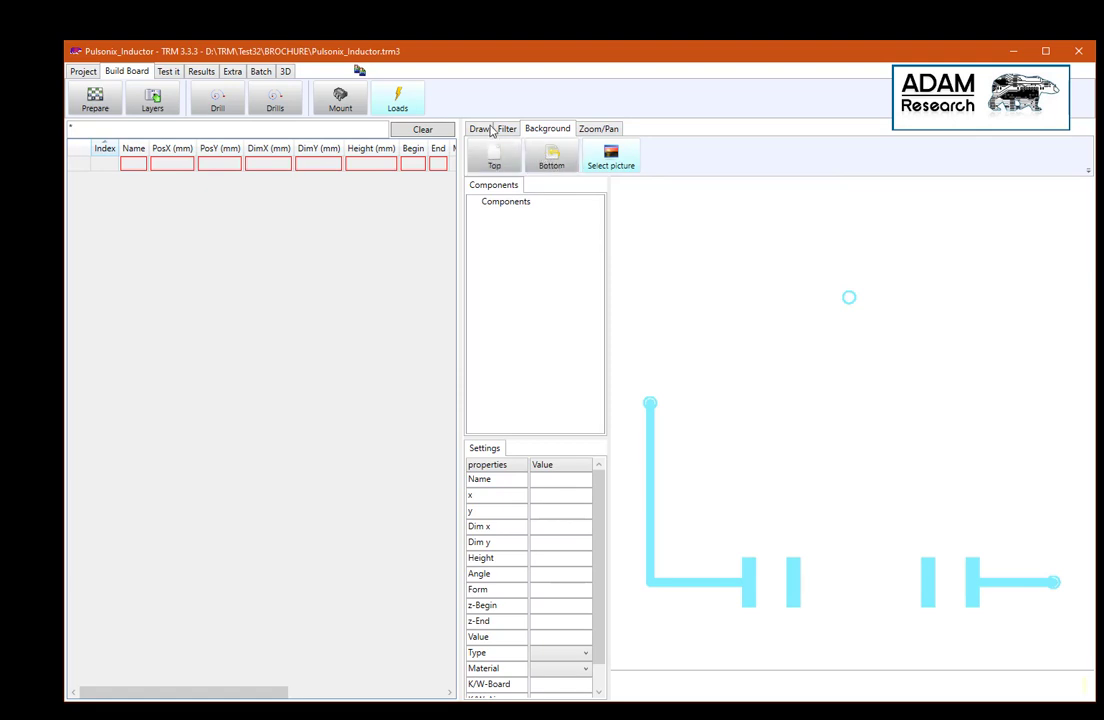
{"action": "left_click", "coordinate": [480, 128]}
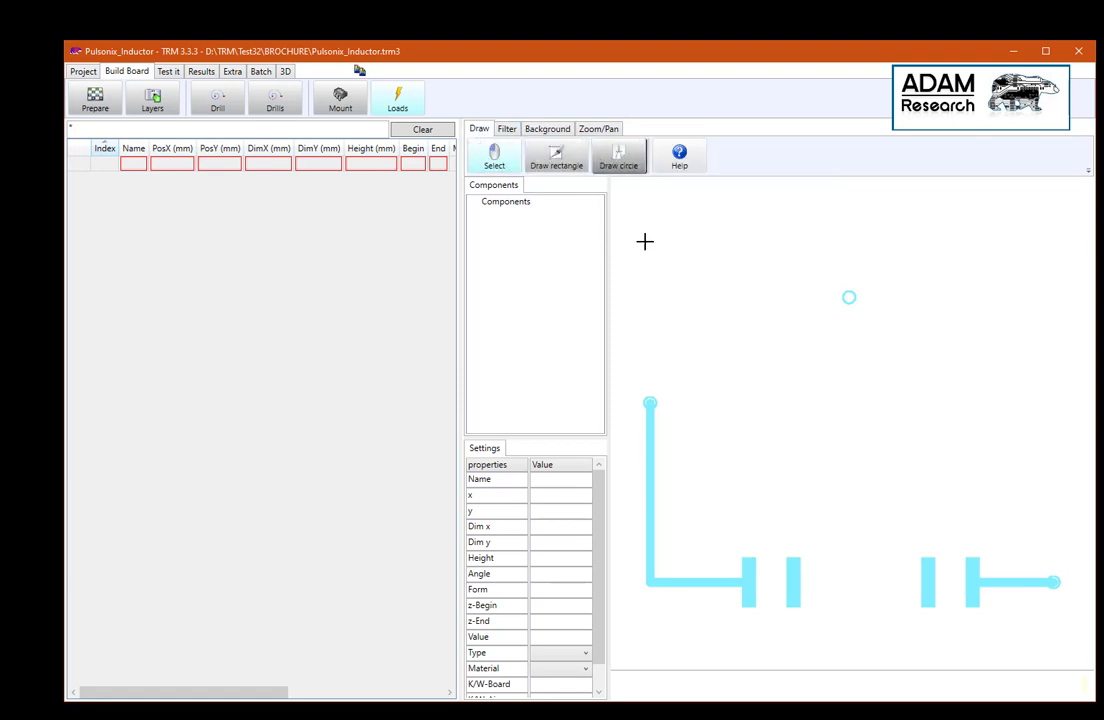
Step: Place the circular and rectangular load components on the spiral trace ends
{"action": "left_click", "coordinate": [744, 576]}
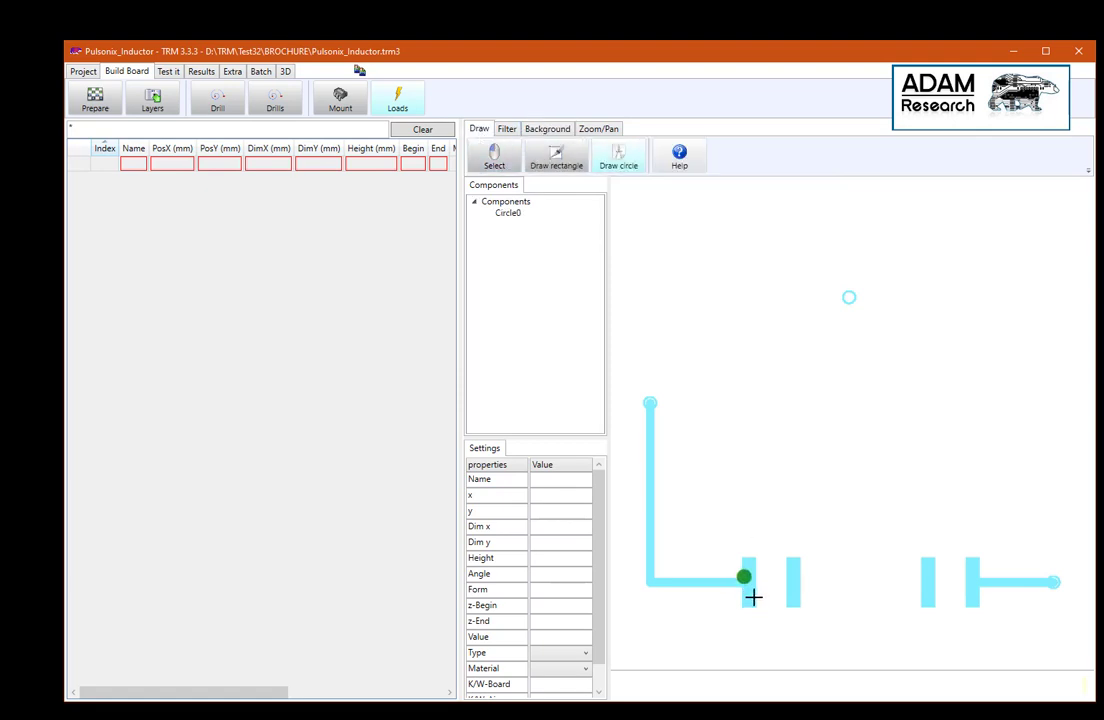
{"action": "left_click", "coordinate": [746, 576]}
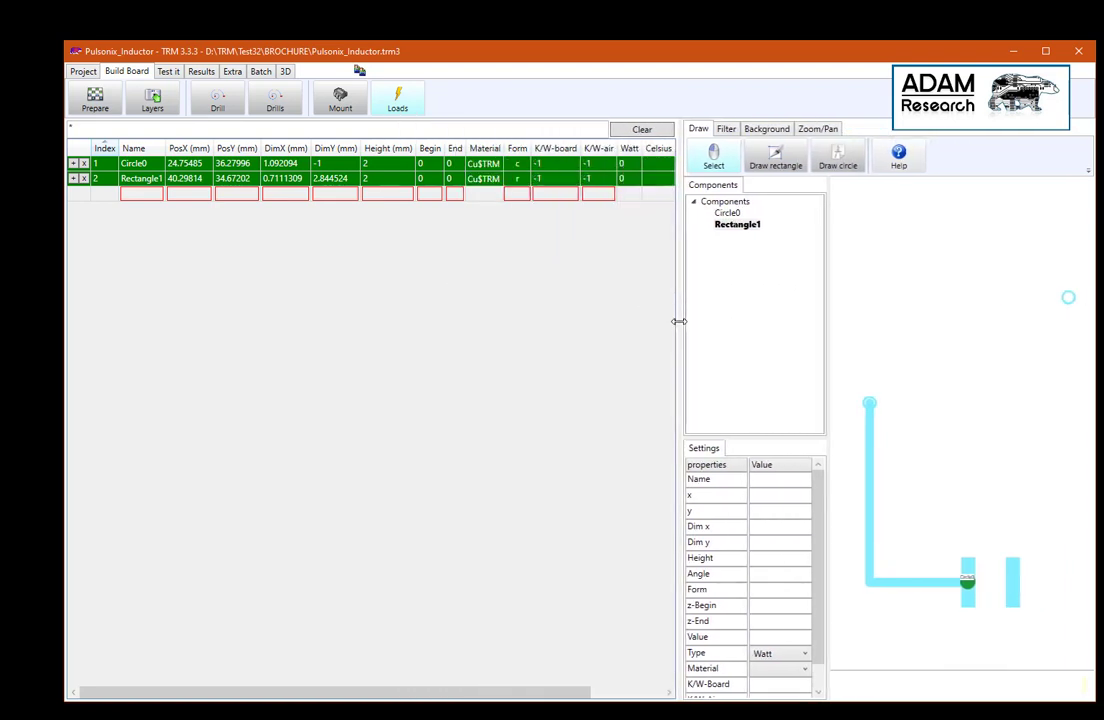
{"action": "mouse_move", "coordinate": [156, 208]}
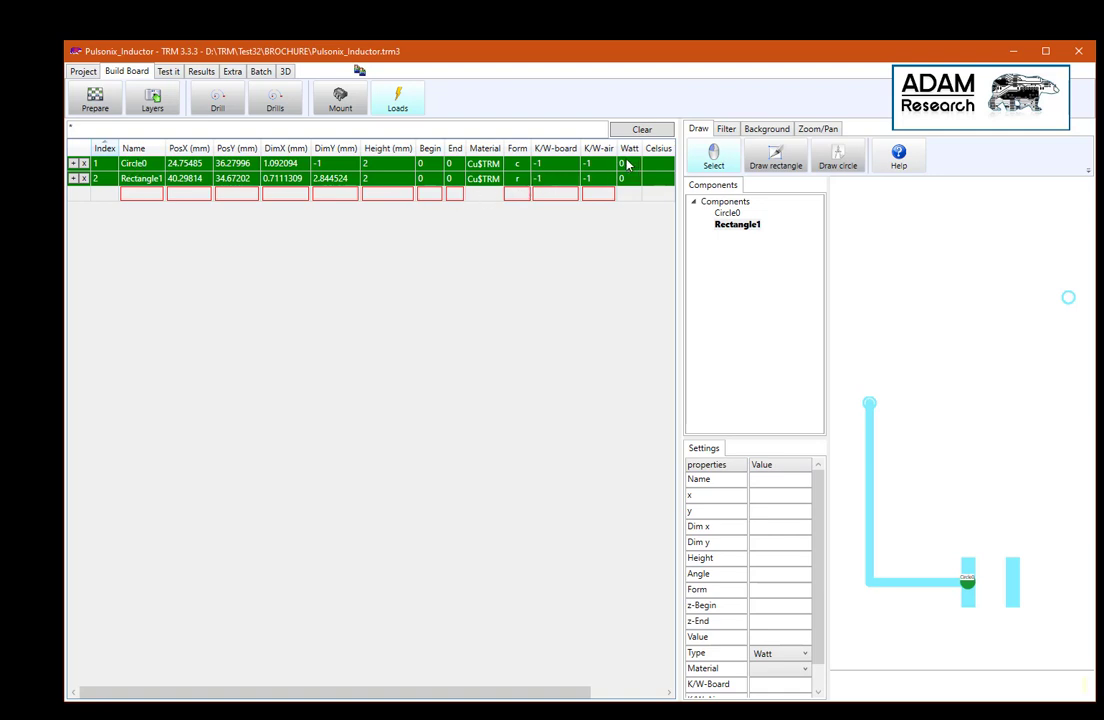
Step: Scroll the component table to check the Ampere values of both loads
{"action": "left_click", "coordinate": [628, 164]}
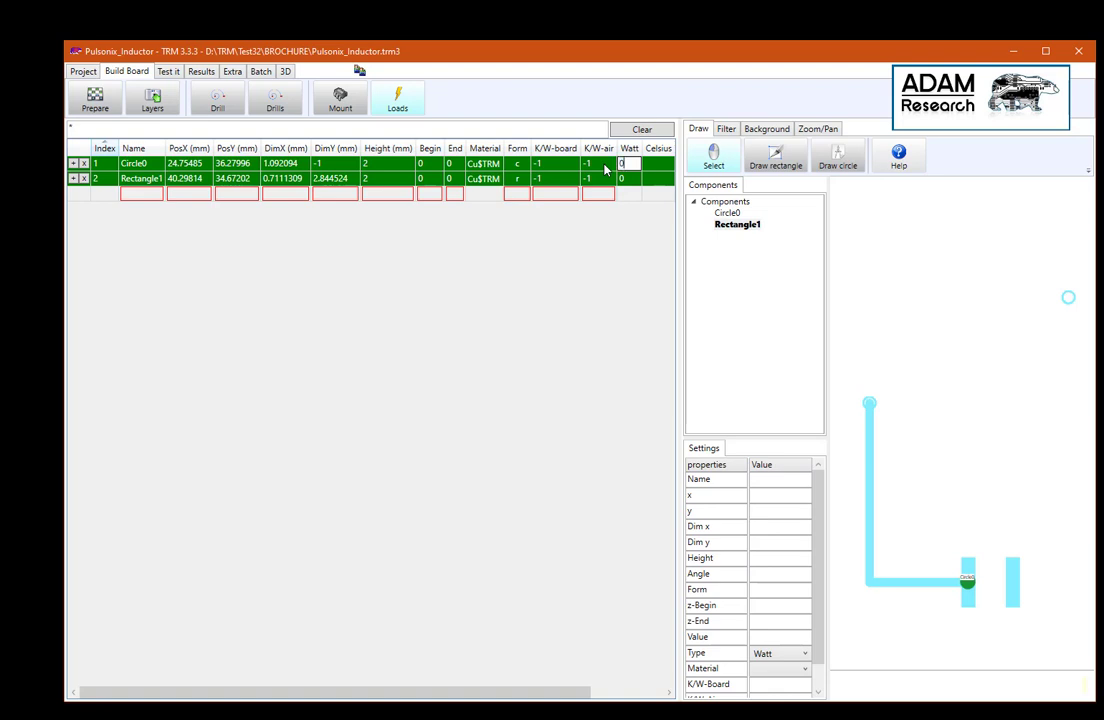
{"action": "scroll", "scroll_direction": "right", "scroll_amount": 3}
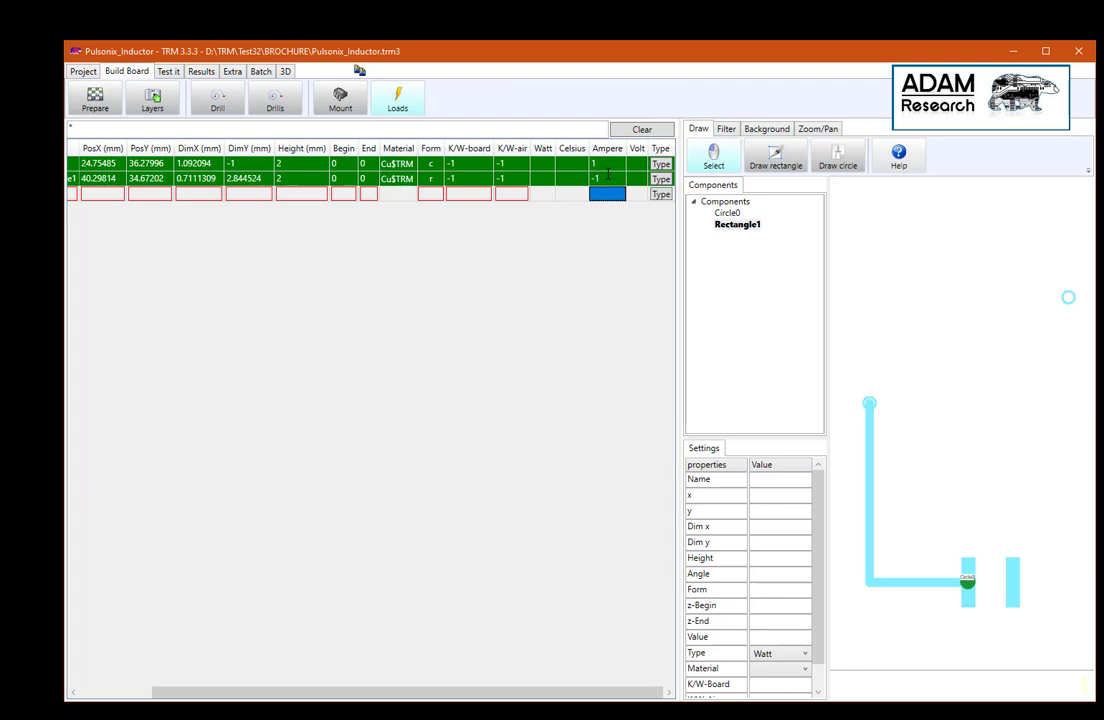
{"action": "mouse_move", "coordinate": [648, 508]}
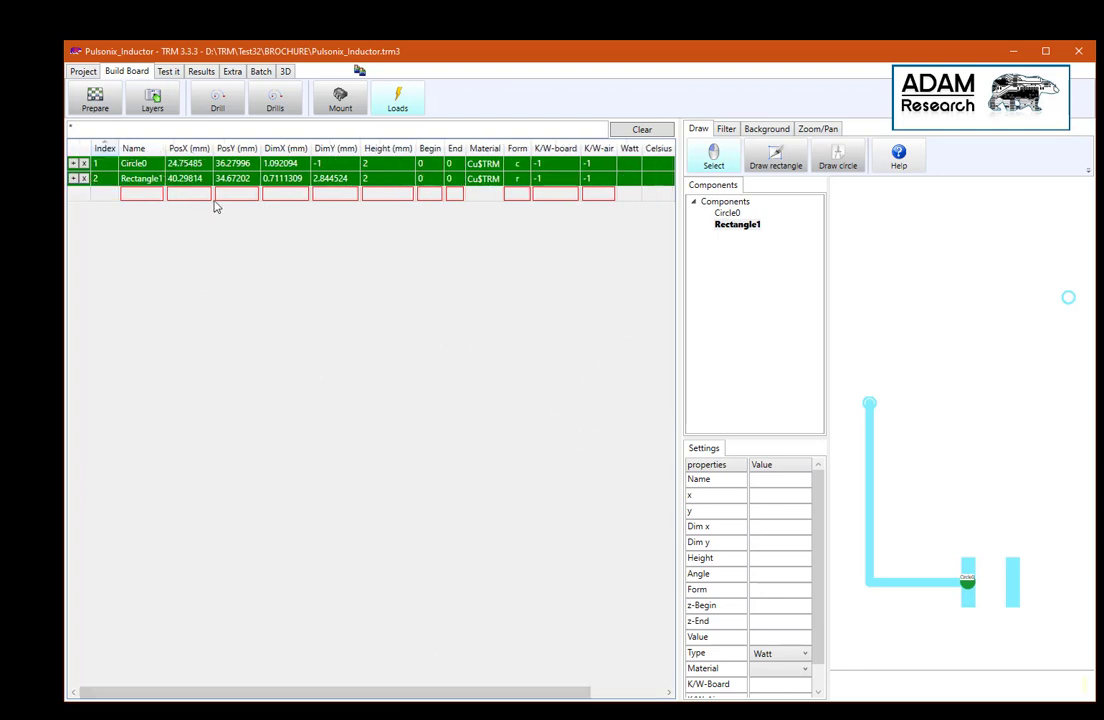
{"action": "left_click", "coordinate": [134, 164]}
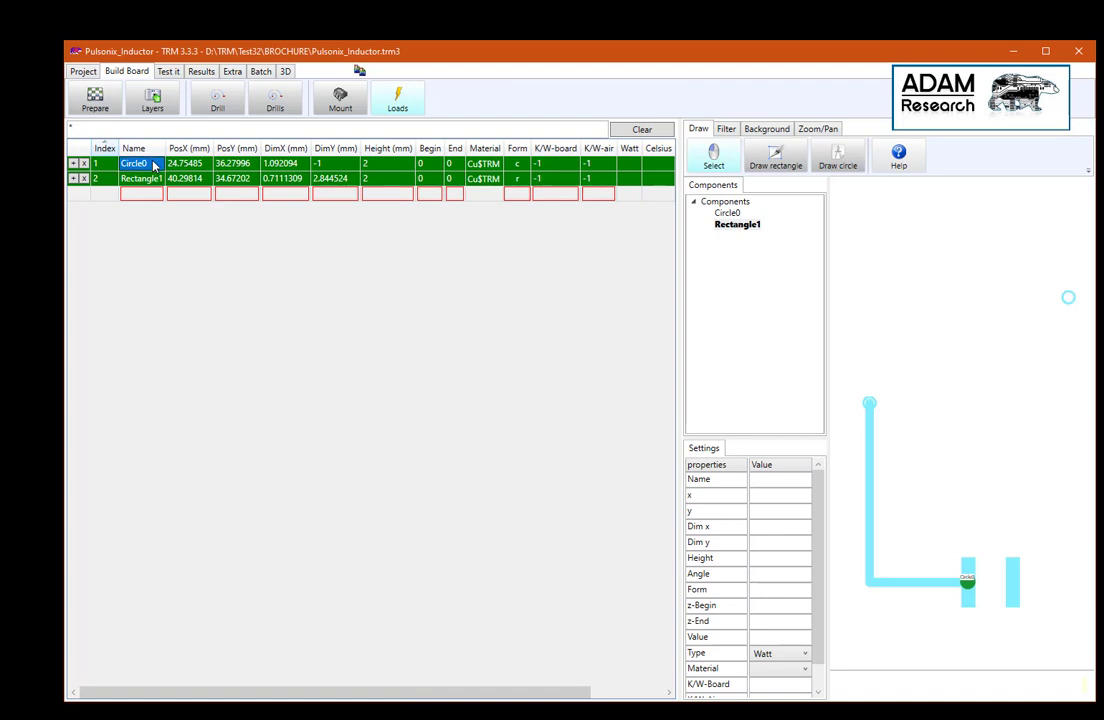
Step: Rename the loads Circle0 and Rectangle1 to $1~out and $1~in
{"action": "double_click", "coordinate": [134, 164]}
{"action": "type", "text": "S1-"}
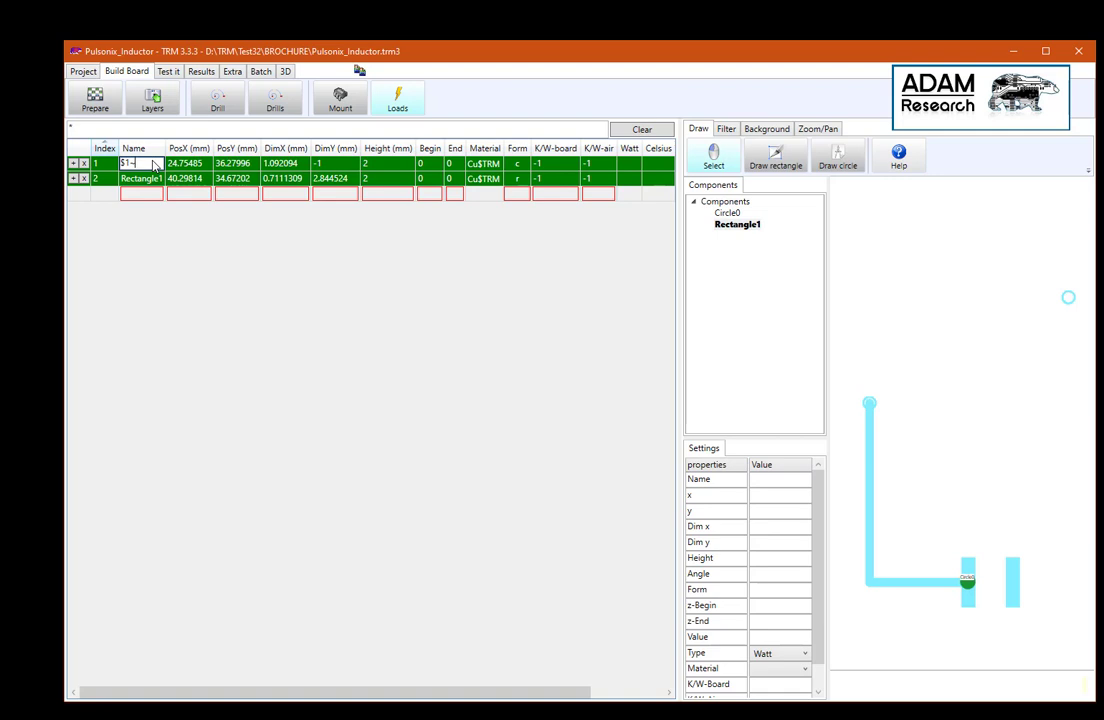
{"action": "type", "text": "in"}
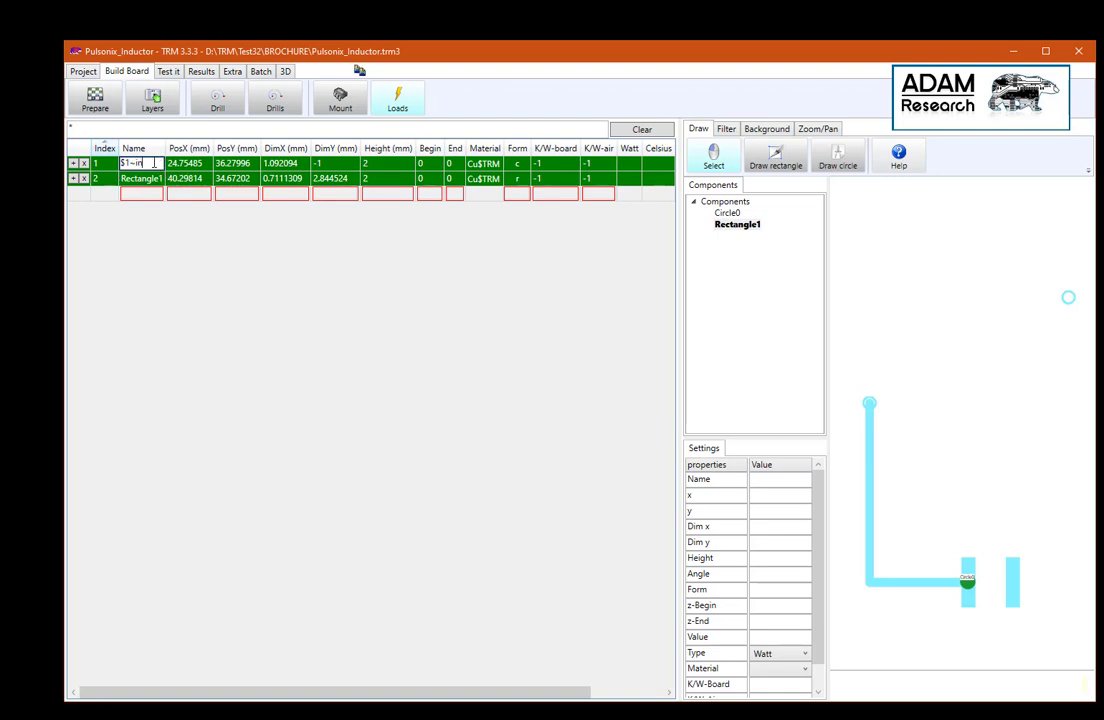
{"action": "type", "text": "out"}
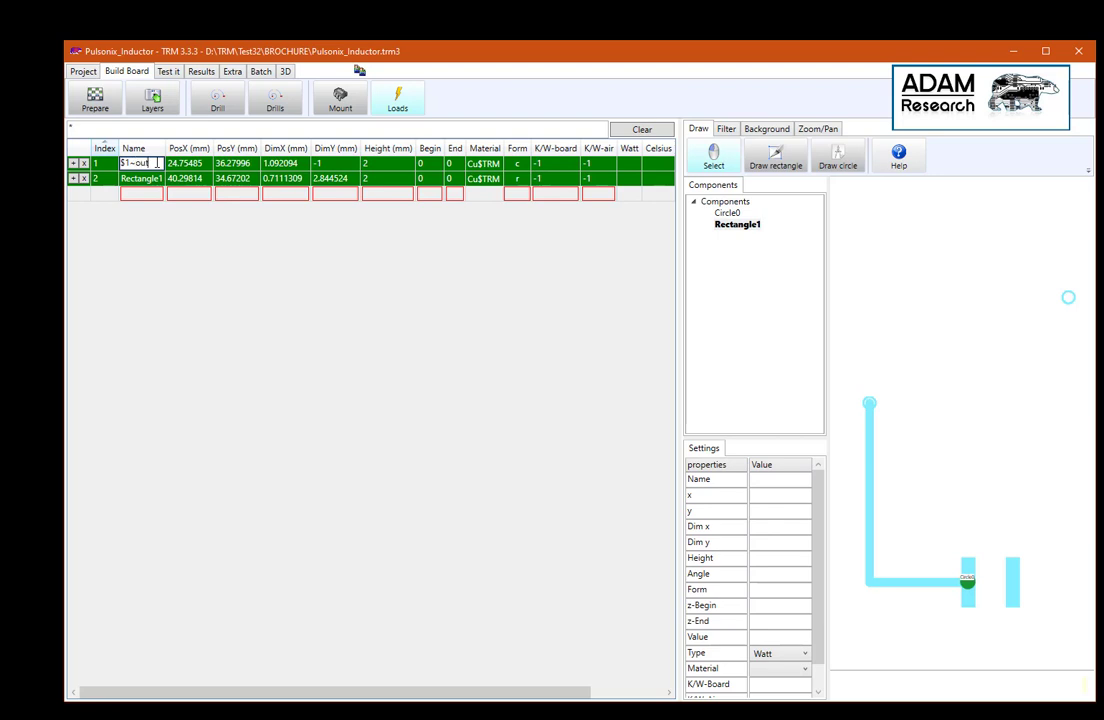
{"action": "left_click", "coordinate": [140, 178]}
{"action": "type", "text": "$1~in"}
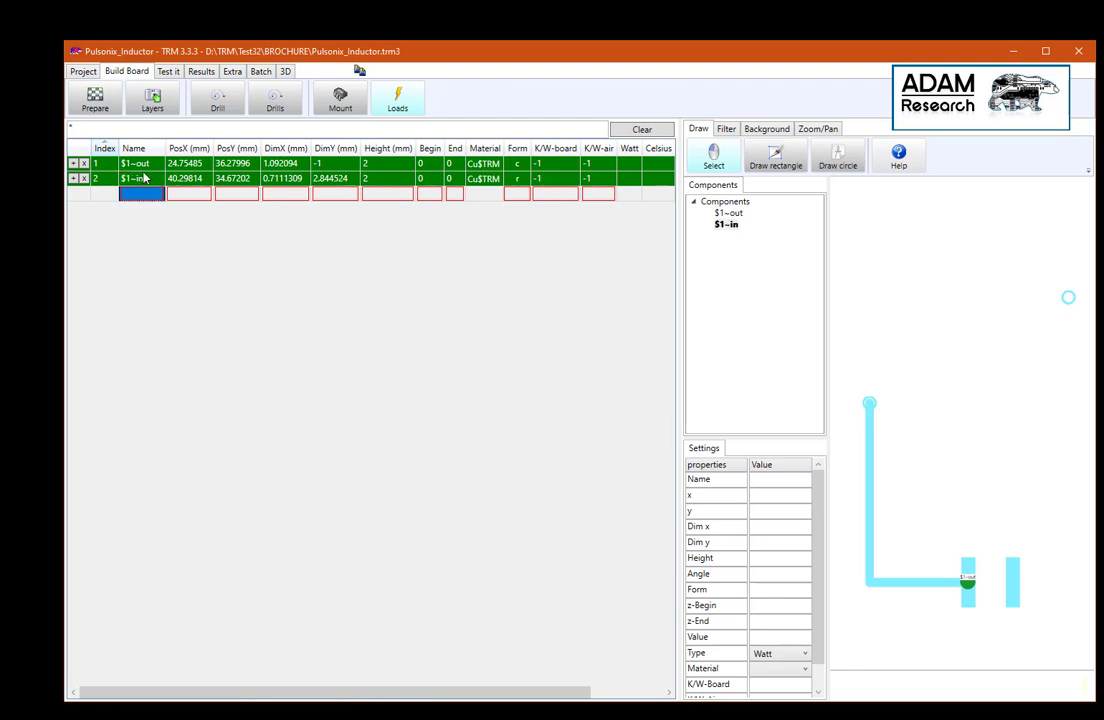
{"action": "mouse_move", "coordinate": [740, 436]}
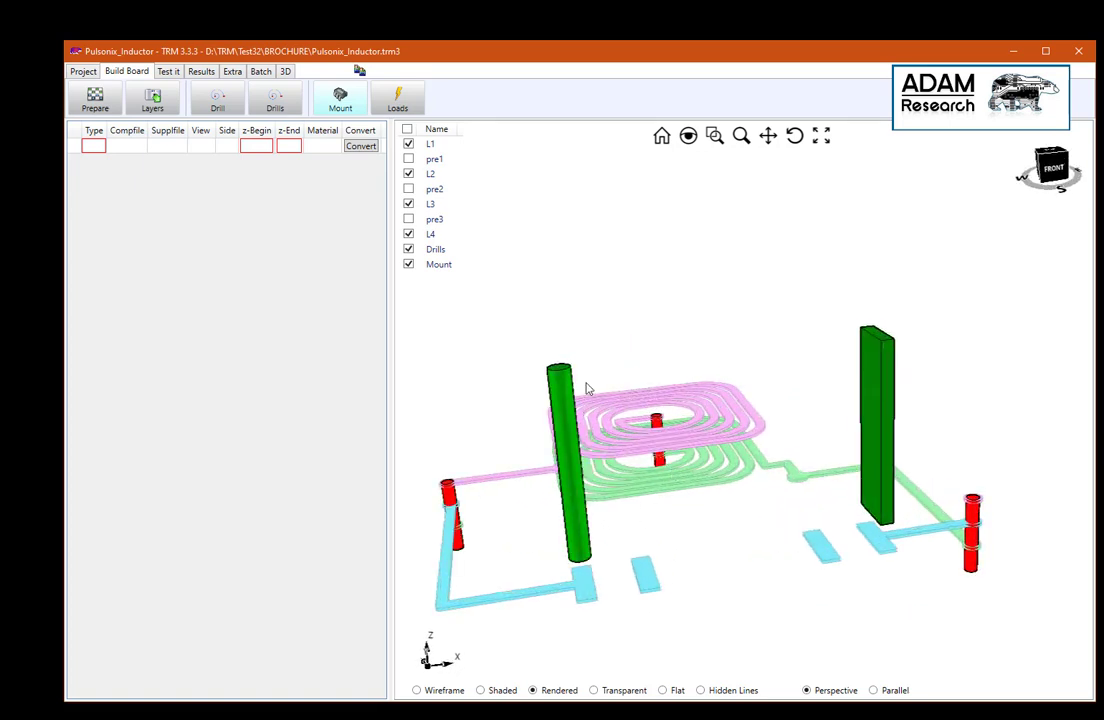
{"action": "mouse_move", "coordinate": [568, 424]}
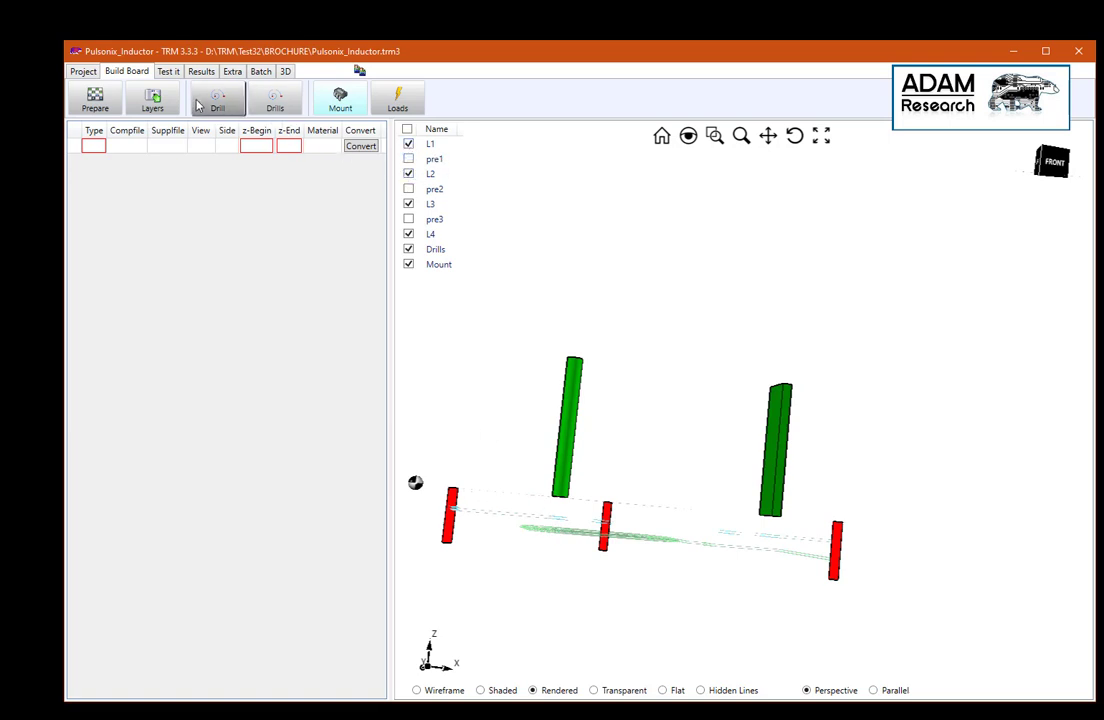
Step: View the mounted 3D spiral inductor with its two load posts from the top
{"action": "left_click", "coordinate": [396, 98]}
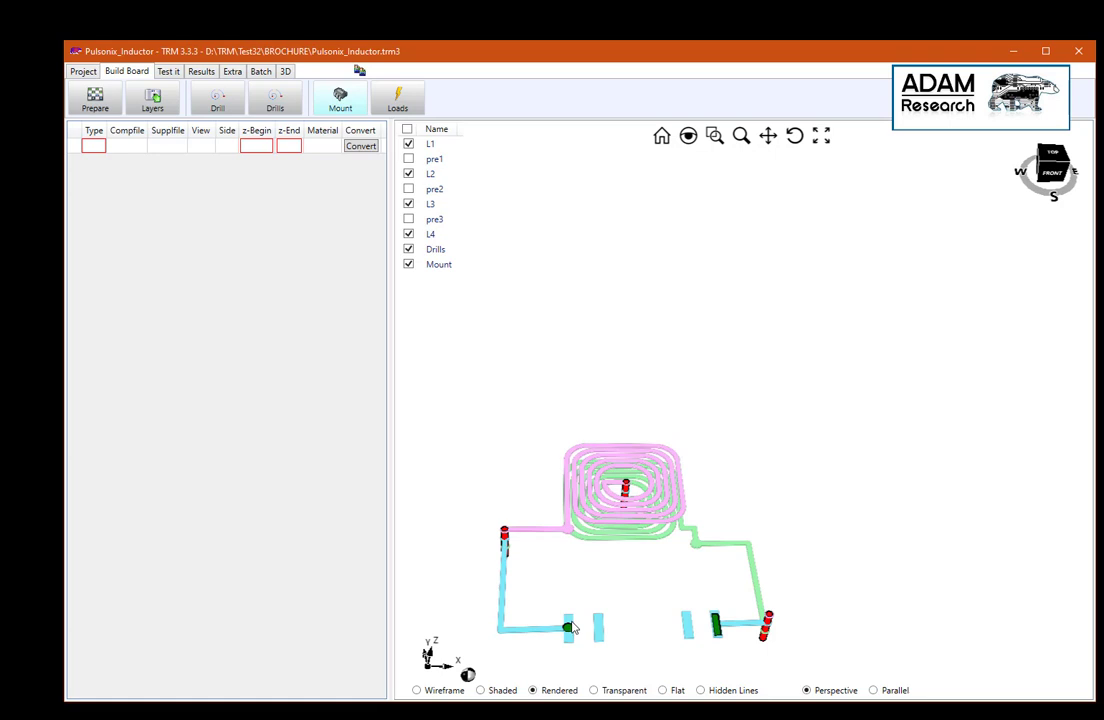
{"action": "mouse_move", "coordinate": [604, 636]}
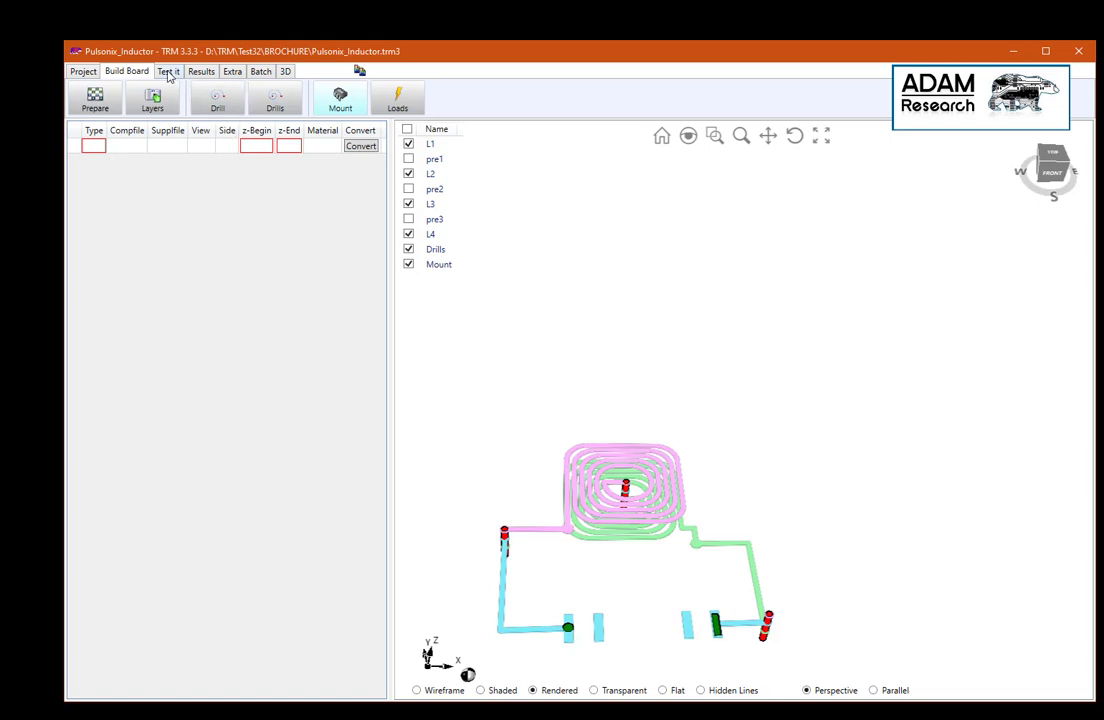
Step: Show the Calculate settings with current and H-field targets, 20000 iterations and fast solver
{"action": "left_click", "coordinate": [168, 72]}
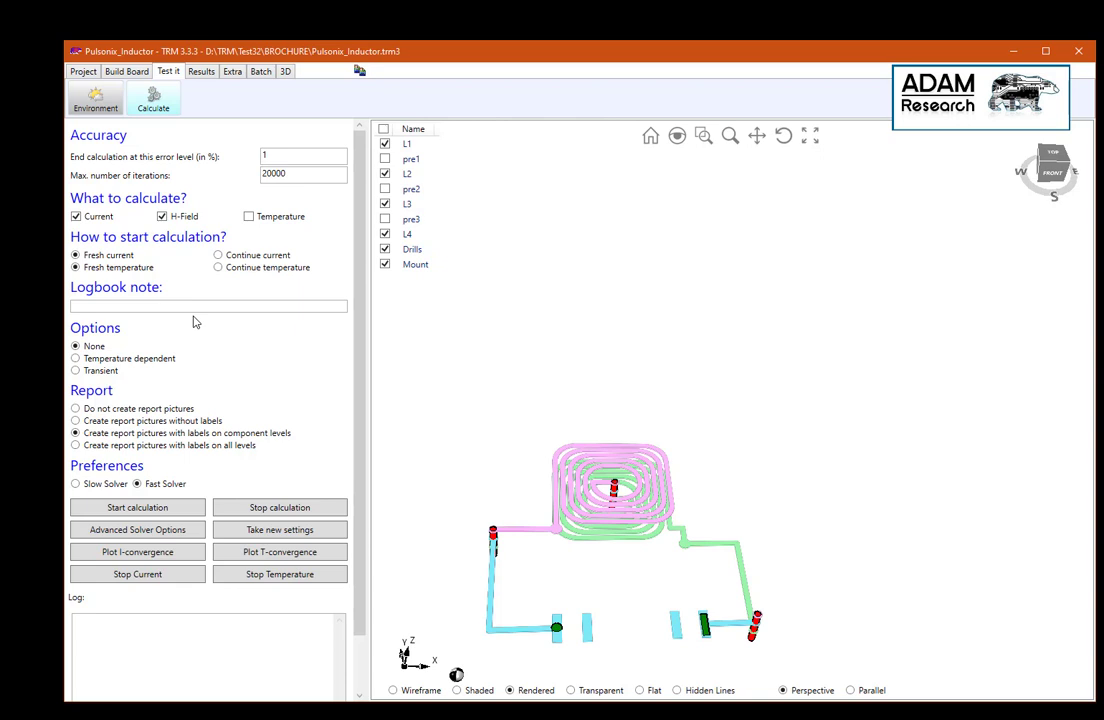
{"action": "mouse_move", "coordinate": [256, 370]}
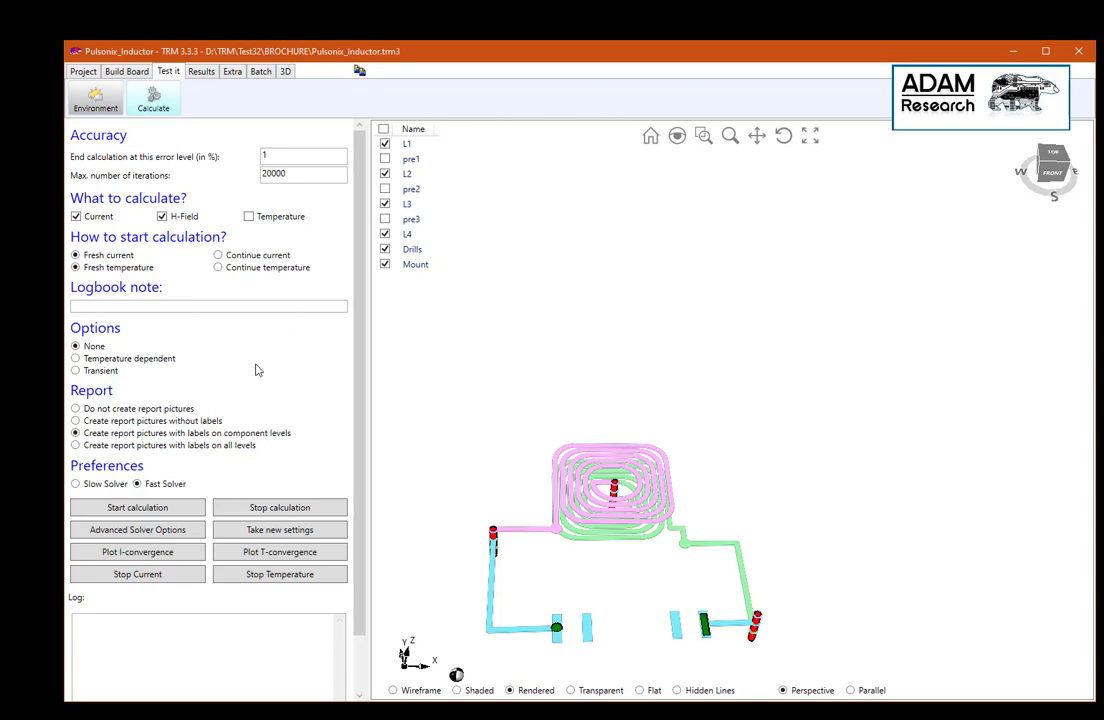
{"action": "mouse_move", "coordinate": [620, 566]}
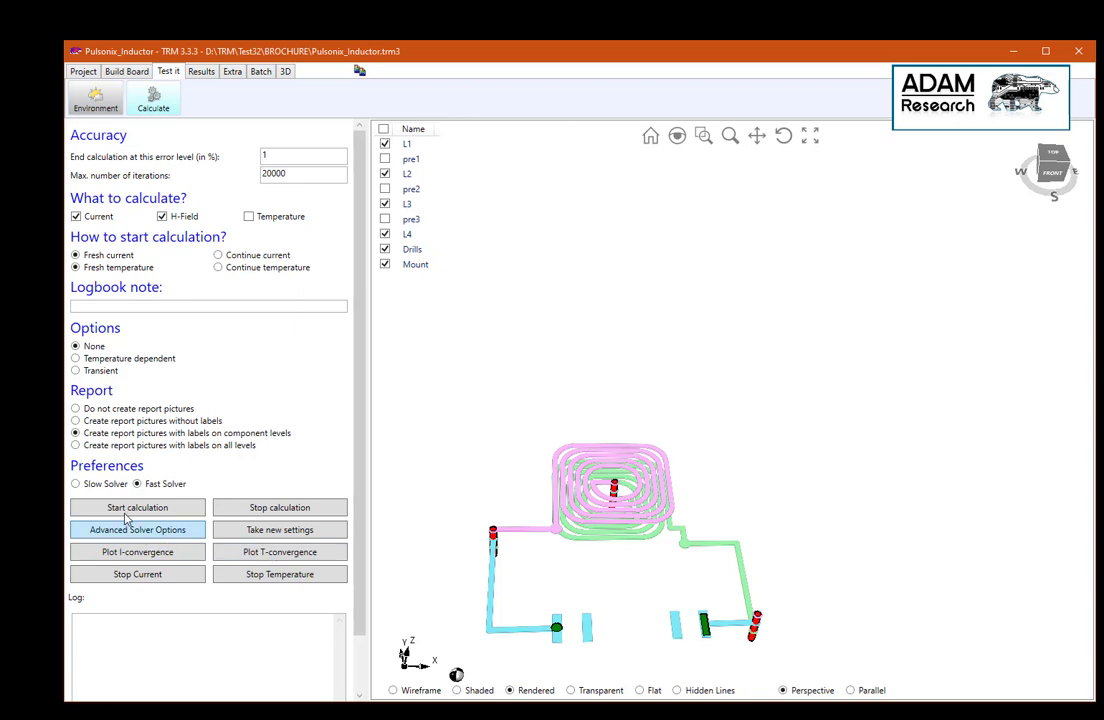
Step: Run the field calculation until it finishes at 0.342 W, then go to Results
{"action": "left_click", "coordinate": [136, 508]}
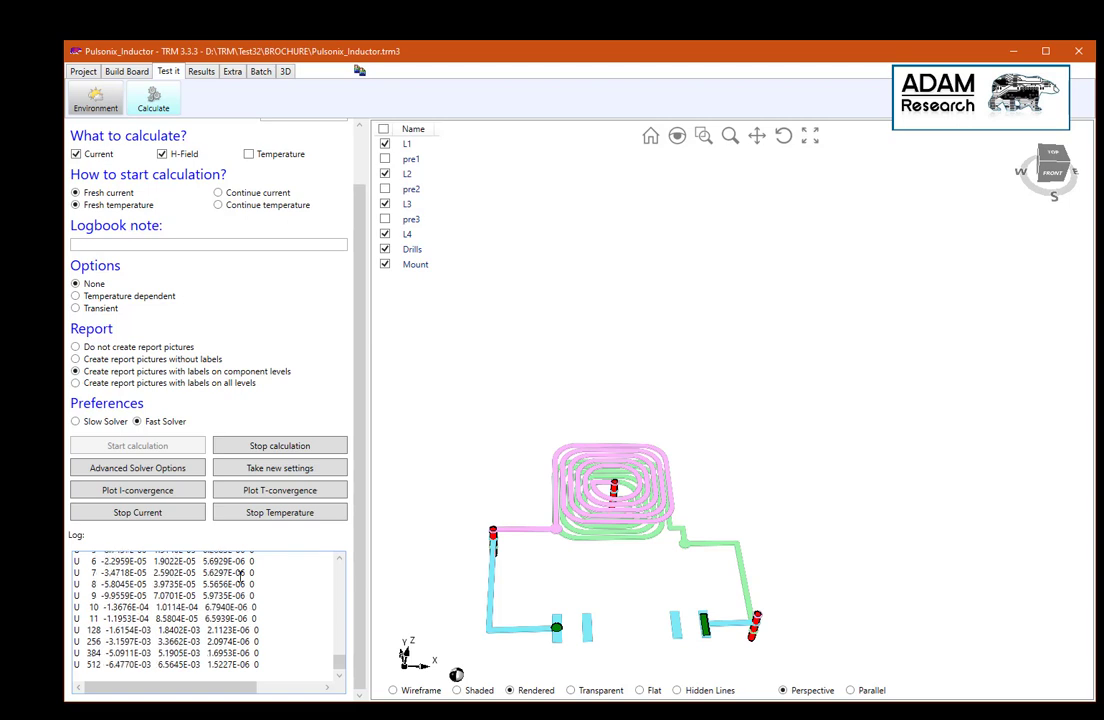
{"action": "scroll", "scroll_direction": "down", "scroll_amount": 3}
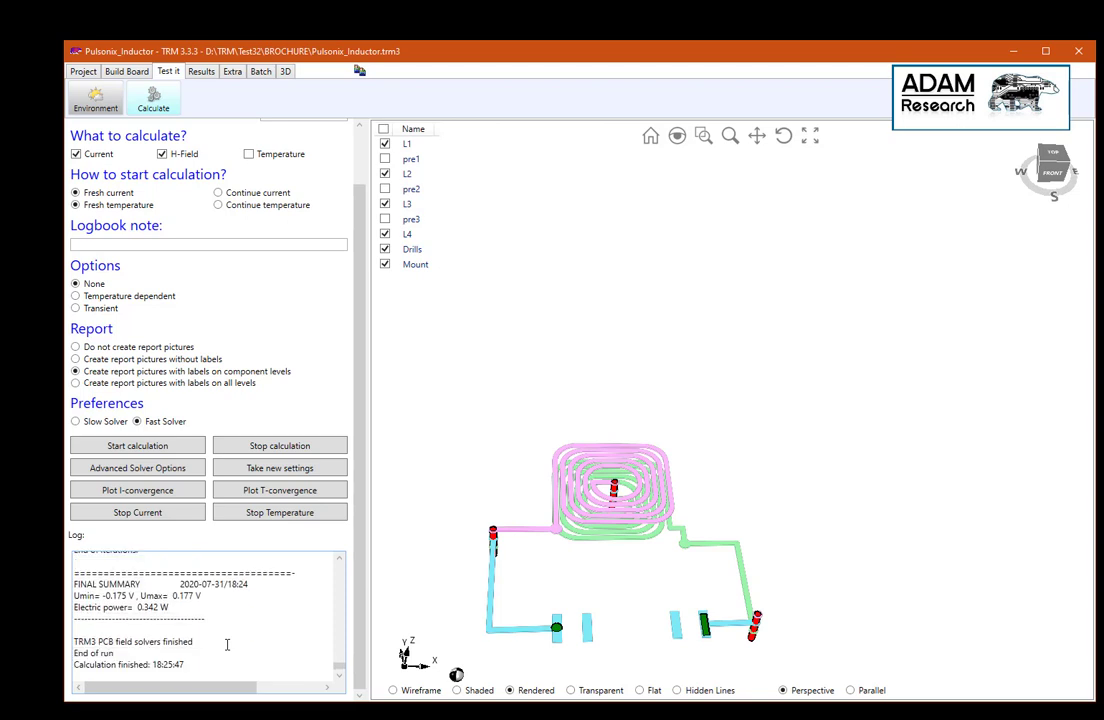
{"action": "mouse_move", "coordinate": [600, 420]}
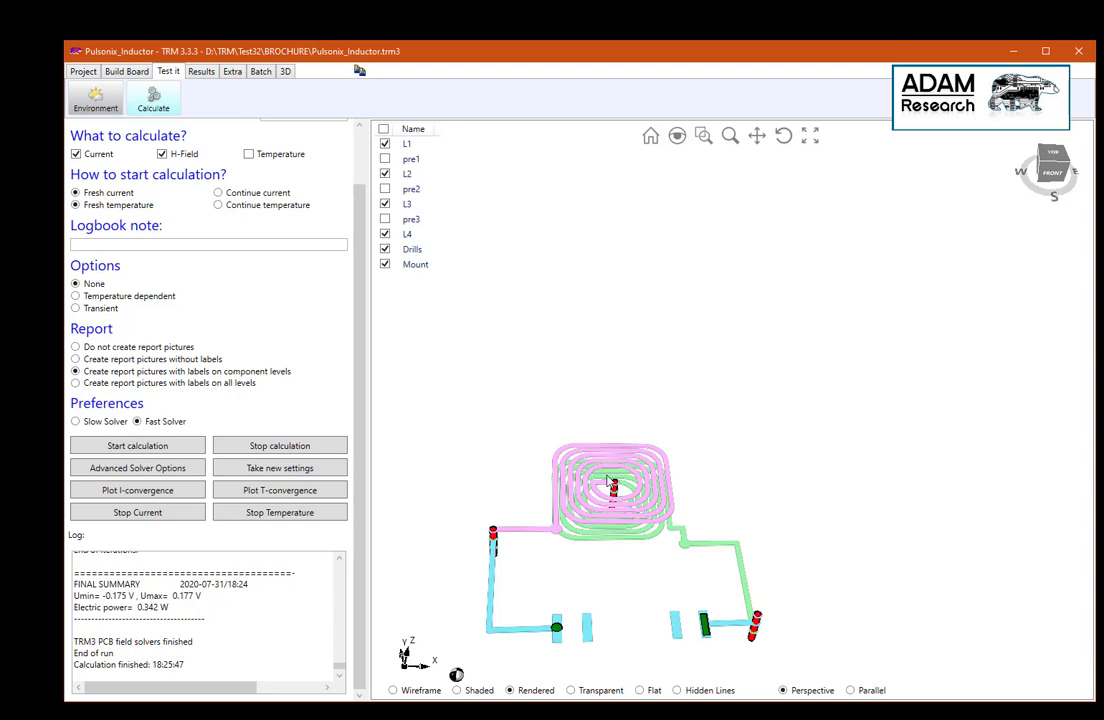
{"action": "left_click", "coordinate": [200, 72]}
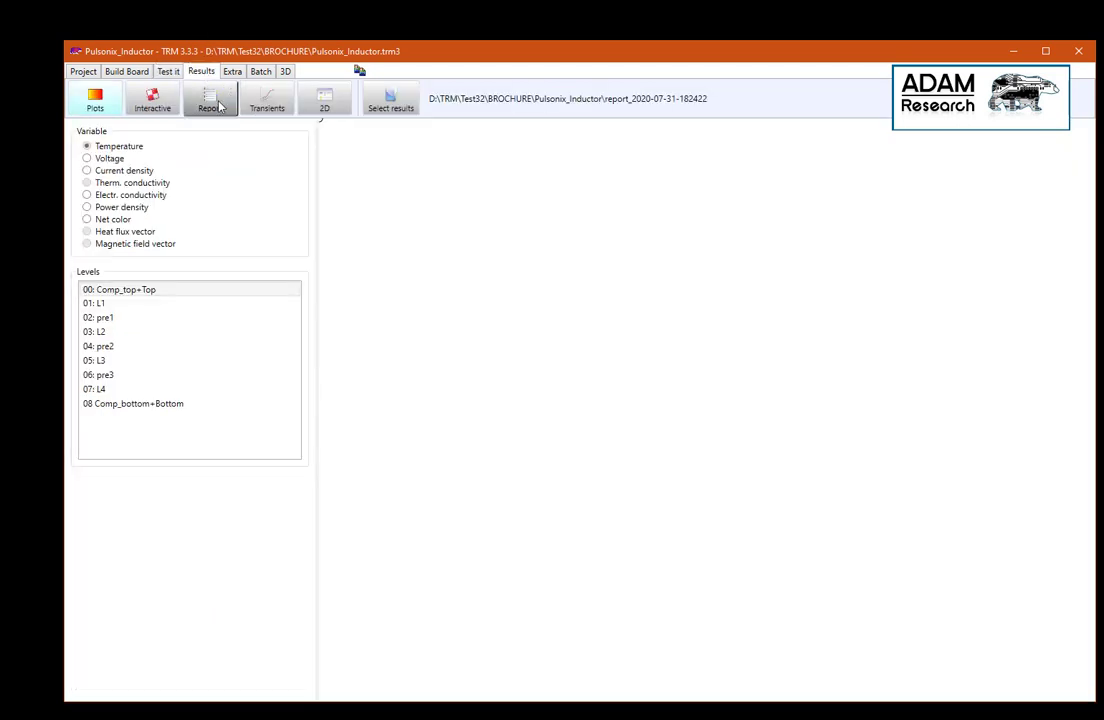
Step: In the interactive 3D results, plot Voltage on layers L1, L2 and L3 of the inductor
{"action": "left_click", "coordinate": [152, 98]}
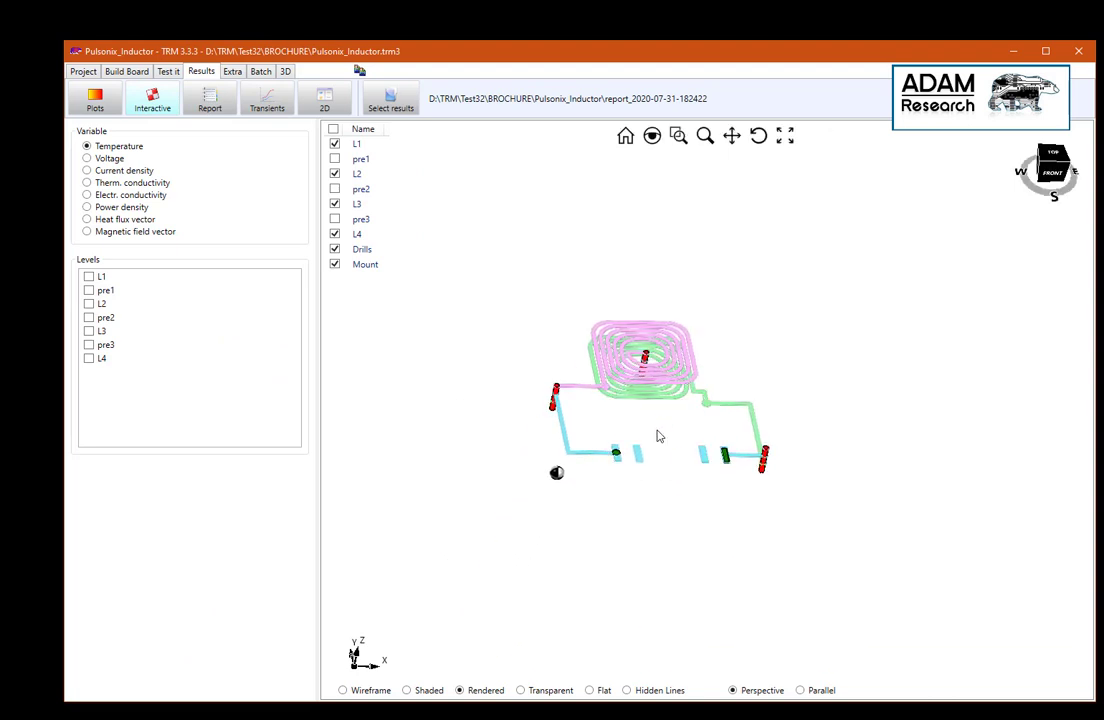
{"action": "left_click", "coordinate": [88, 158]}
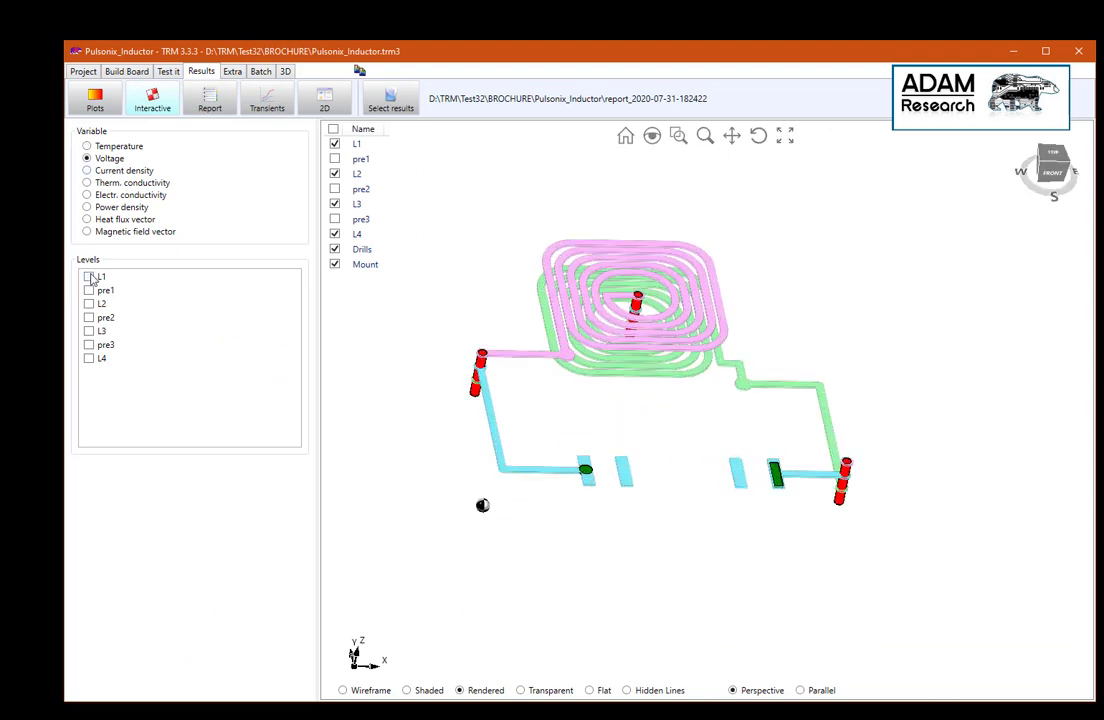
{"action": "left_click", "coordinate": [88, 276]}
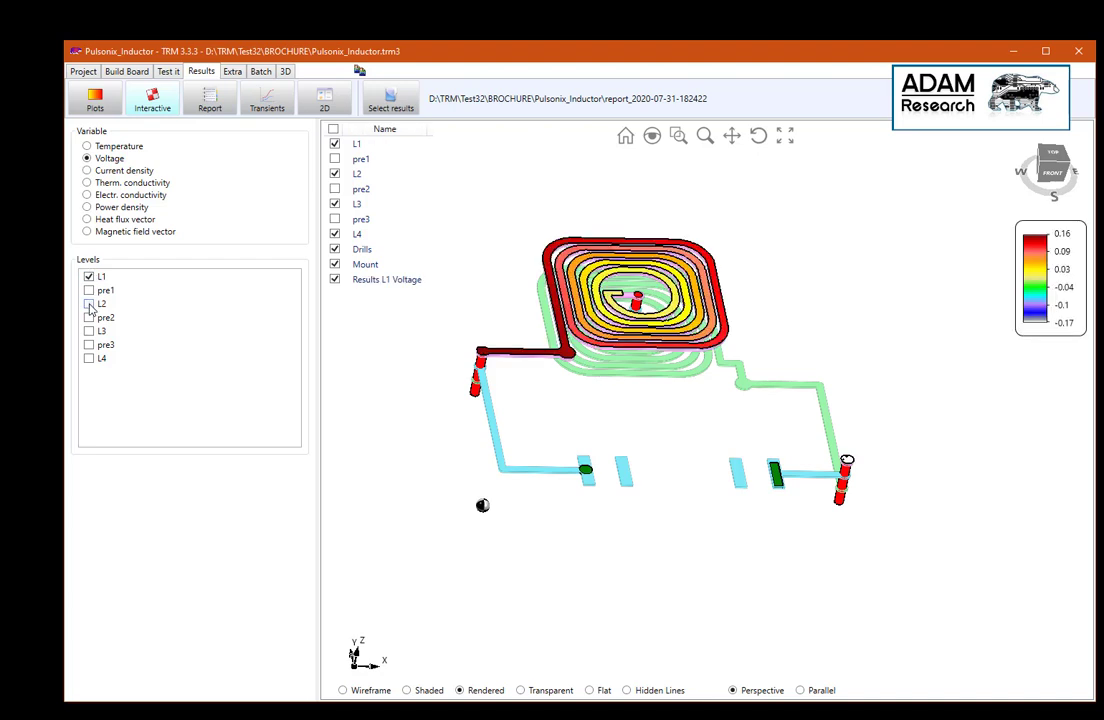
{"action": "left_click", "coordinate": [88, 304]}
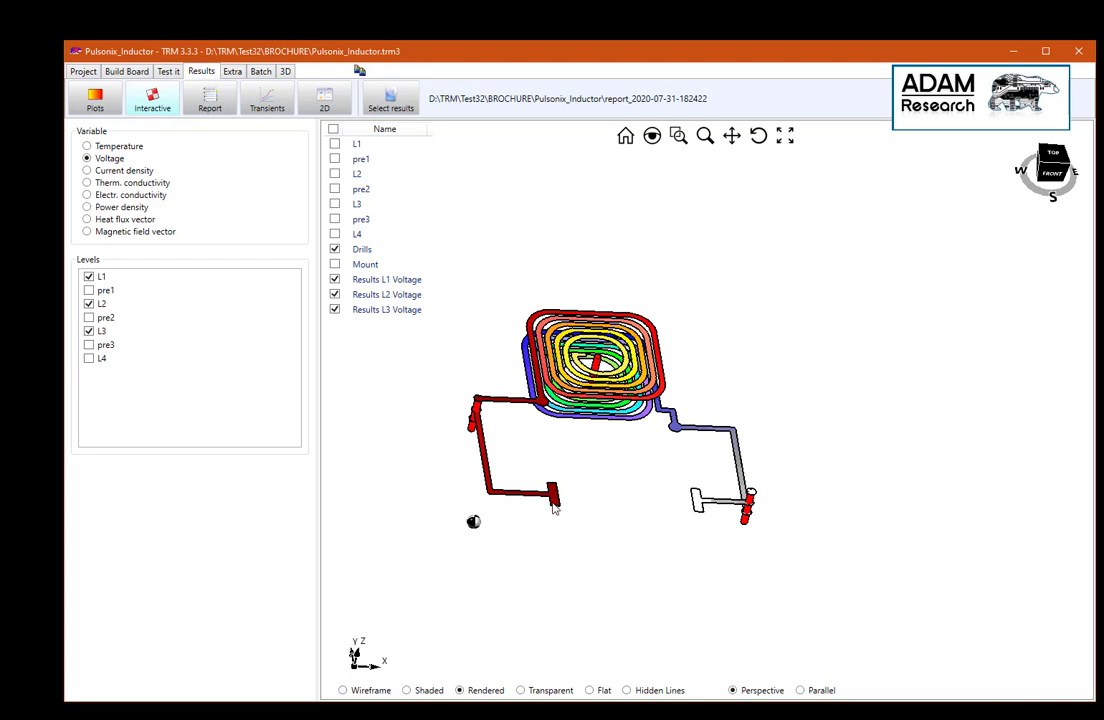
{"action": "mouse_move", "coordinate": [556, 504]}
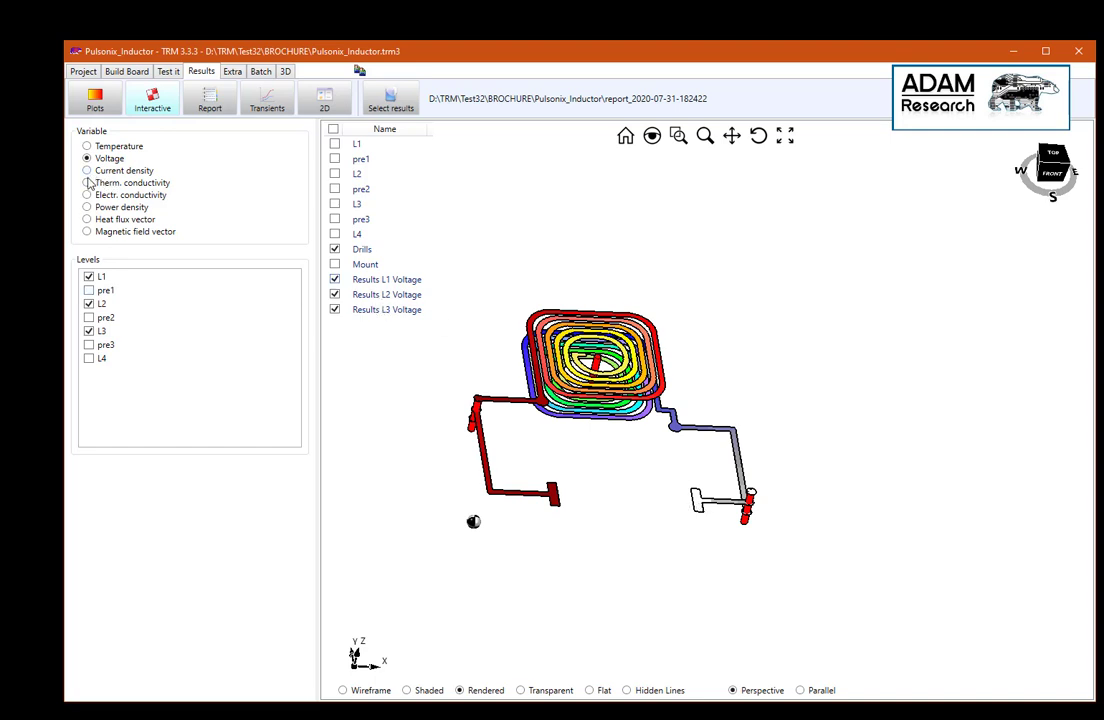
Step: Plot Current density on layers L1–L3 and bring up the text report with Joule heat
{"action": "left_click", "coordinate": [88, 170]}
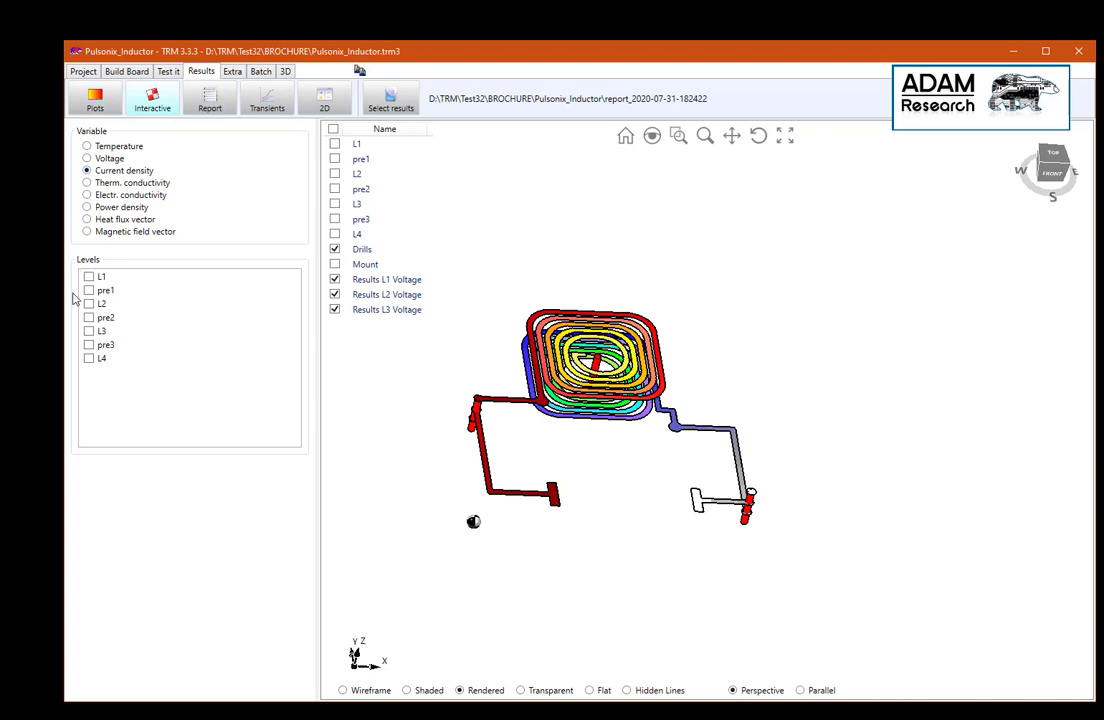
{"action": "left_click", "coordinate": [88, 276]}
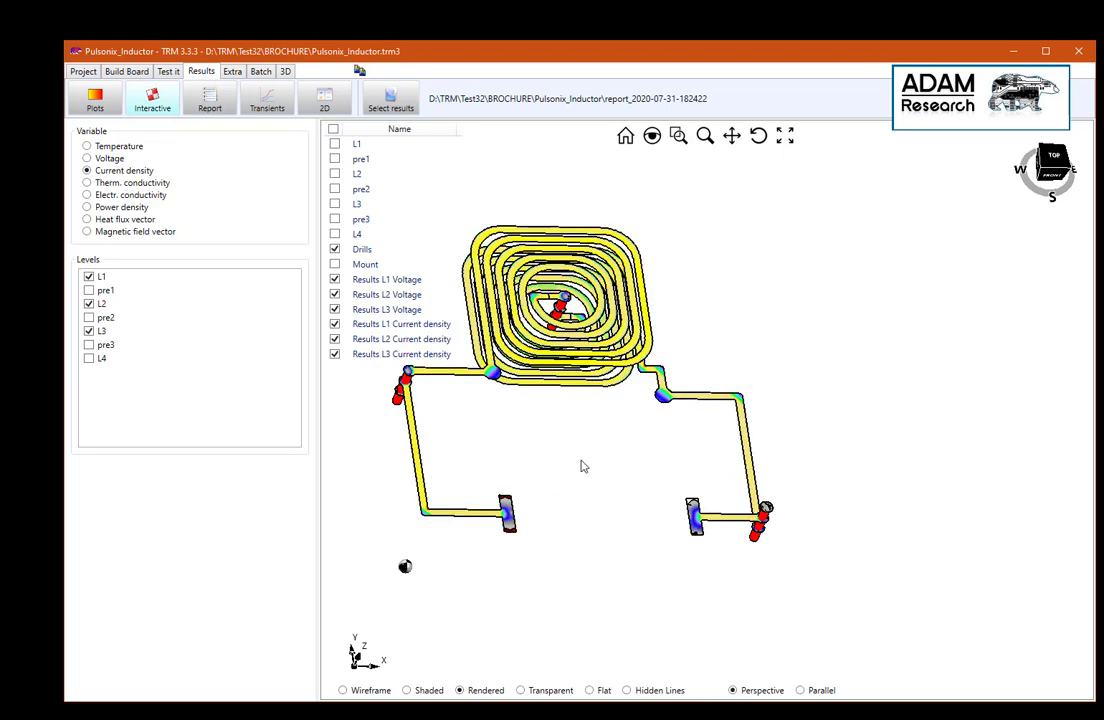
{"action": "left_click", "coordinate": [210, 100]}
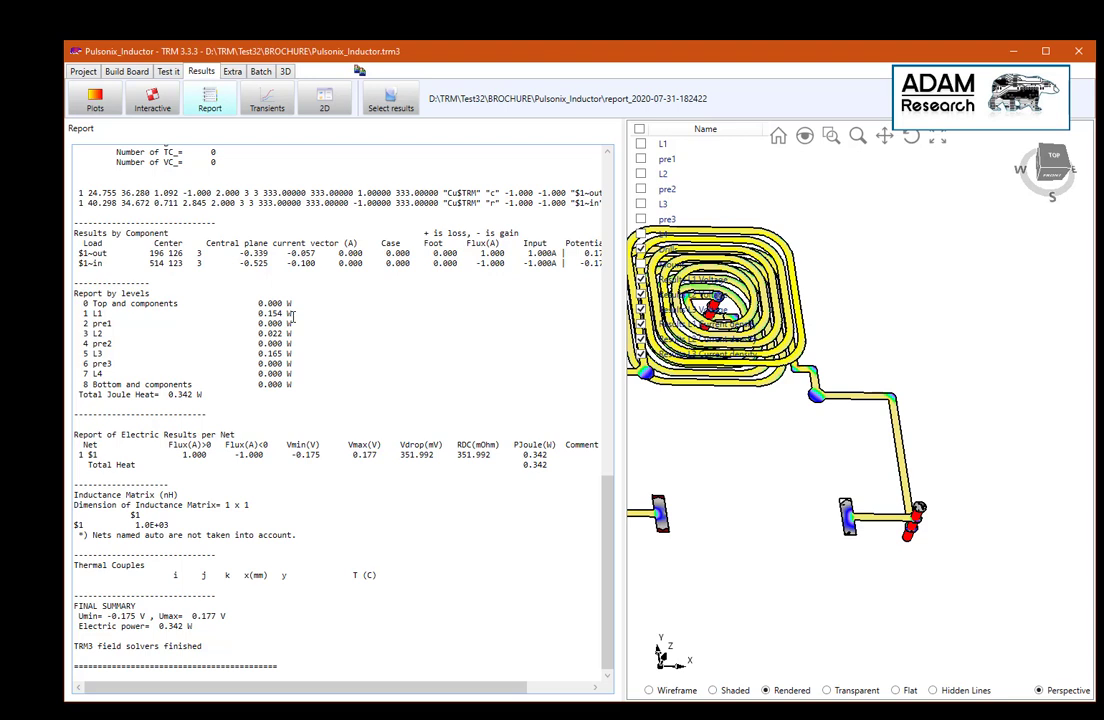
{"action": "mouse_move", "coordinate": [300, 344]}
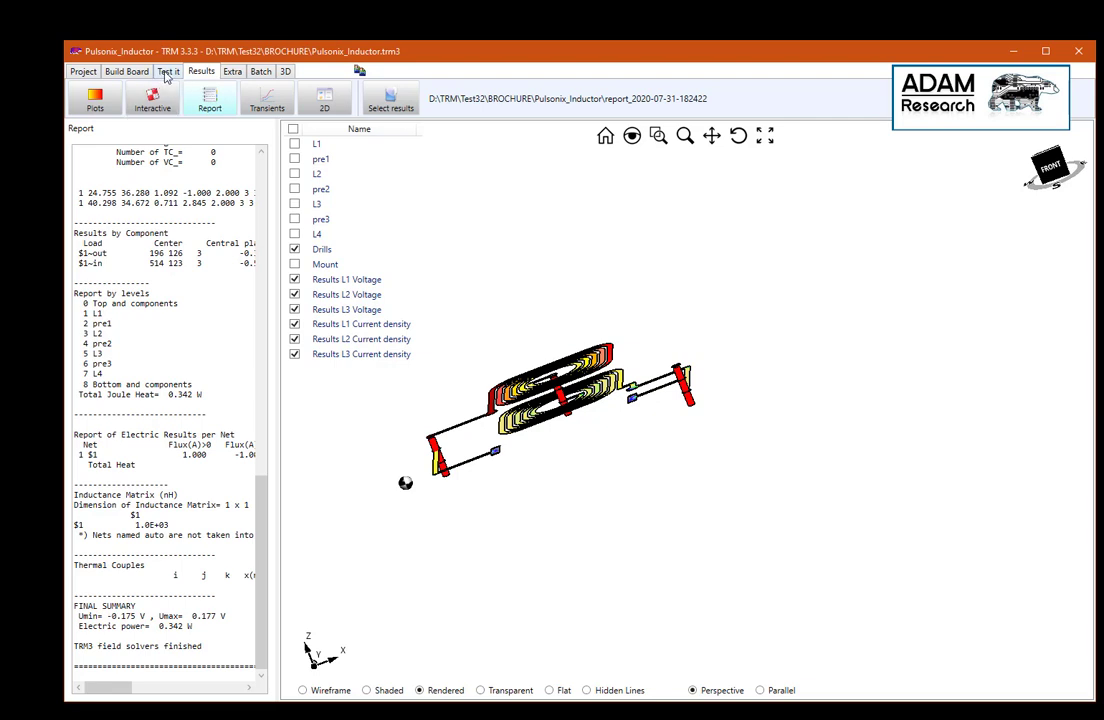
Step: In Build Board > Drills remove the PTH drill at 31.877/56.426, leaving two, then return to Loads
{"action": "left_click", "coordinate": [126, 72]}
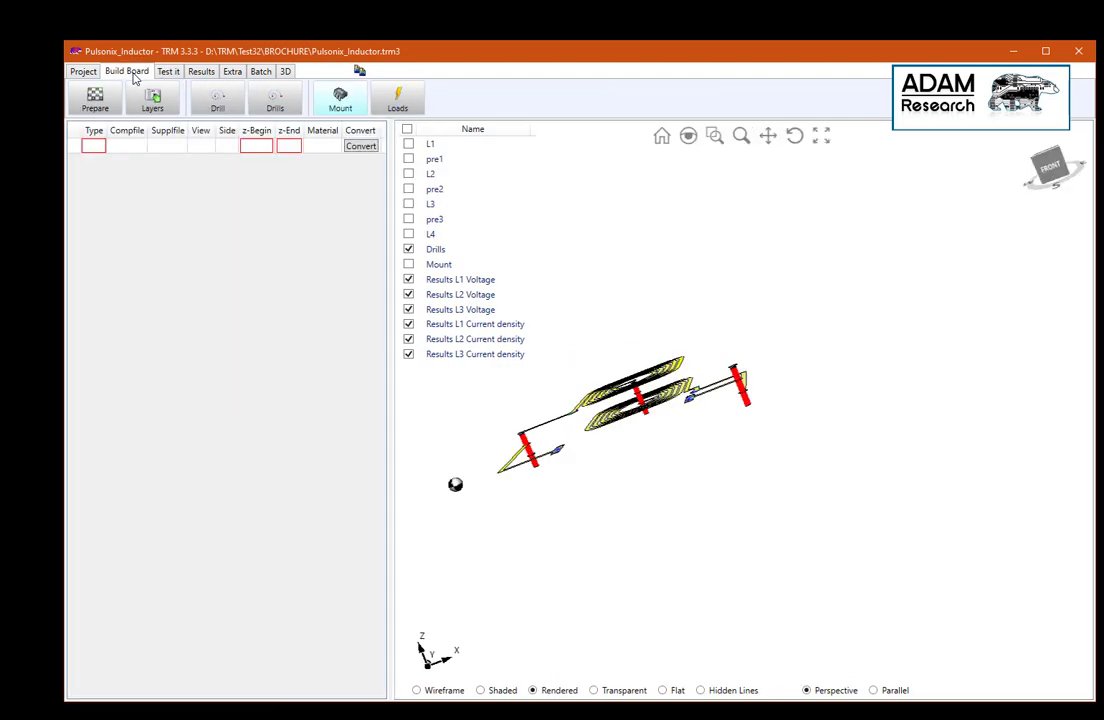
{"action": "left_click", "coordinate": [340, 96]}
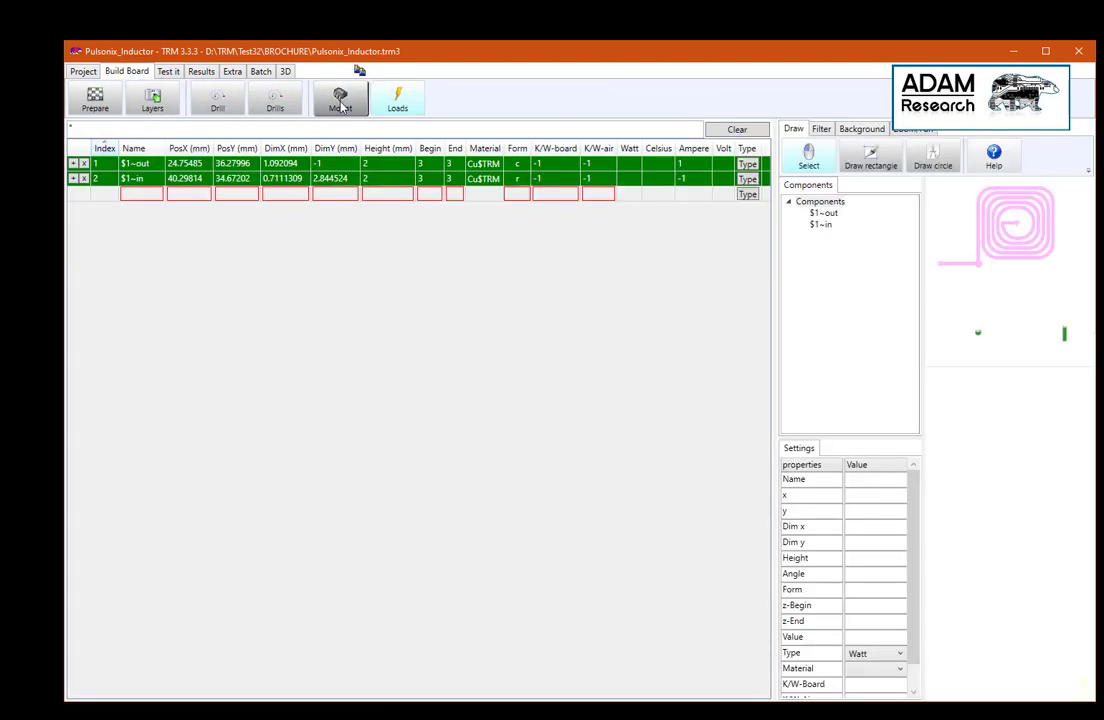
{"action": "left_click", "coordinate": [276, 96]}
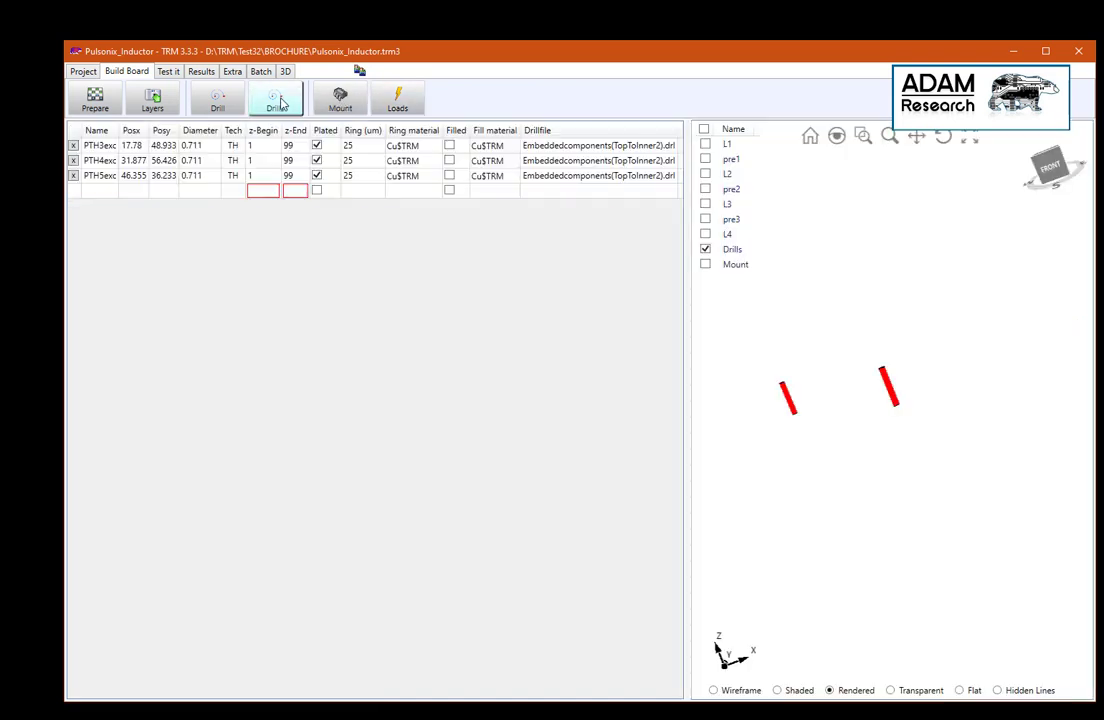
{"action": "left_click", "coordinate": [274, 98]}
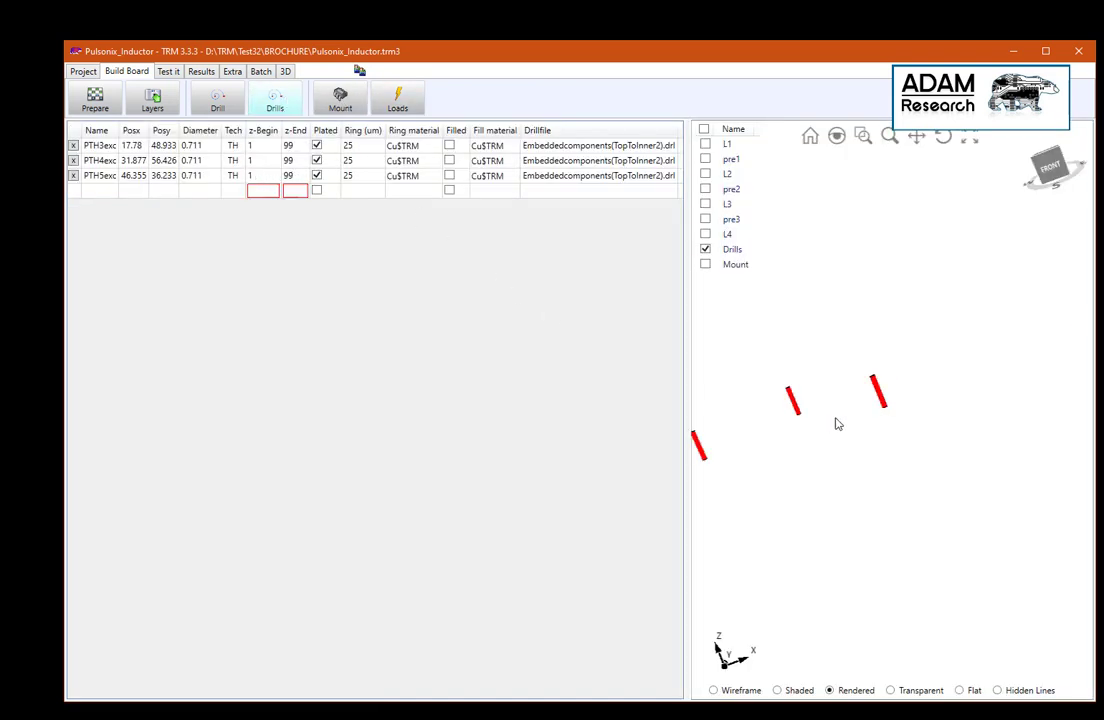
{"action": "left_click", "coordinate": [842, 404]}
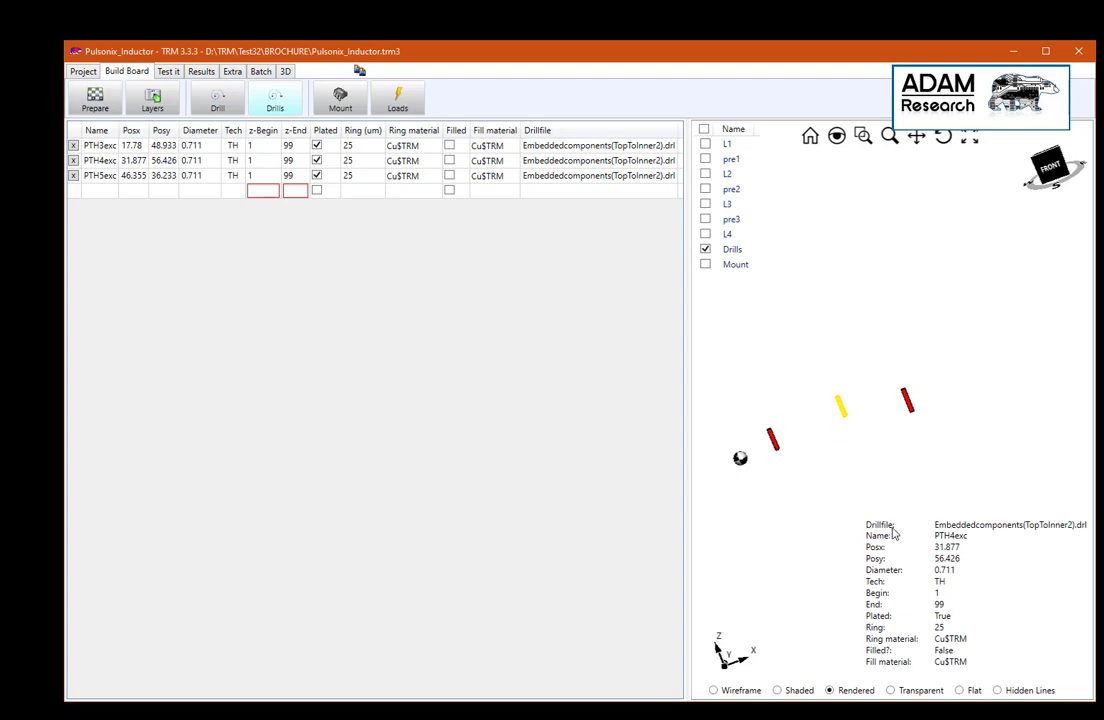
{"action": "mouse_move", "coordinate": [228, 168]}
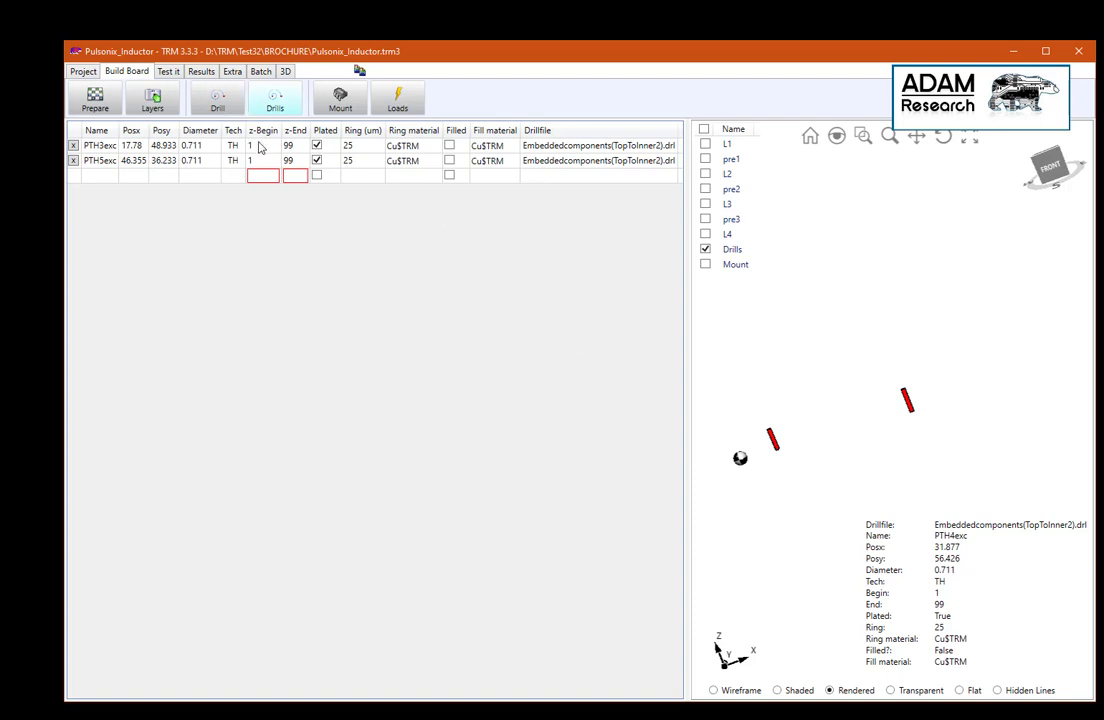
{"action": "left_click", "coordinate": [398, 98]}
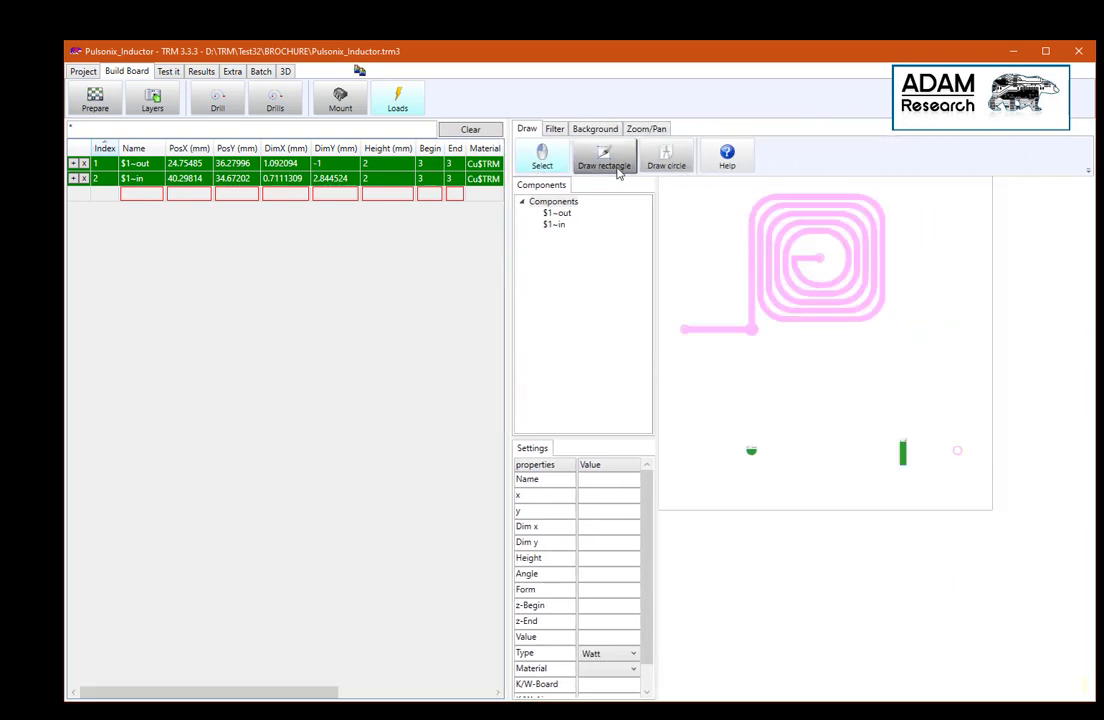
Step: Draw a circular load at the spiral centre and move it onto the inner via
{"action": "left_click", "coordinate": [666, 156]}
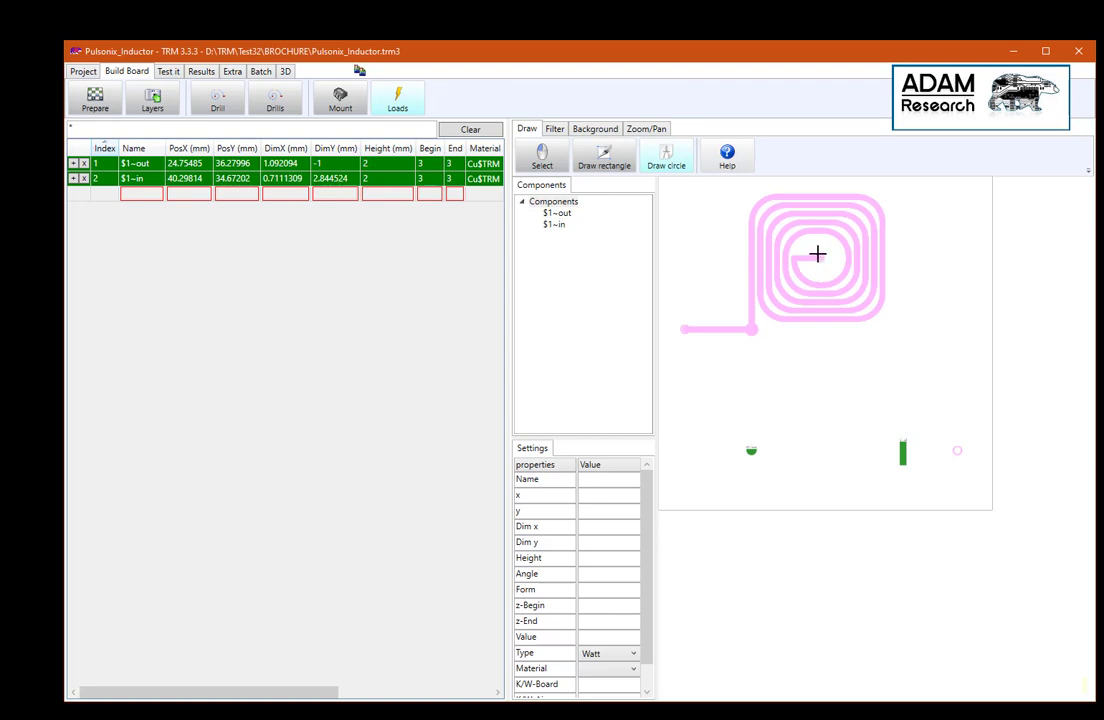
{"action": "left_click", "coordinate": [818, 256]}
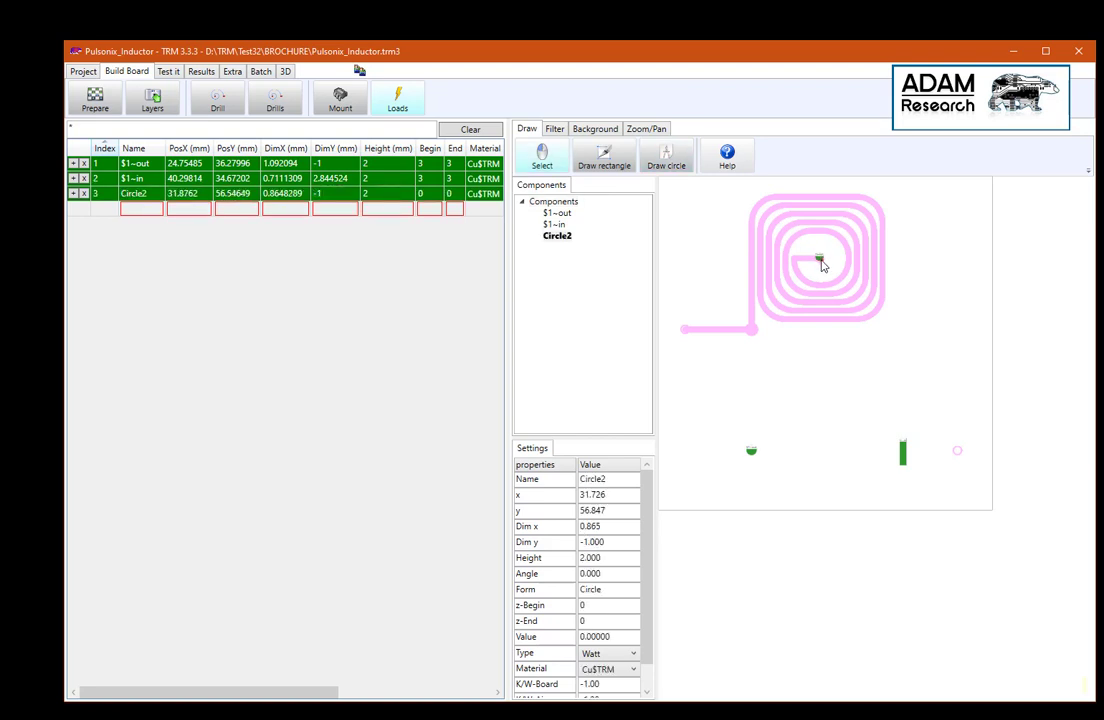
{"action": "left_click_drag", "start_coordinate": [820, 258], "coordinate": [820, 258]}
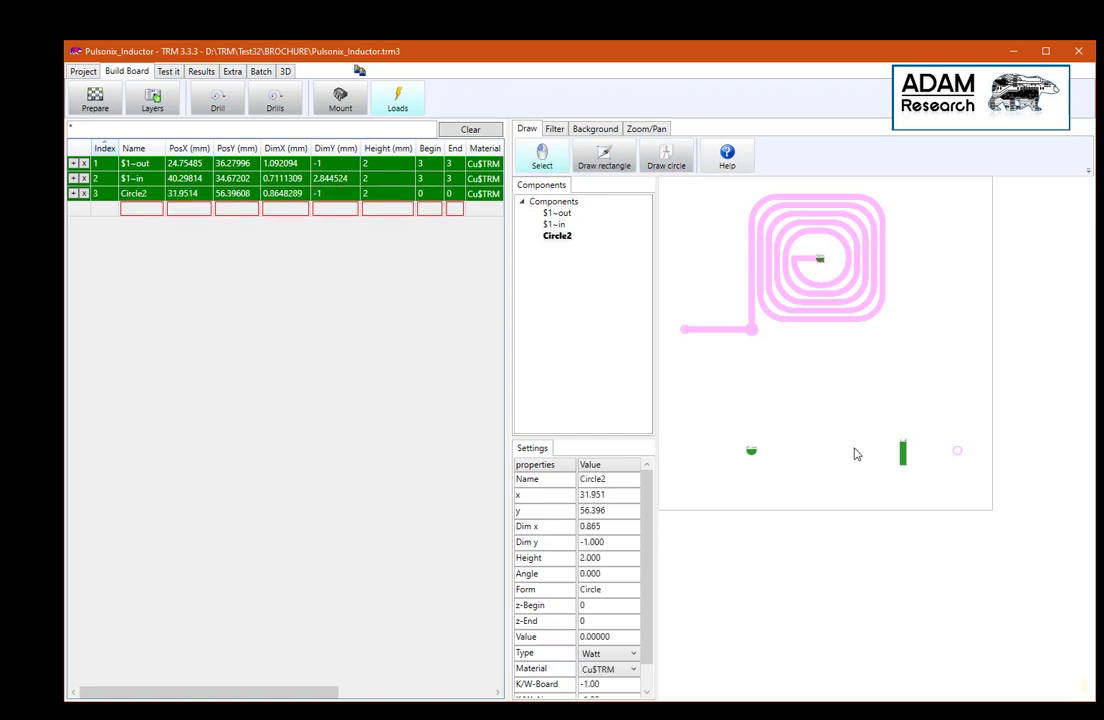
{"action": "left_click", "coordinate": [552, 224]}
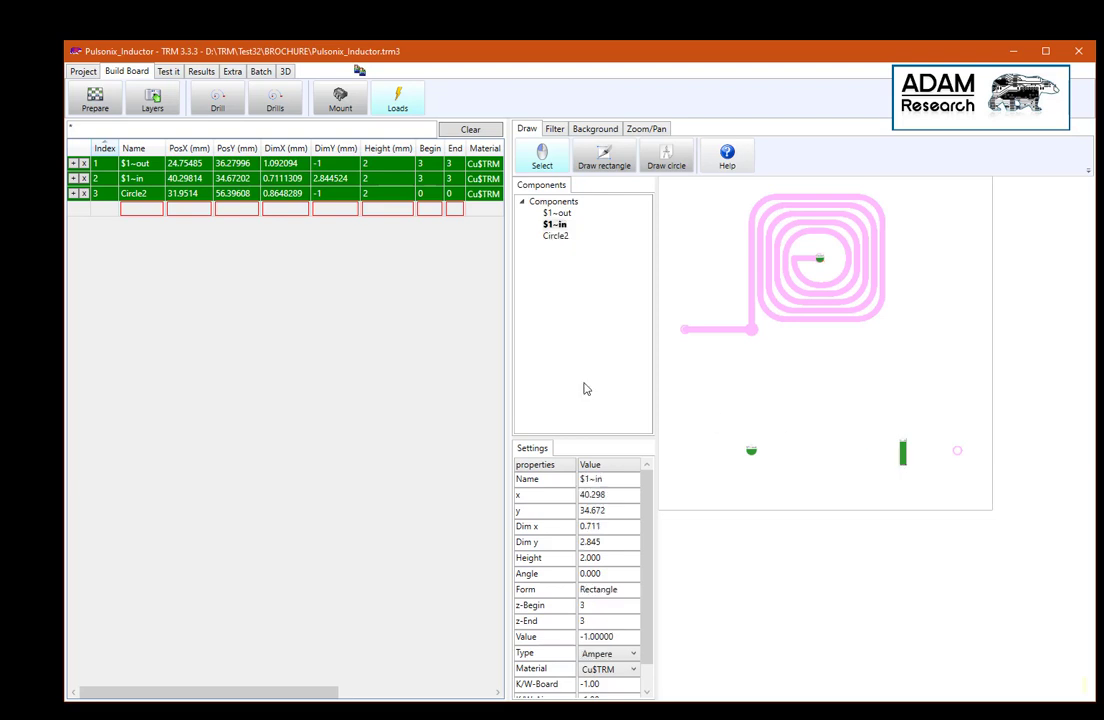
{"action": "mouse_move", "coordinate": [520, 260]}
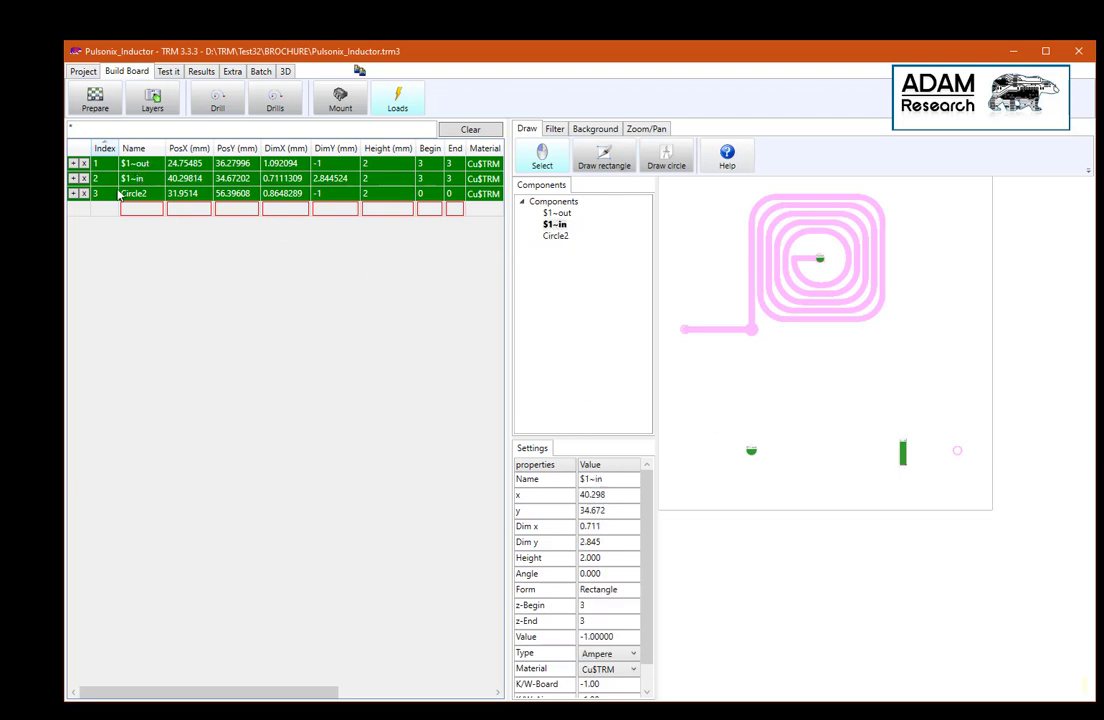
Step: Colour the $1~in load and the new circle load yellow as one net
{"action": "right_click", "coordinate": [132, 192]}
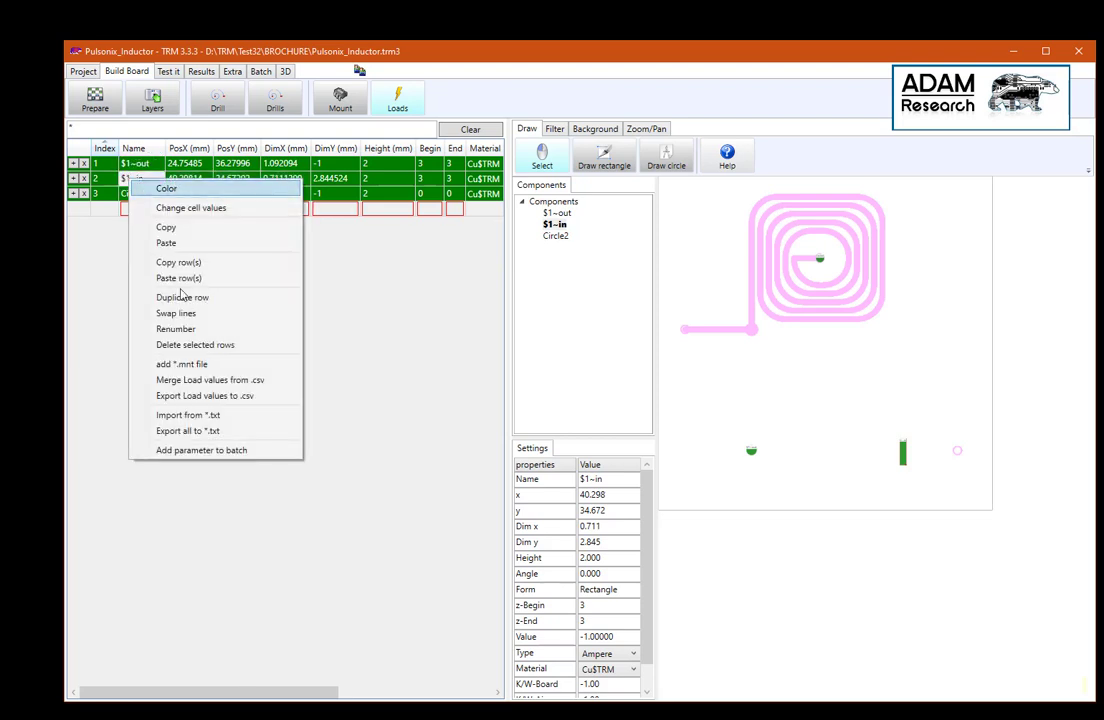
{"action": "left_click", "coordinate": [166, 188]}
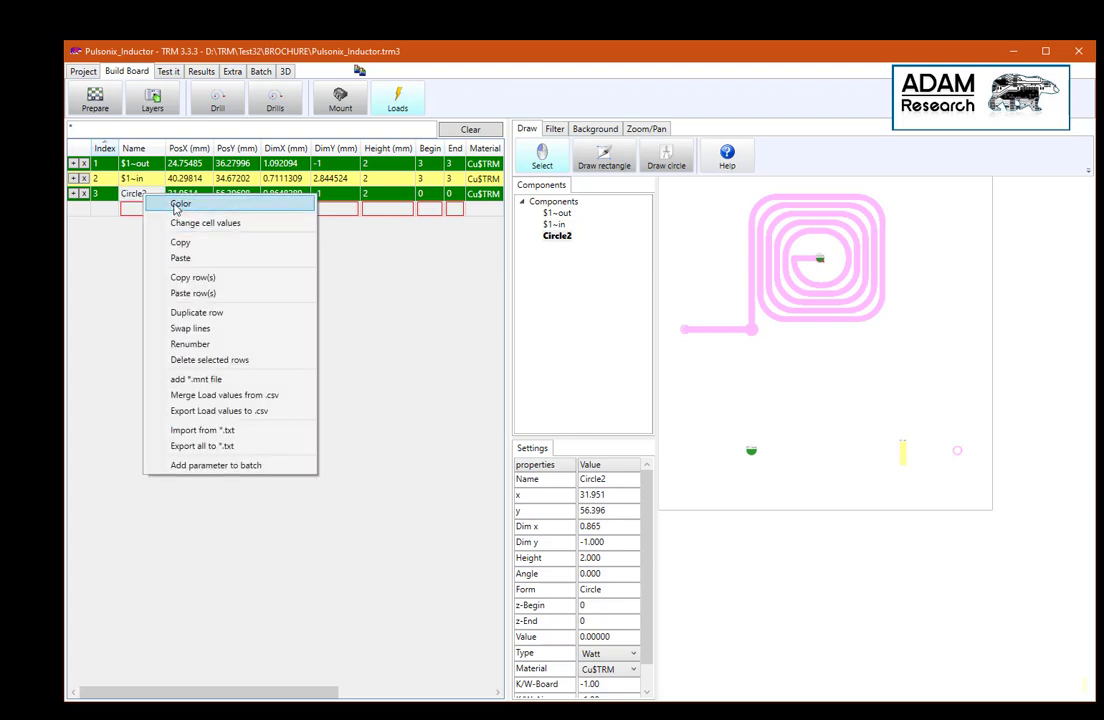
{"action": "left_click", "coordinate": [180, 204]}
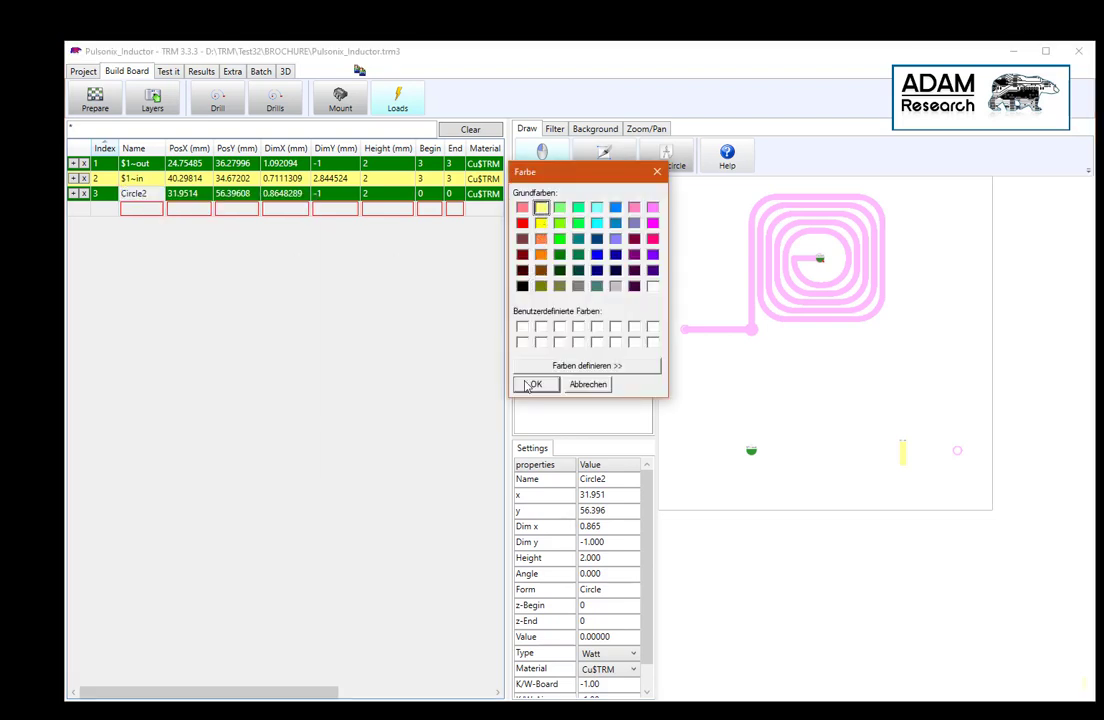
{"action": "left_click", "coordinate": [534, 384]}
{"action": "type", "text": "2"}
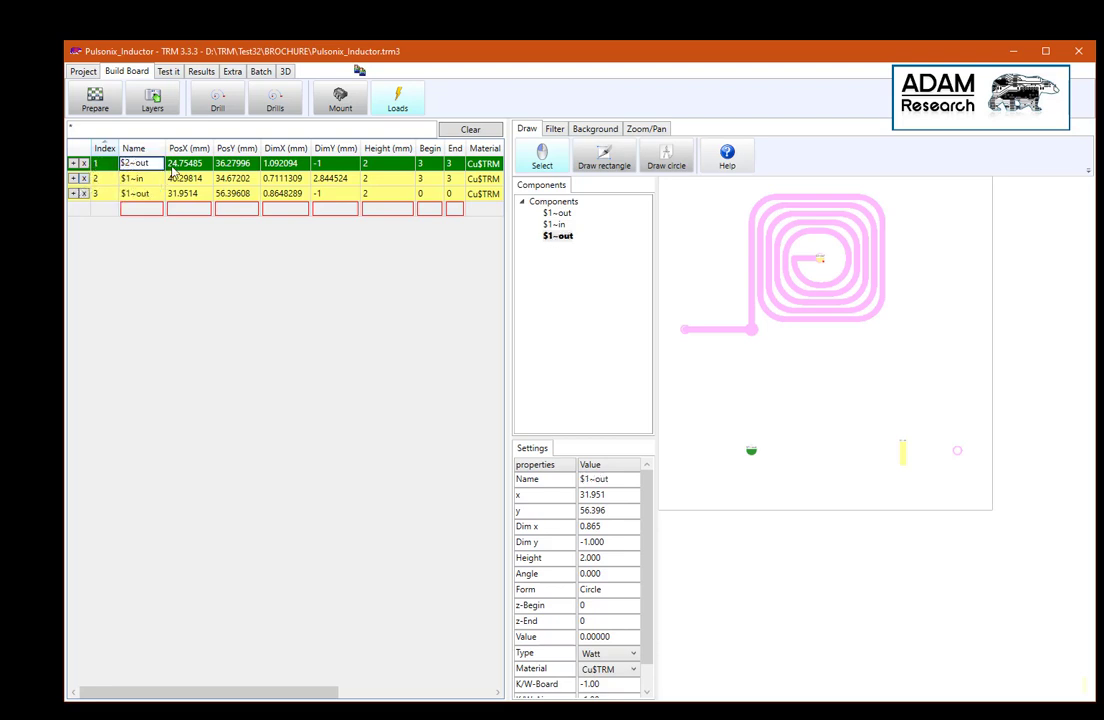
Step: Recolour the first load and duplicate the circle load as a $2~ terminal for the second net
{"action": "right_click", "coordinate": [184, 164]}
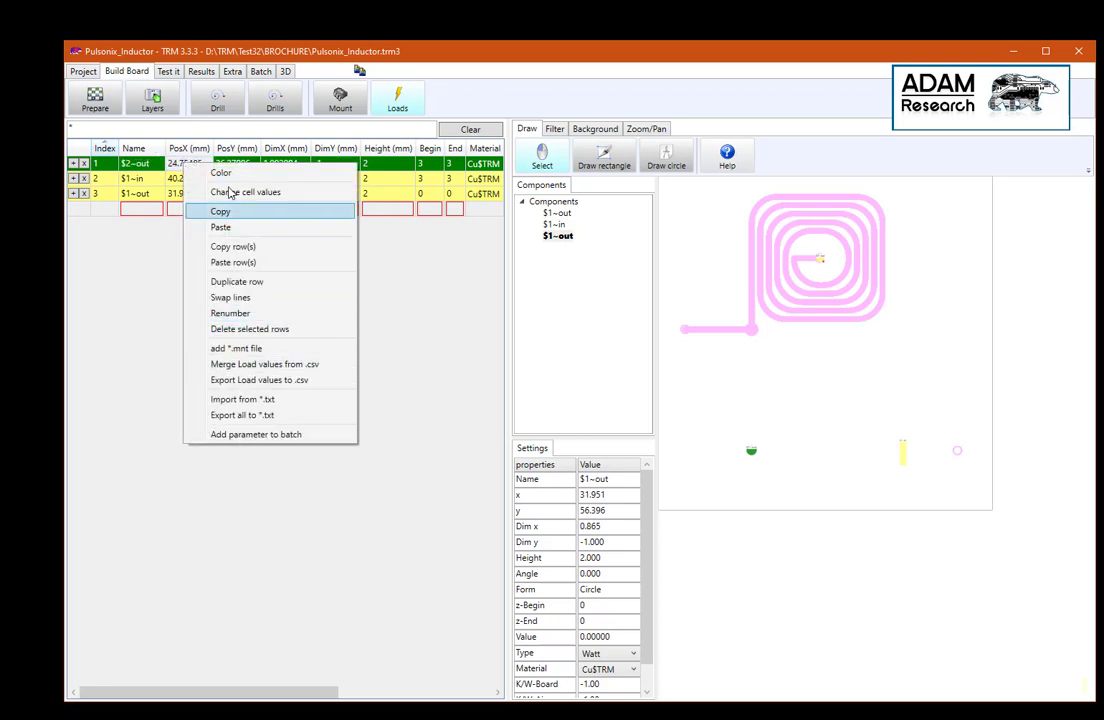
{"action": "left_click", "coordinate": [220, 172]}
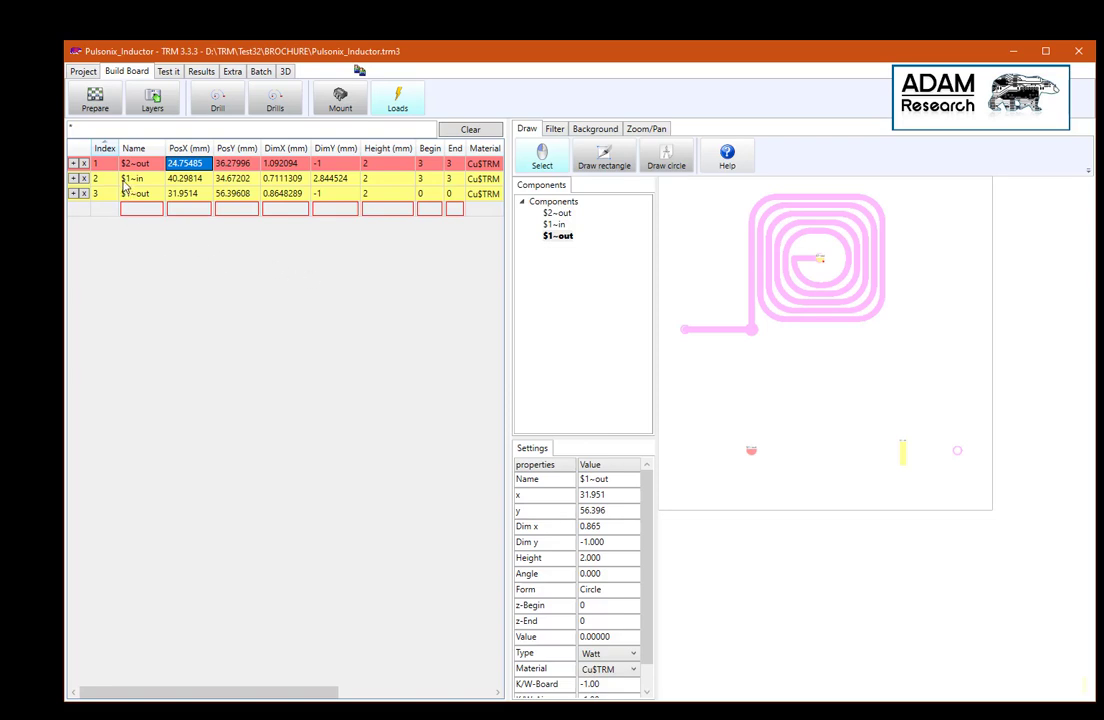
{"action": "mouse_move", "coordinate": [850, 252]}
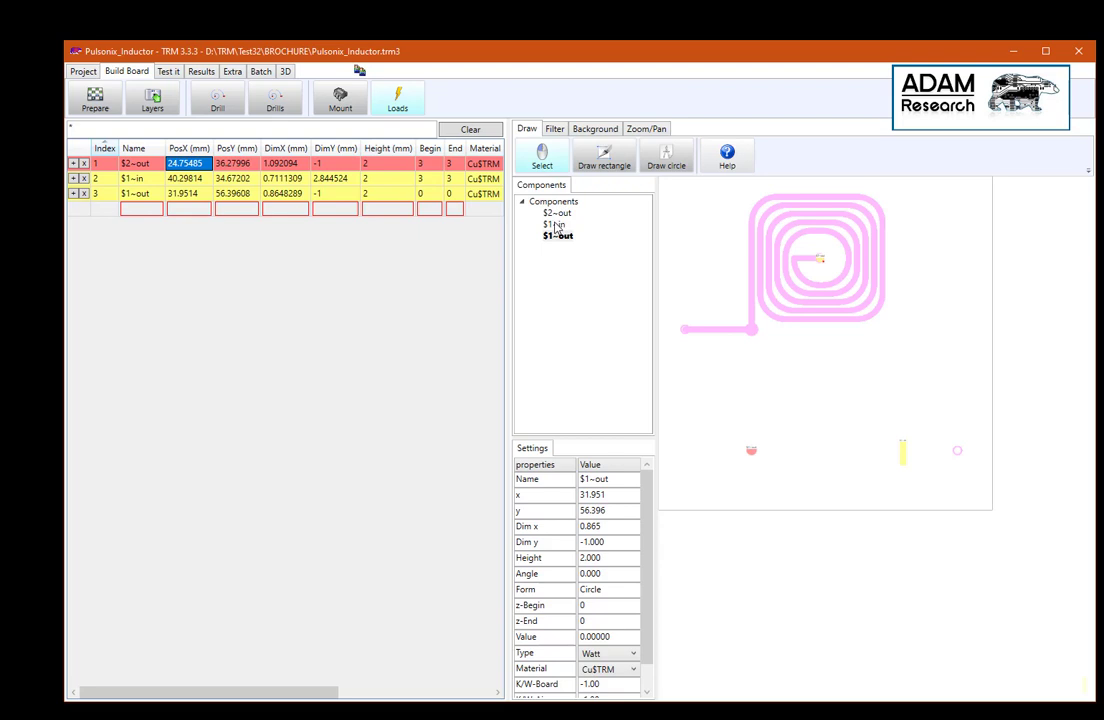
{"action": "left_click", "coordinate": [556, 236]}
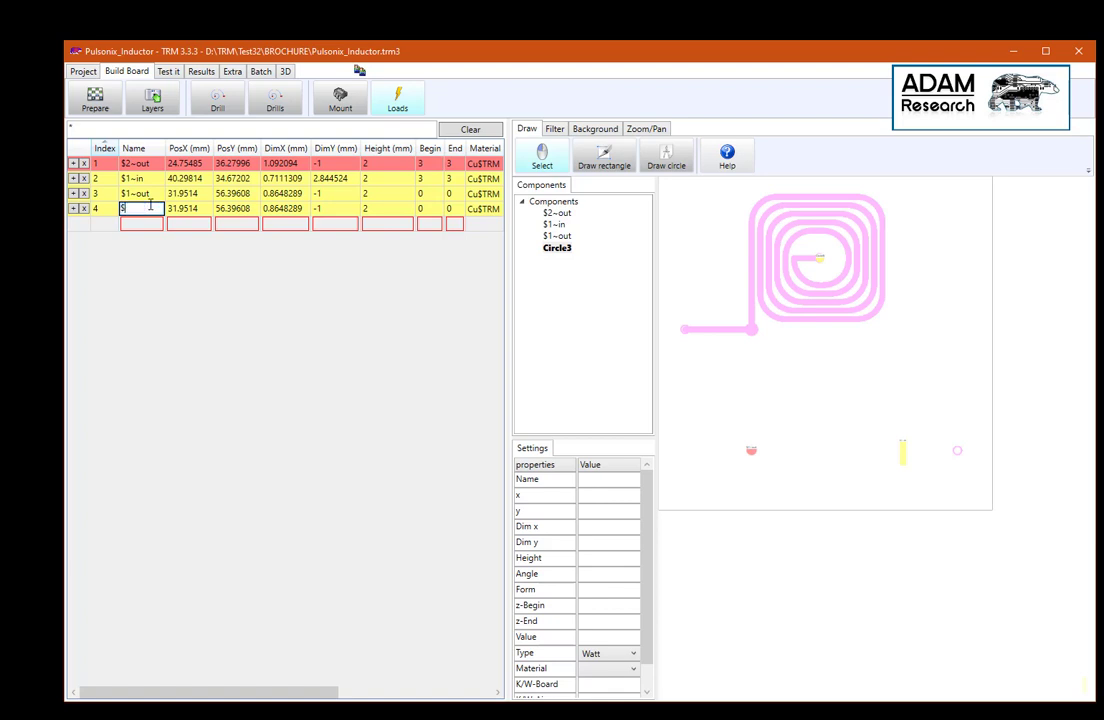
{"action": "type", "text": "$2~in"}
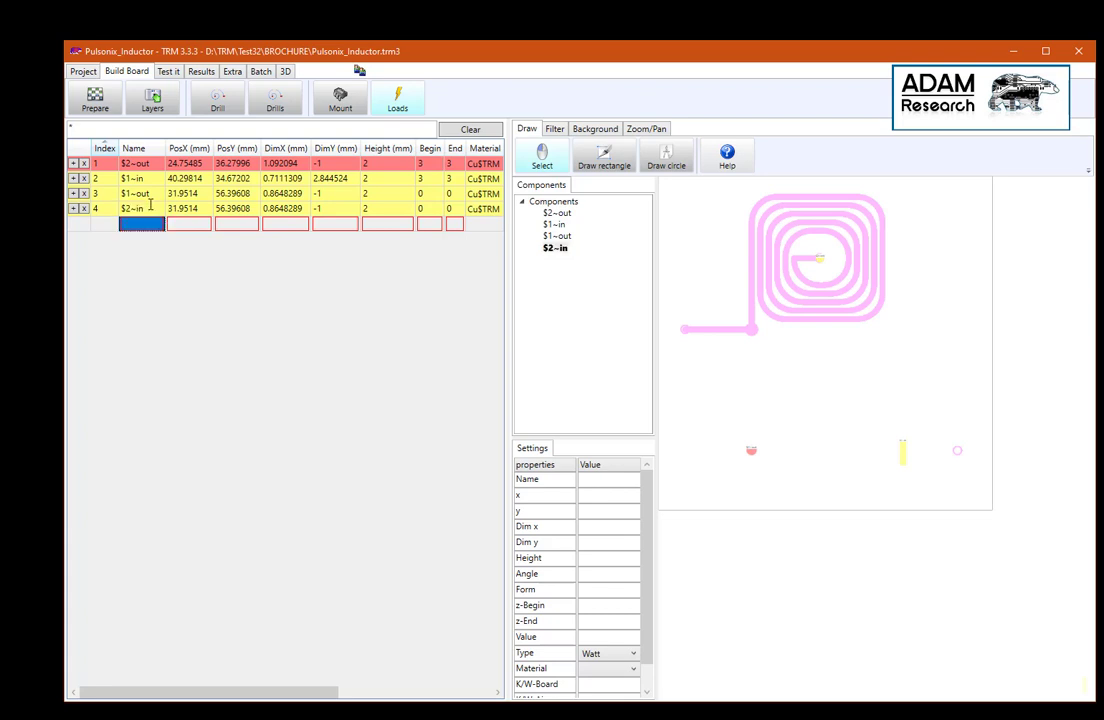
Step: Put the $2~in load into the red net with $2~out and show the mounted 3D board
{"action": "right_click", "coordinate": [140, 224]}
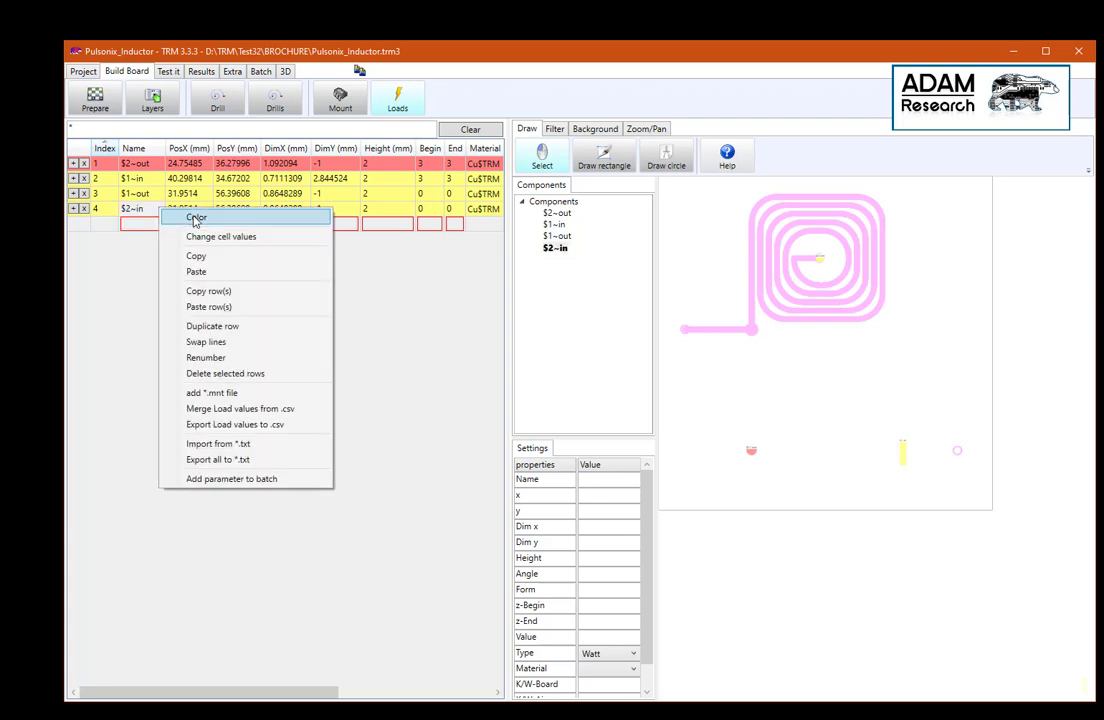
{"action": "left_click", "coordinate": [196, 218]}
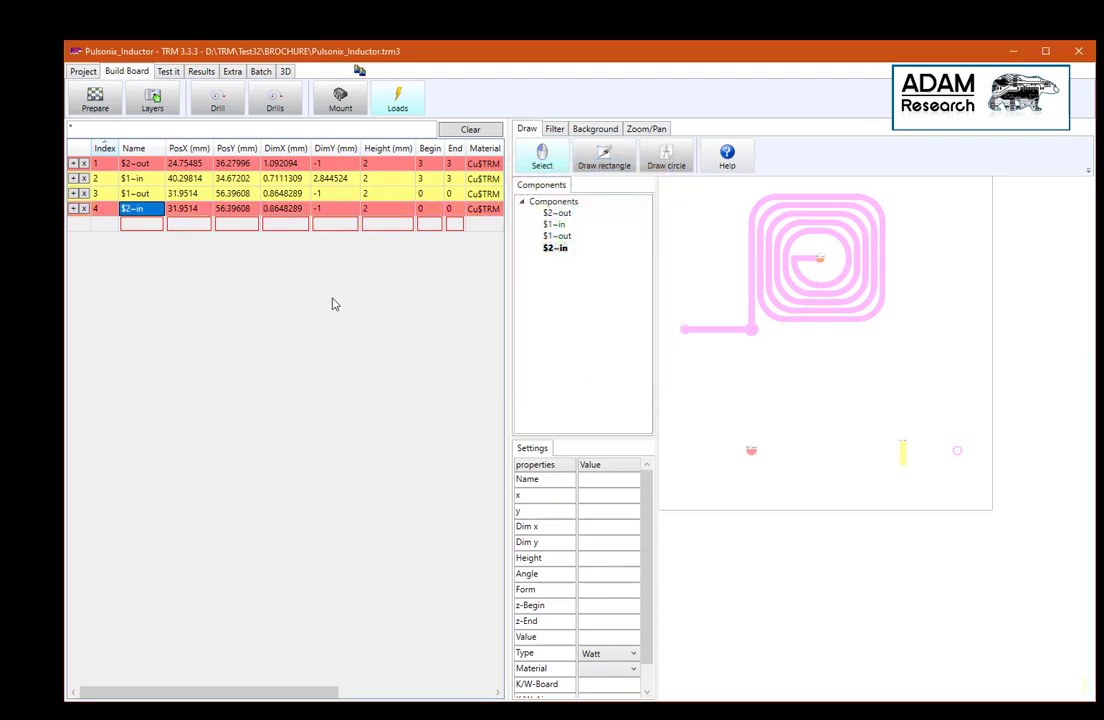
{"action": "mouse_move", "coordinate": [398, 100]}
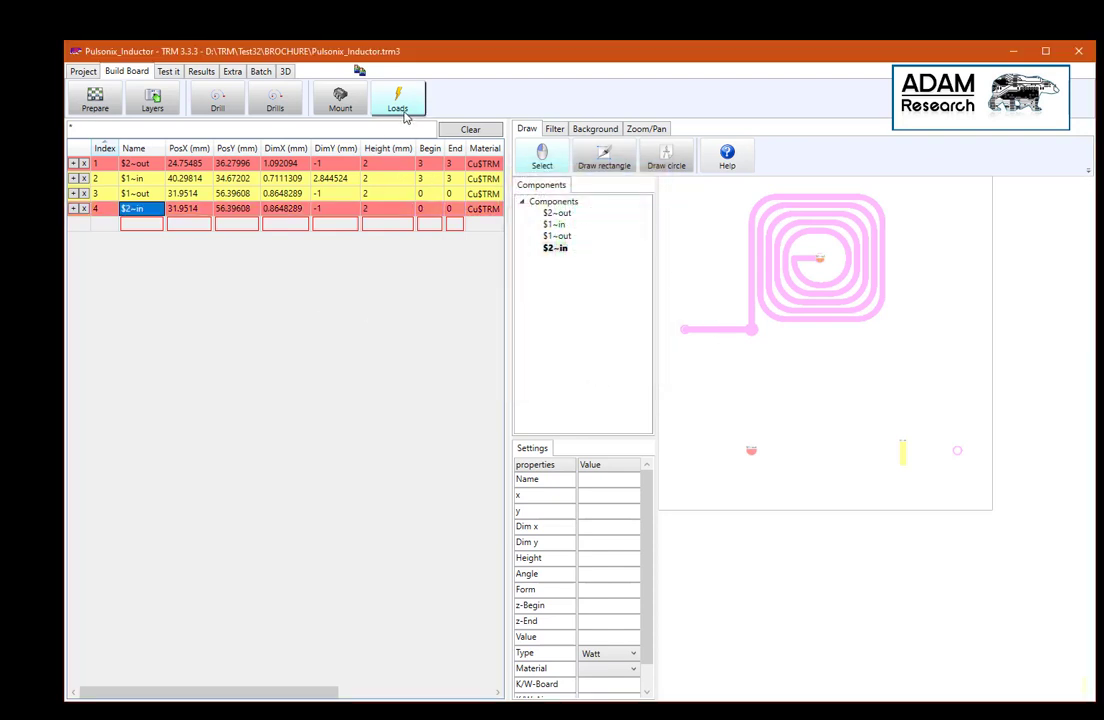
{"action": "left_click", "coordinate": [340, 98]}
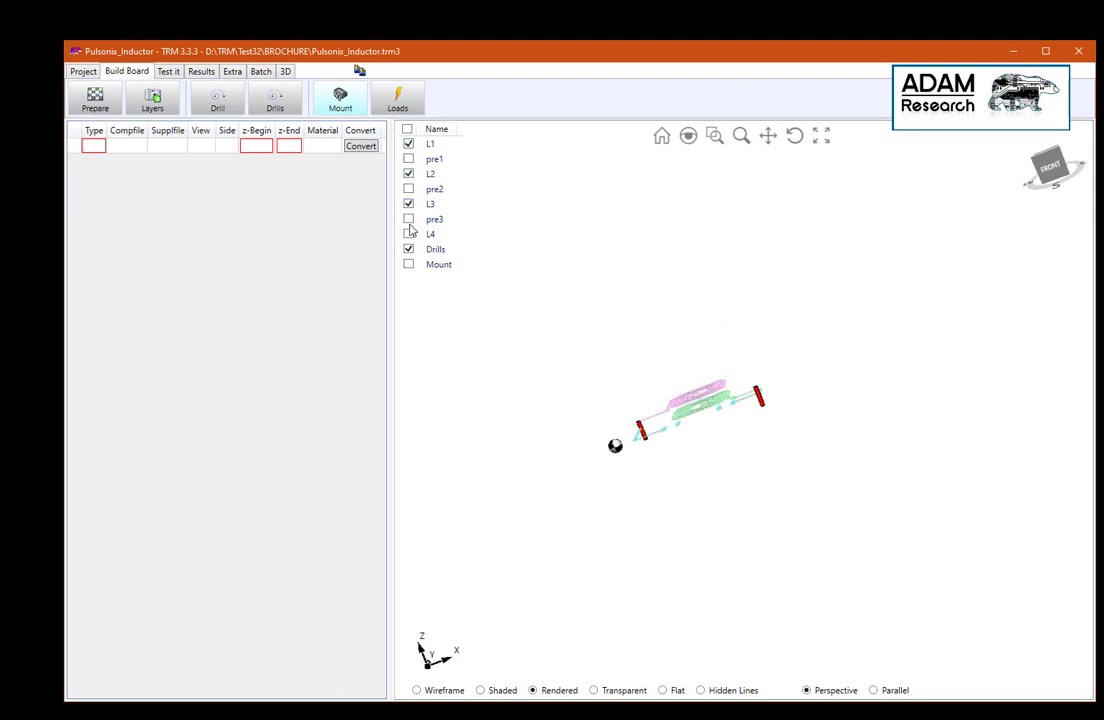
Step: Show the mount layer in 3D, view the spiral and loads edge-on, then return to Loads
{"action": "left_click", "coordinate": [408, 232]}
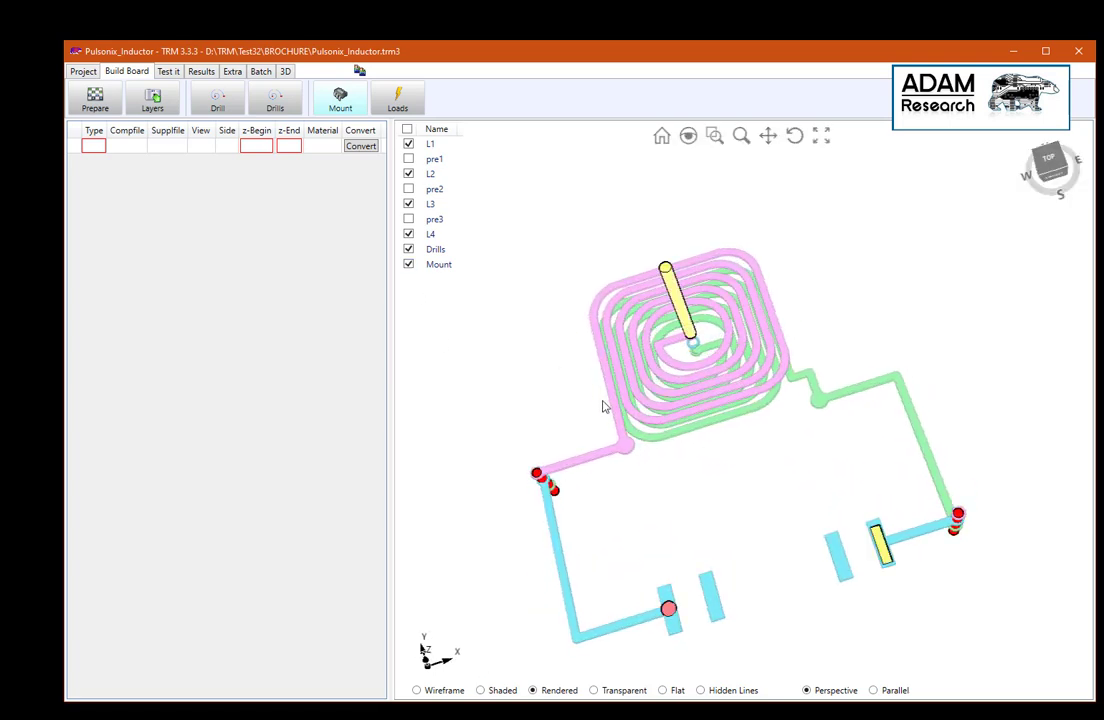
{"action": "left_click_drag", "start_coordinate": [600, 404], "coordinate": [584, 430]}
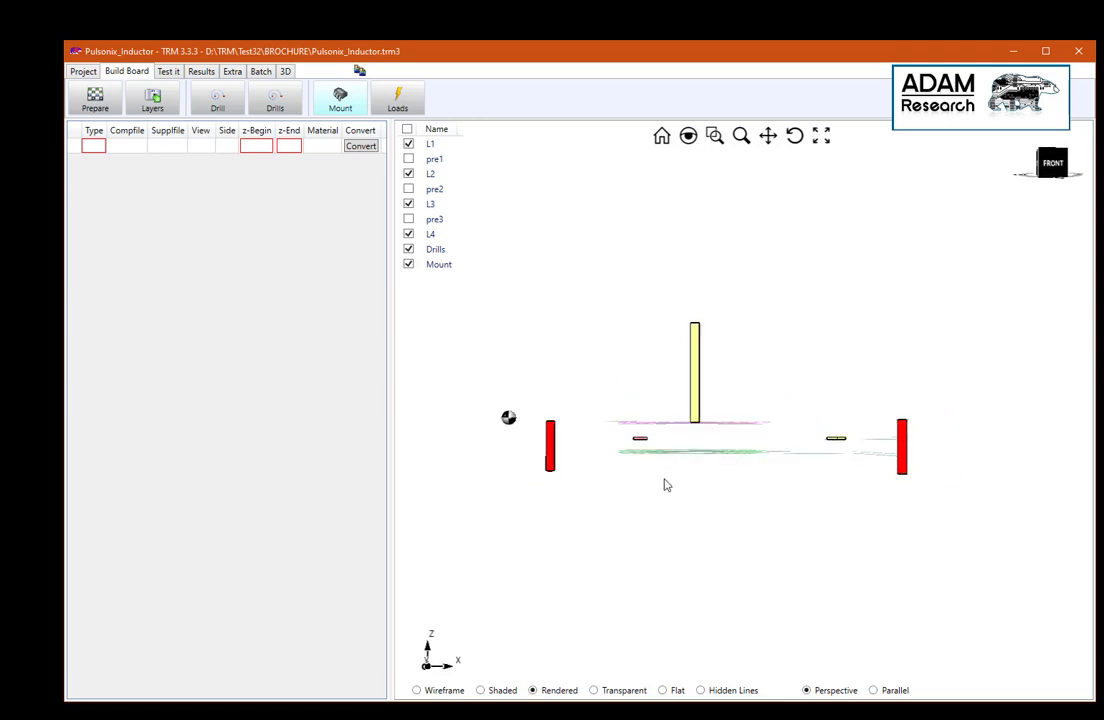
{"action": "left_click", "coordinate": [396, 98]}
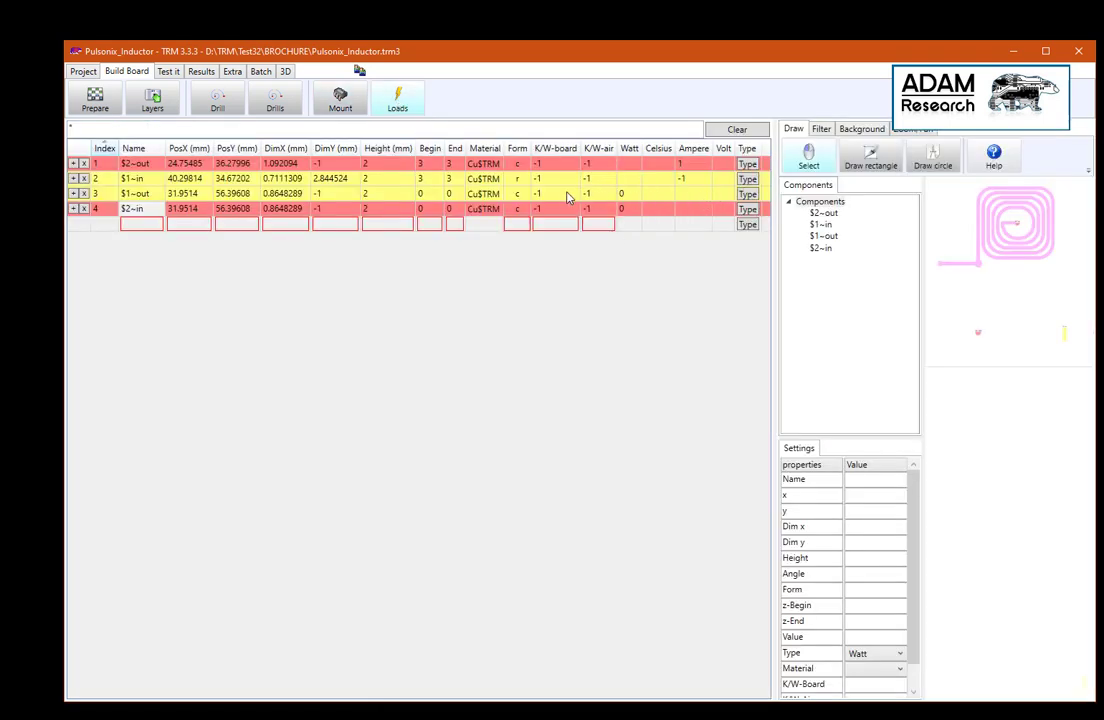
Step: Set the $2~ loads' end layers and currents to 1 A in and -1 A out
{"action": "left_click", "coordinate": [430, 192]}
{"action": "type", "text": "5"}
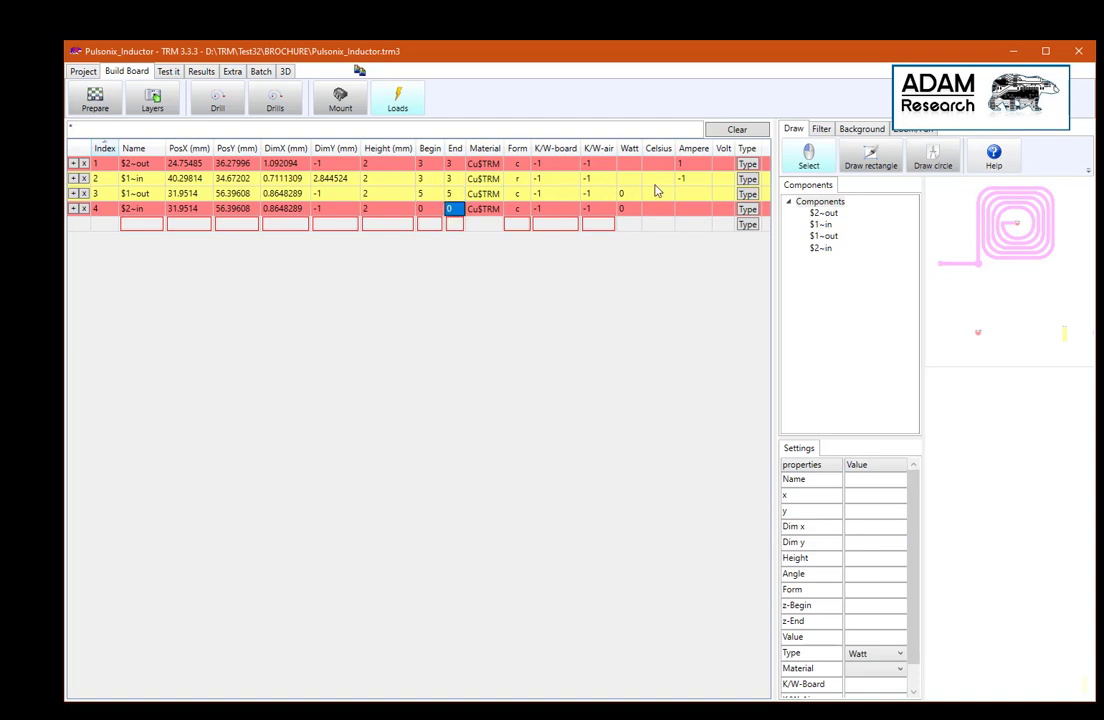
{"action": "left_click", "coordinate": [692, 208]}
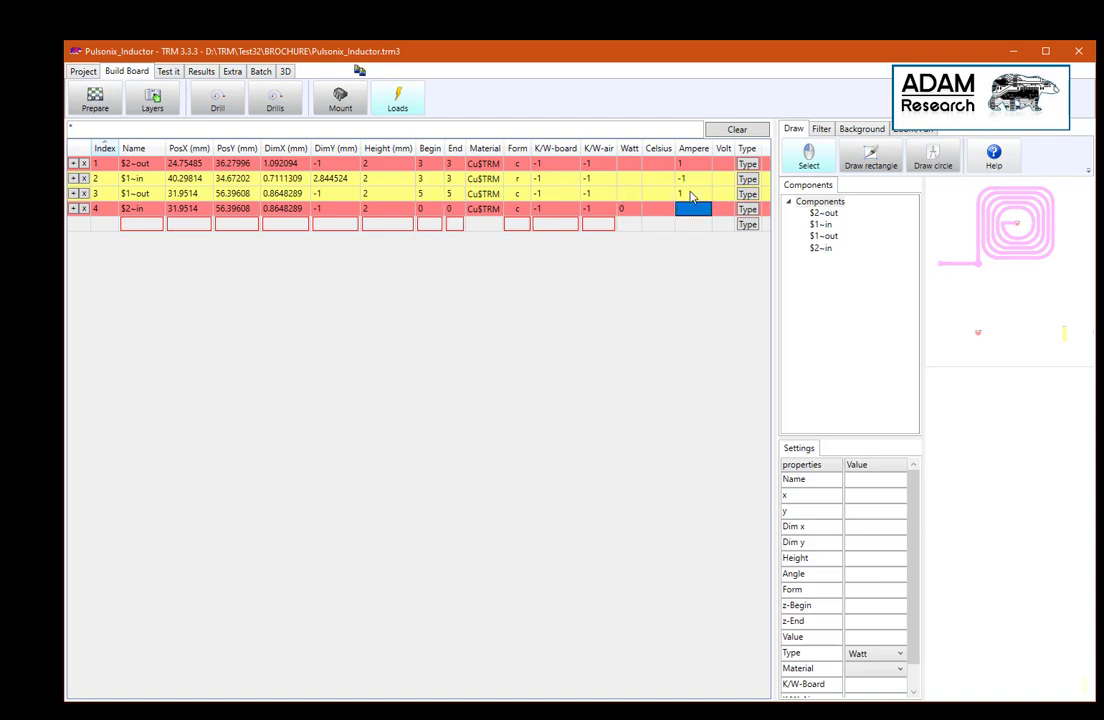
{"action": "mouse_move", "coordinate": [396, 96]}
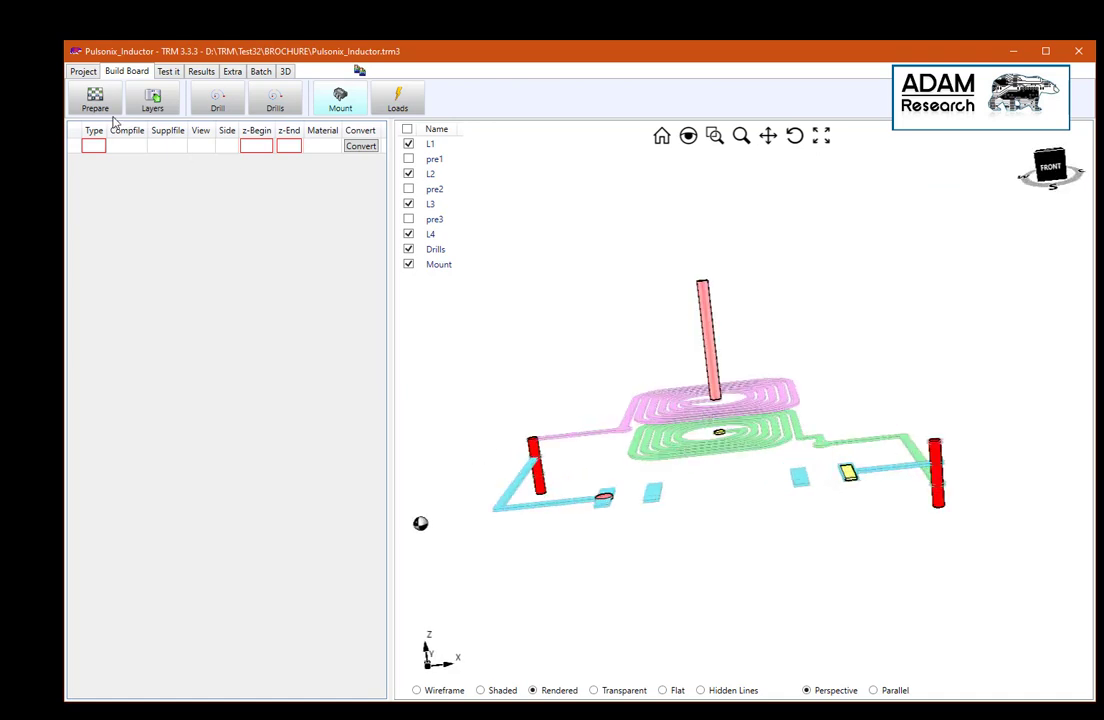
{"action": "mouse_move", "coordinate": [396, 96]}
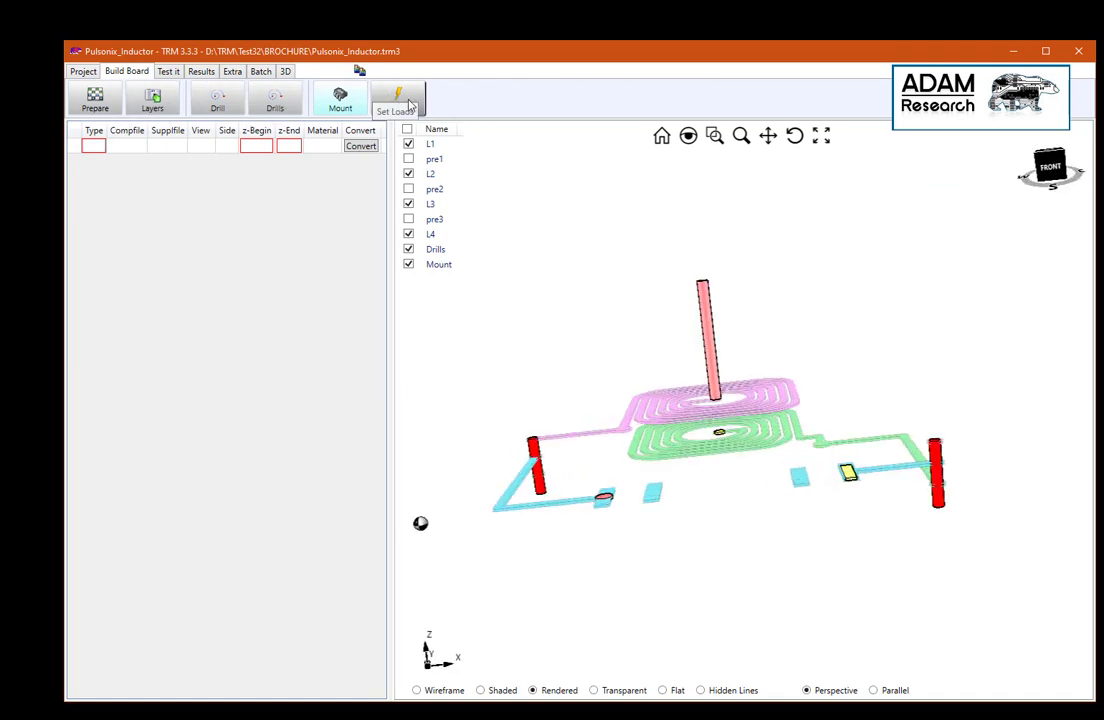
{"action": "mouse_move", "coordinate": [398, 100]}
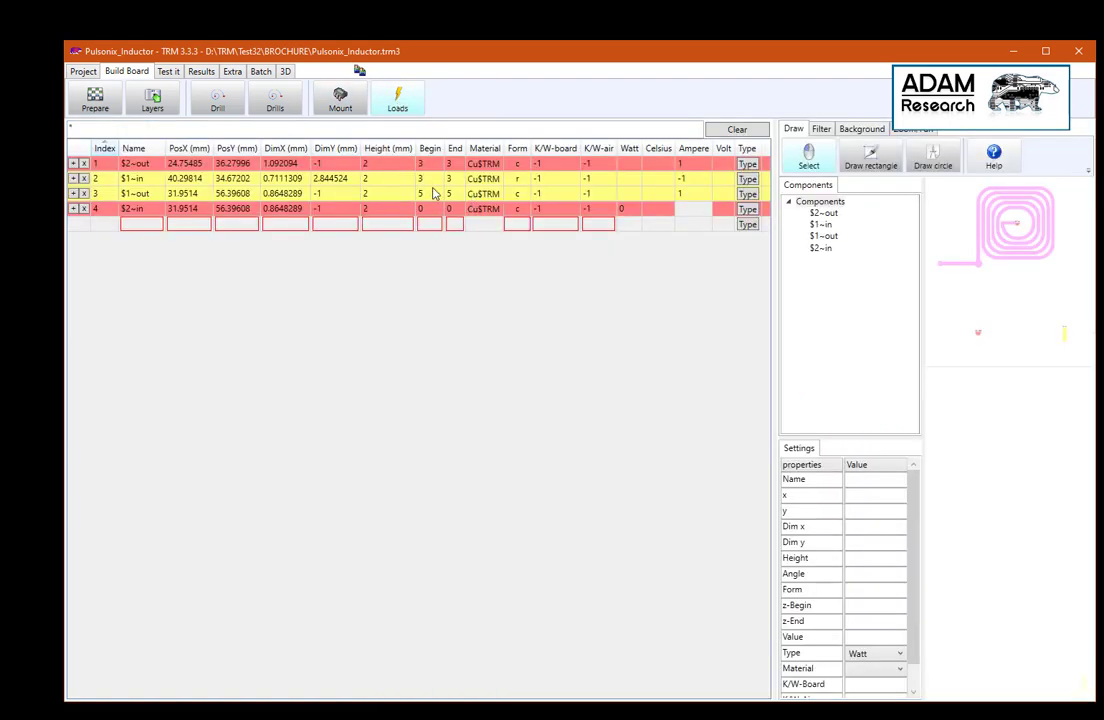
{"action": "left_click", "coordinate": [430, 208]}
{"action": "type", "text": "1"}
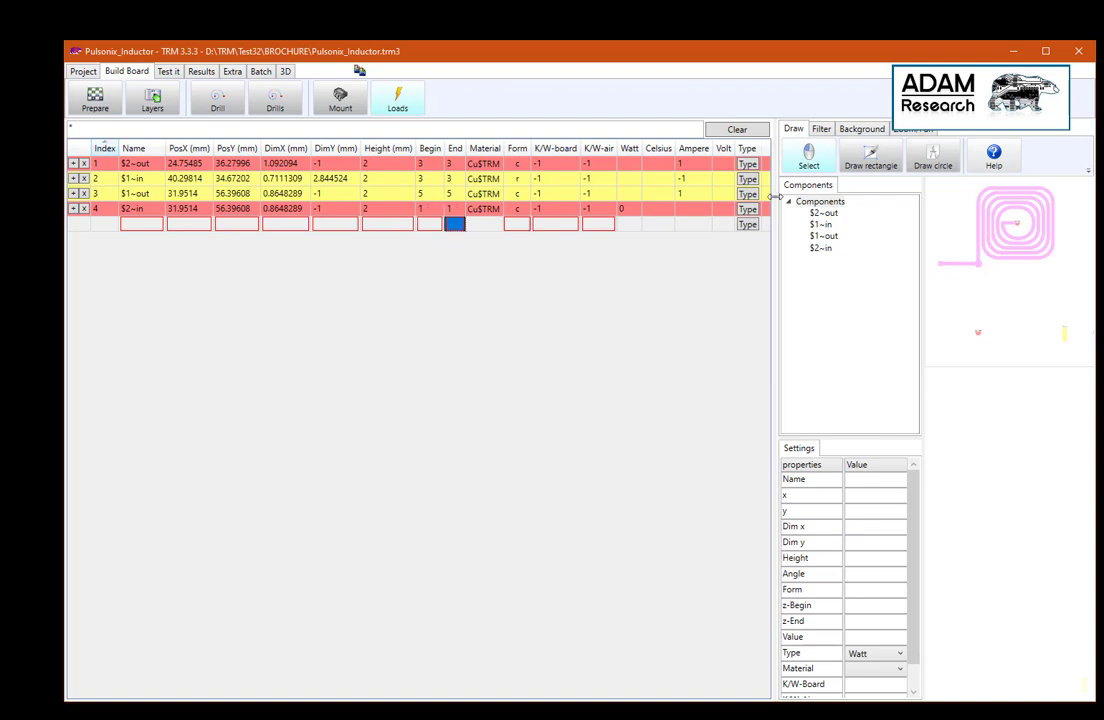
{"action": "left_click", "coordinate": [692, 208]}
{"action": "type", "text": "-1"}
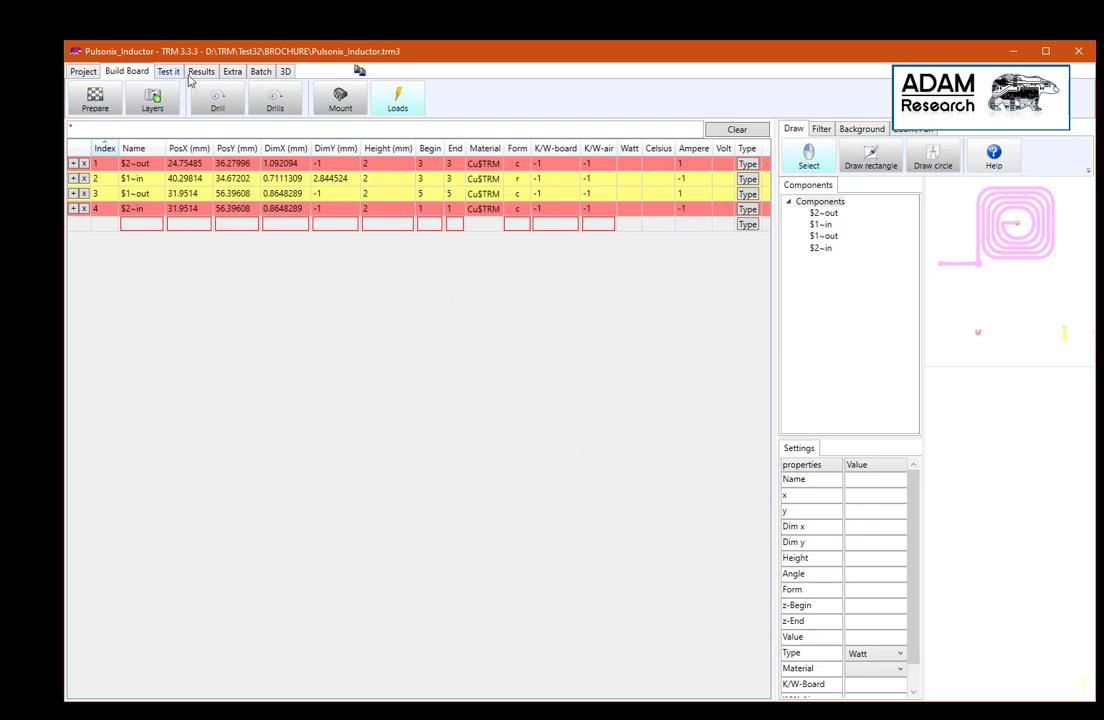
Step: In Test it, note '2 nets' in the logbook and start the new calculation
{"action": "left_click", "coordinate": [168, 72]}
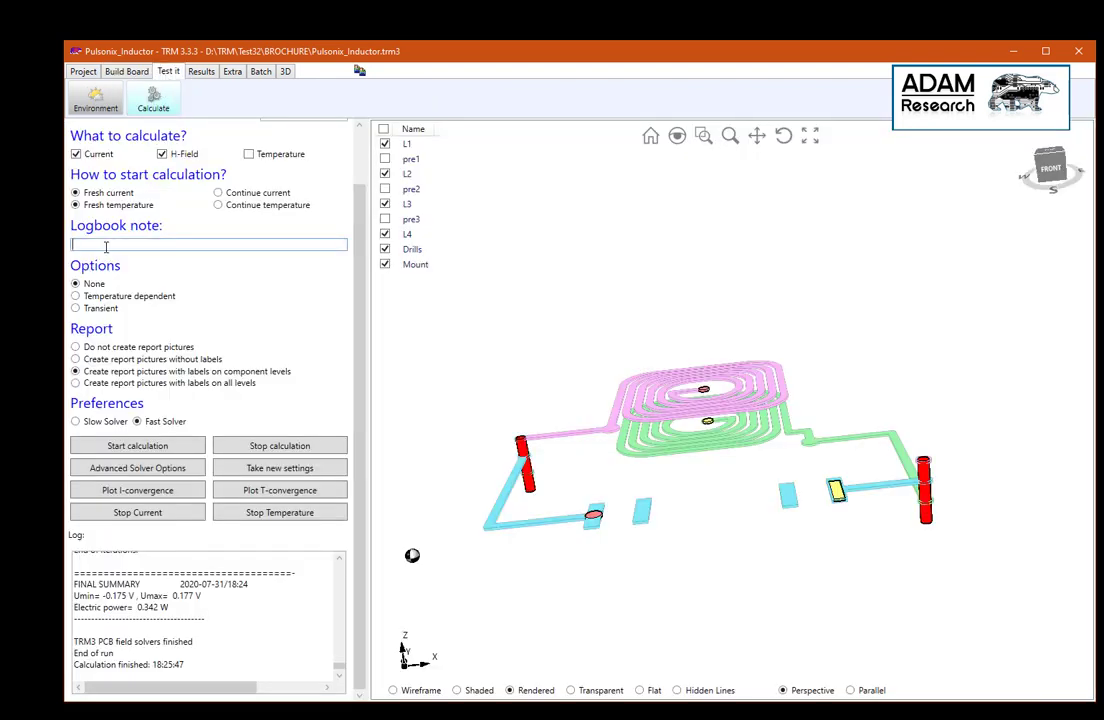
{"action": "type", "text": "2 nets"}
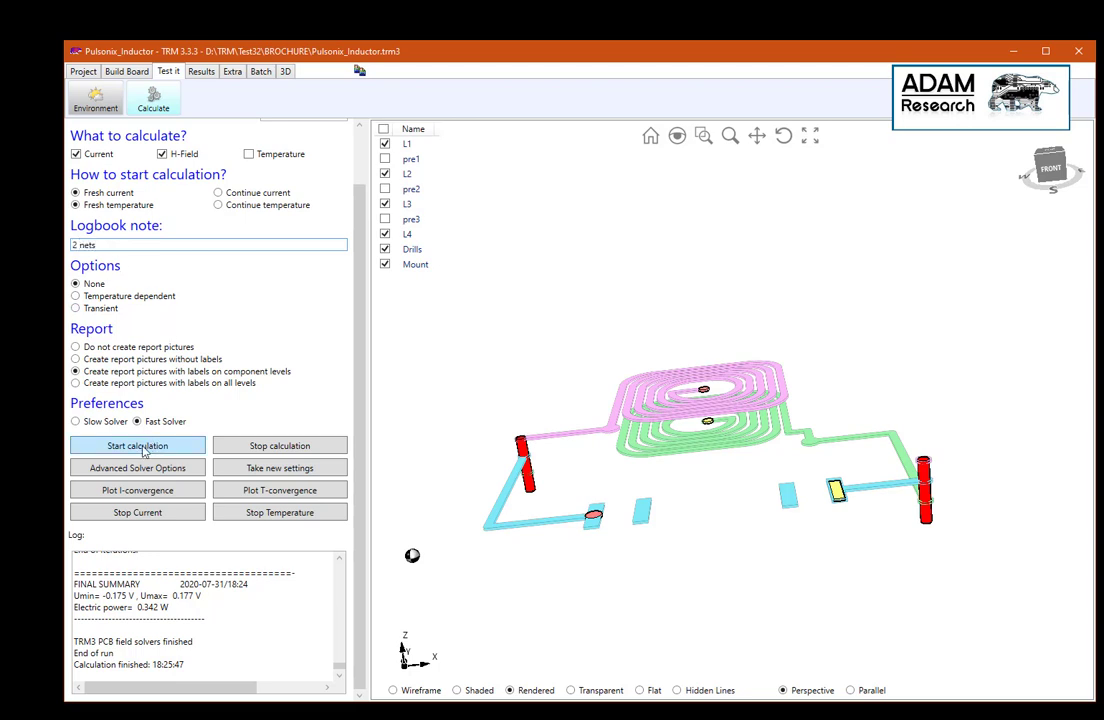
{"action": "left_click", "coordinate": [136, 444]}
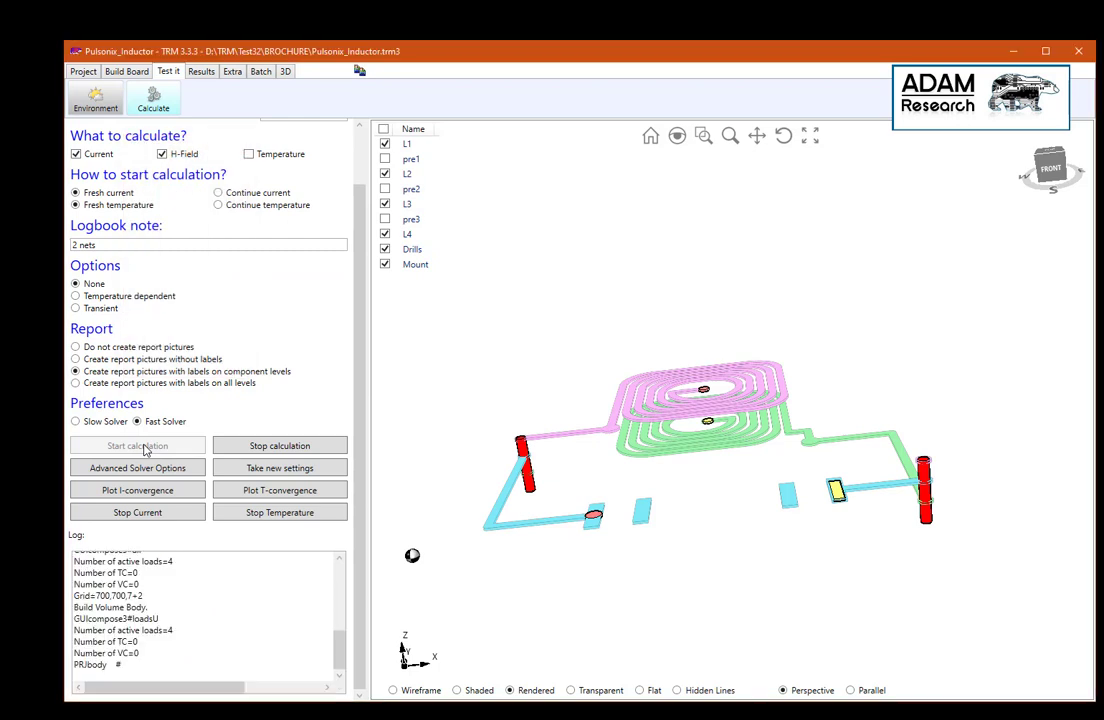
{"action": "left_click", "coordinate": [136, 444]}
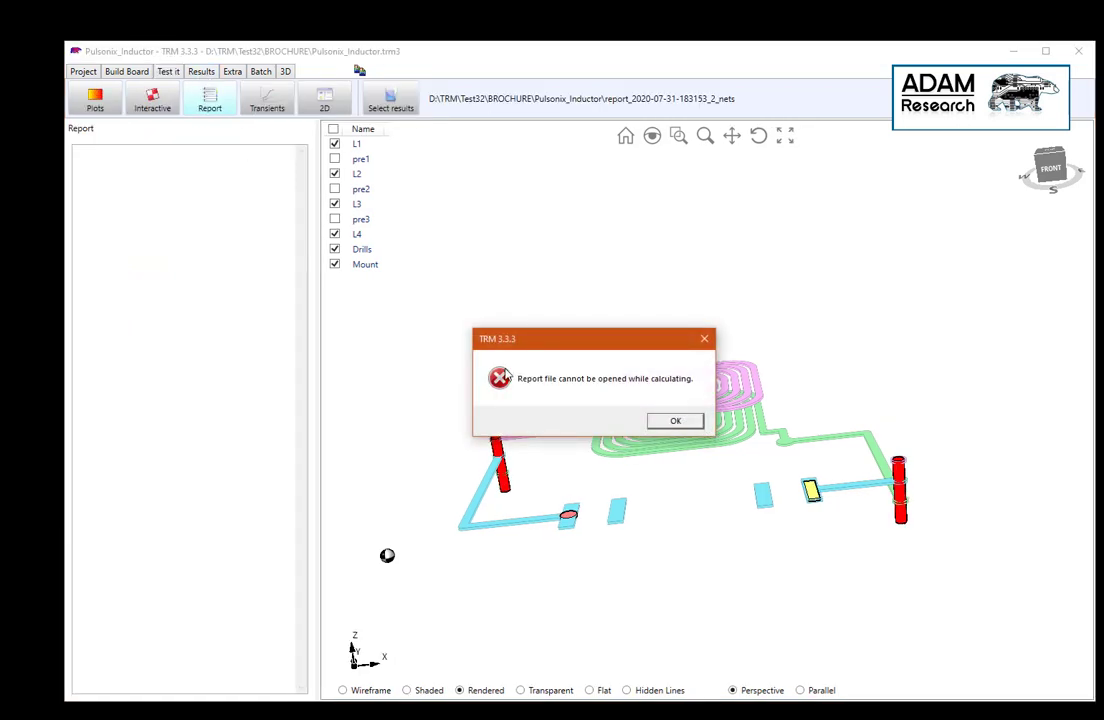
Step: Dismiss the report-not-ready warning and view Net color plots of layers L3 and L1
{"action": "left_click", "coordinate": [674, 420]}
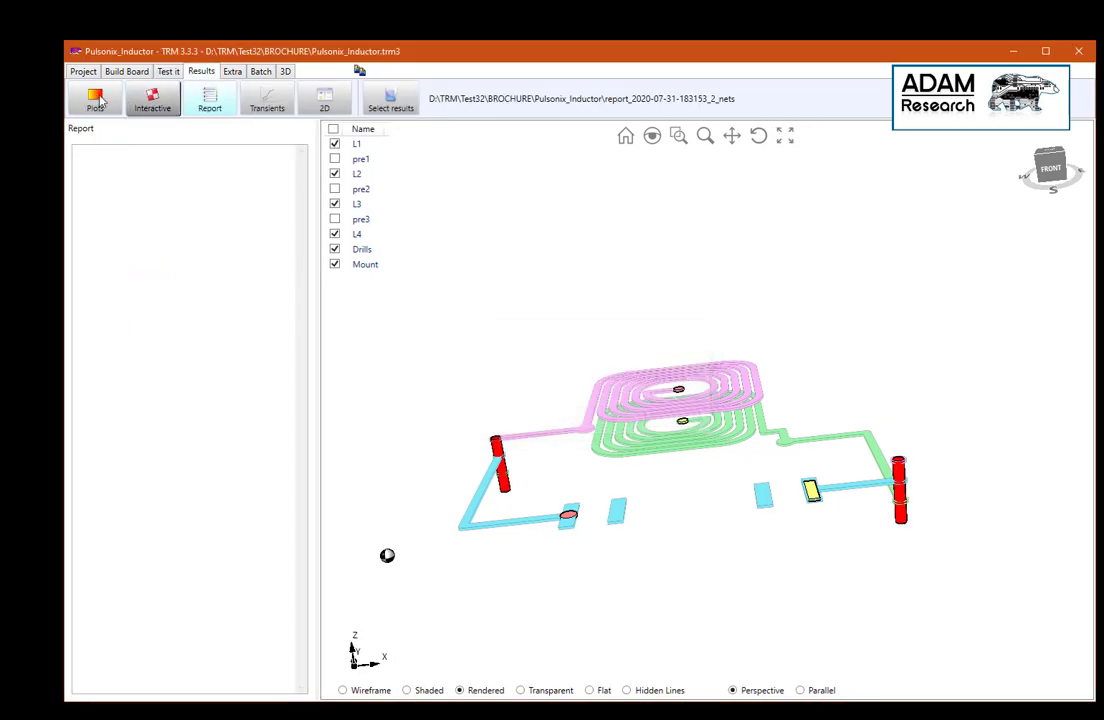
{"action": "left_click", "coordinate": [96, 98]}
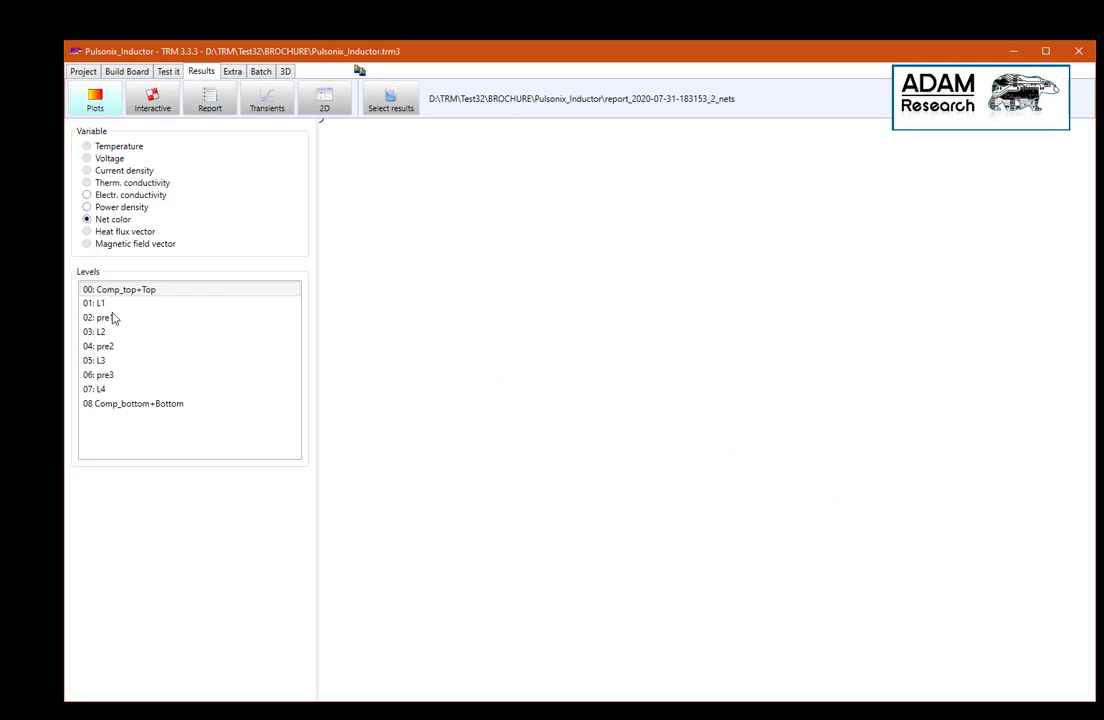
{"action": "left_click", "coordinate": [96, 304]}
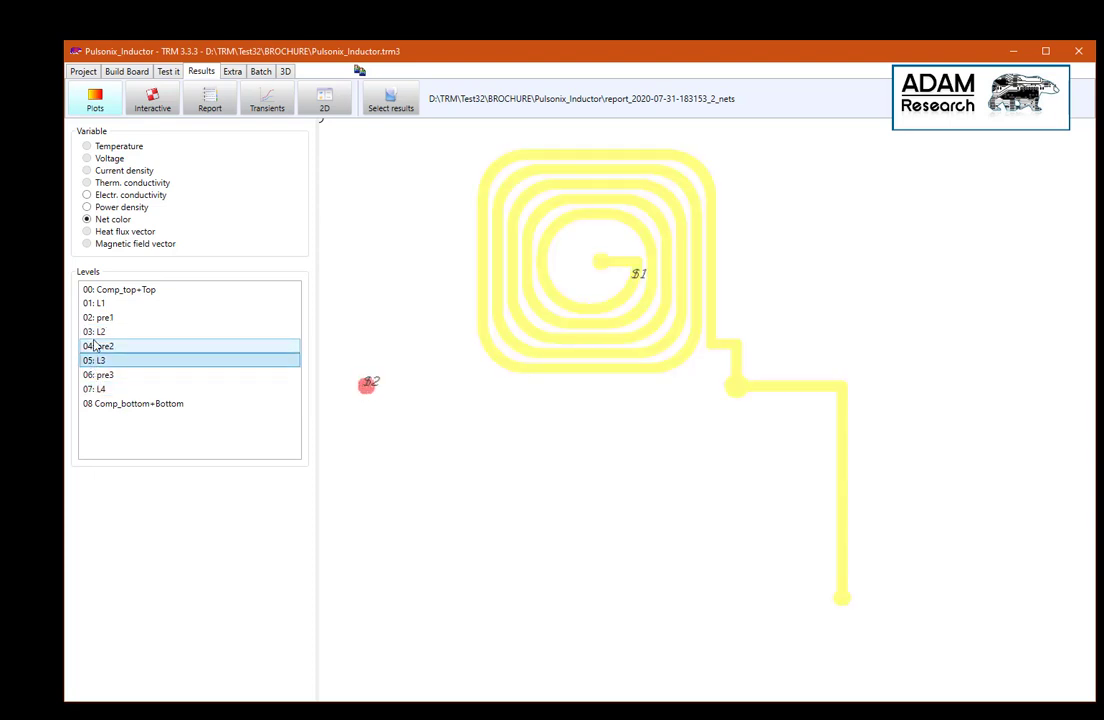
{"action": "left_click", "coordinate": [96, 332]}
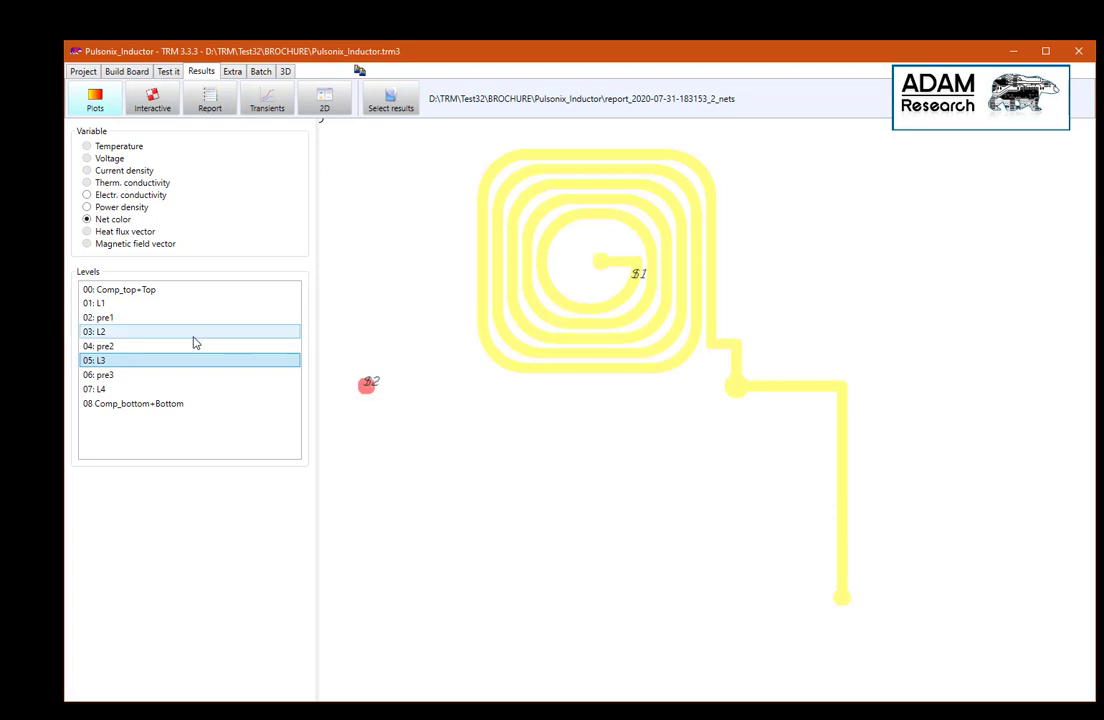
{"action": "left_click", "coordinate": [100, 304]}
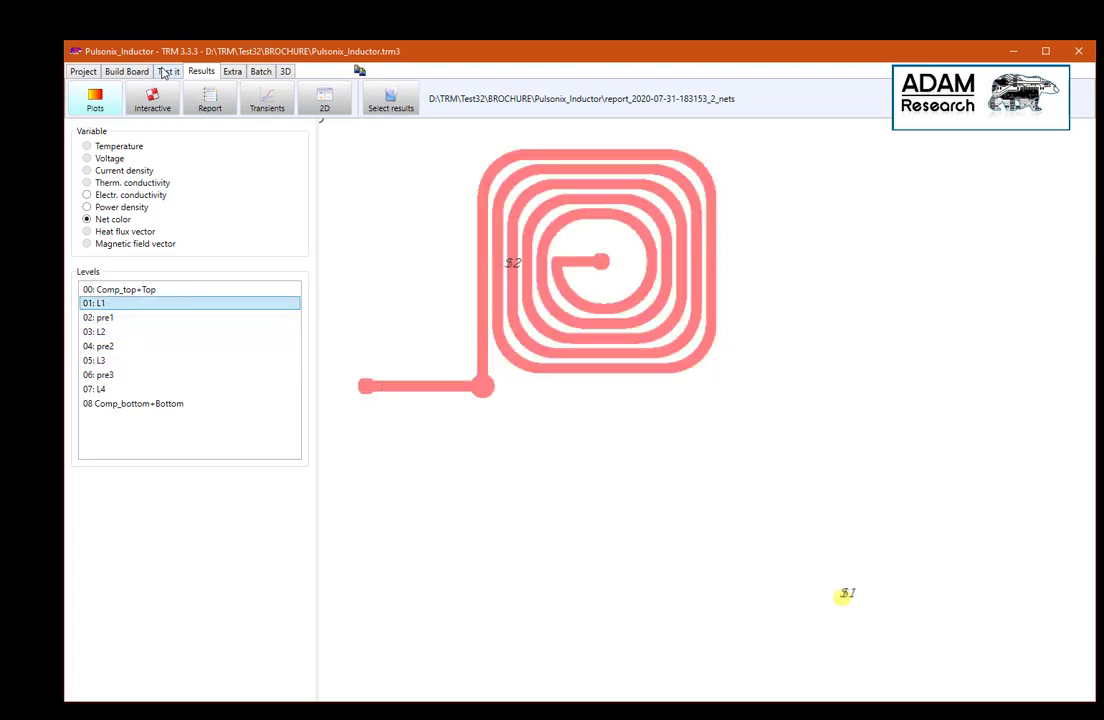
Step: Check the Test it log for completion and open the '2 nets' calculation report
{"action": "left_click", "coordinate": [168, 72]}
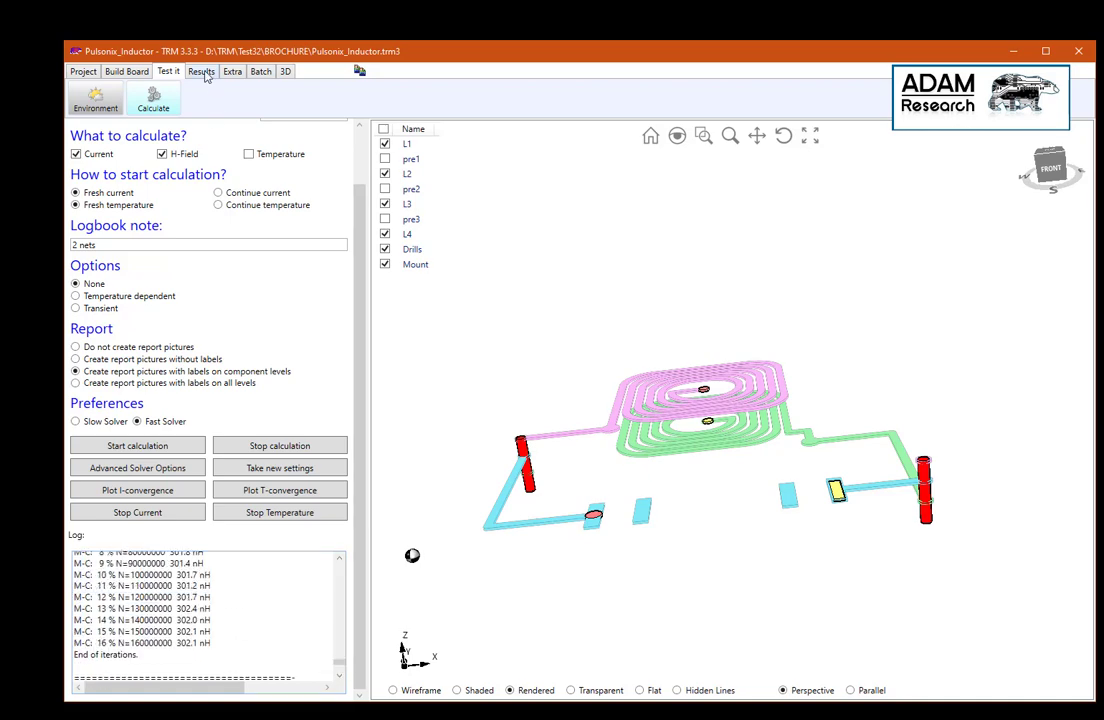
{"action": "left_click", "coordinate": [200, 72]}
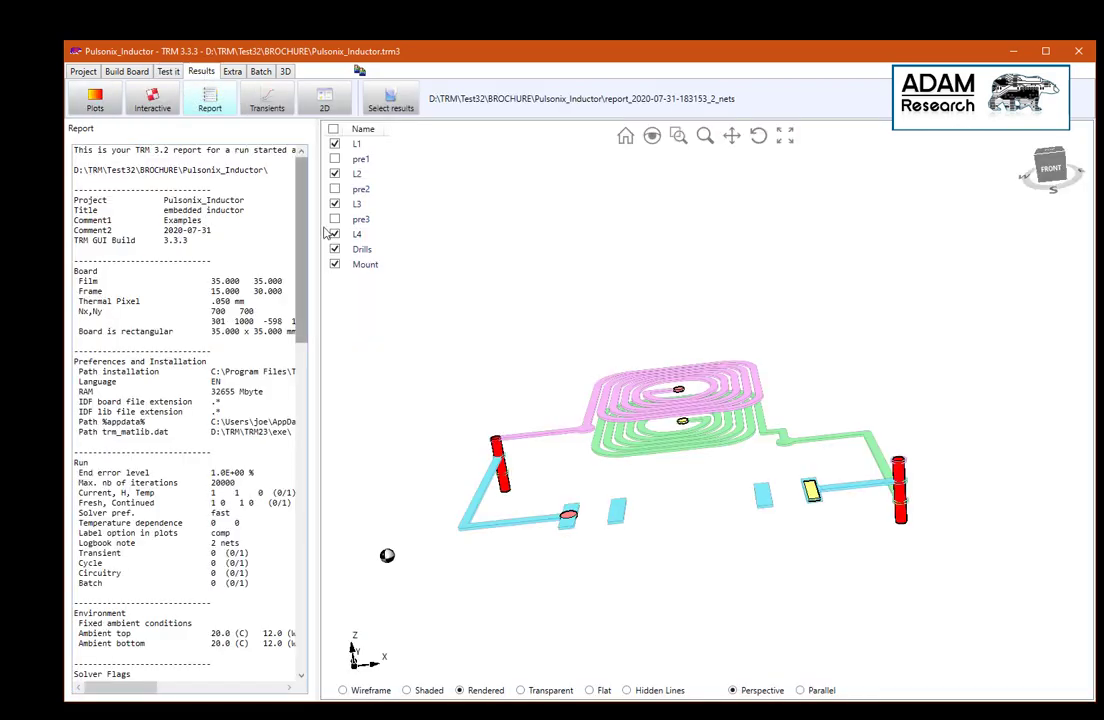